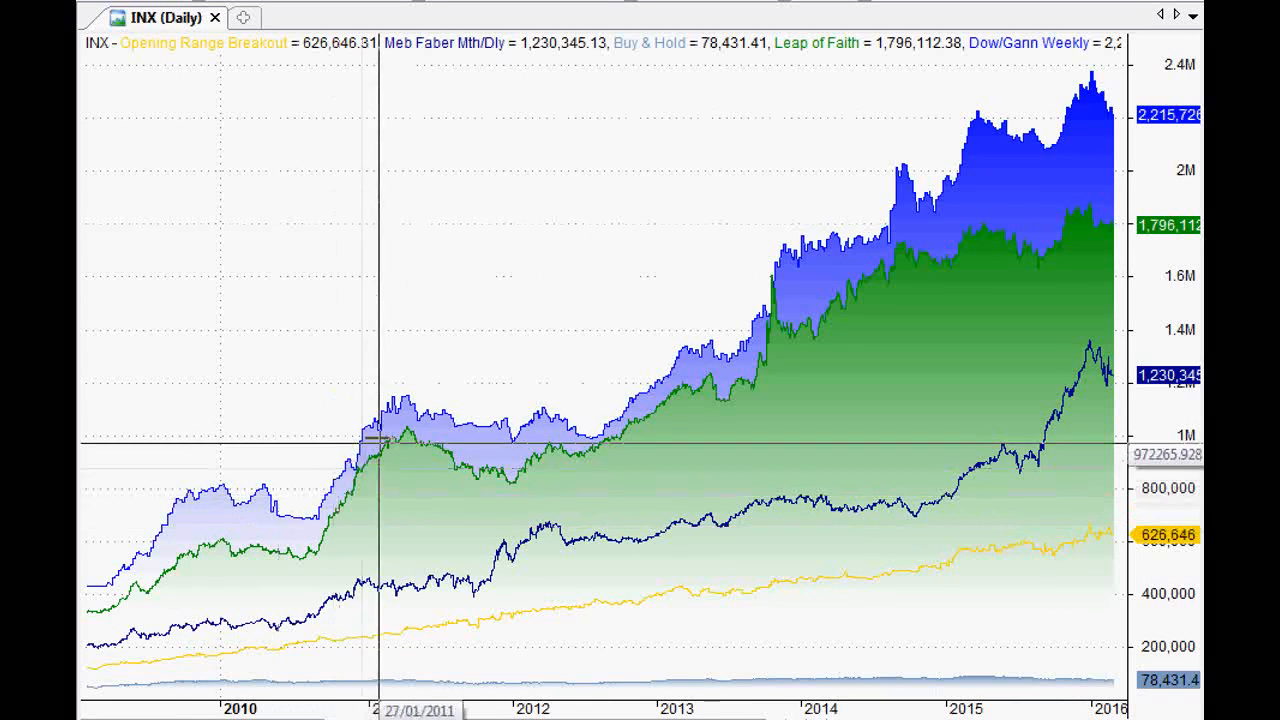
{"action": "mouse_move", "coordinate": [504, 424]}
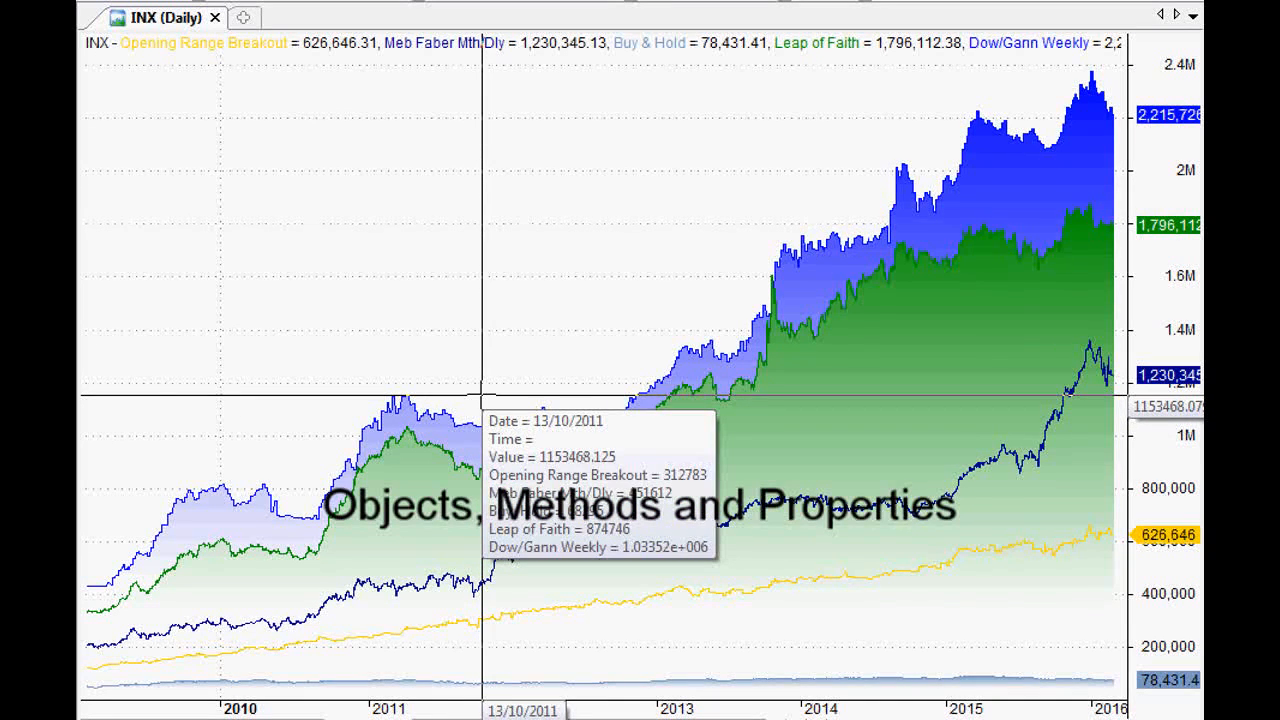
{"action": "mouse_move", "coordinate": [564, 404]}
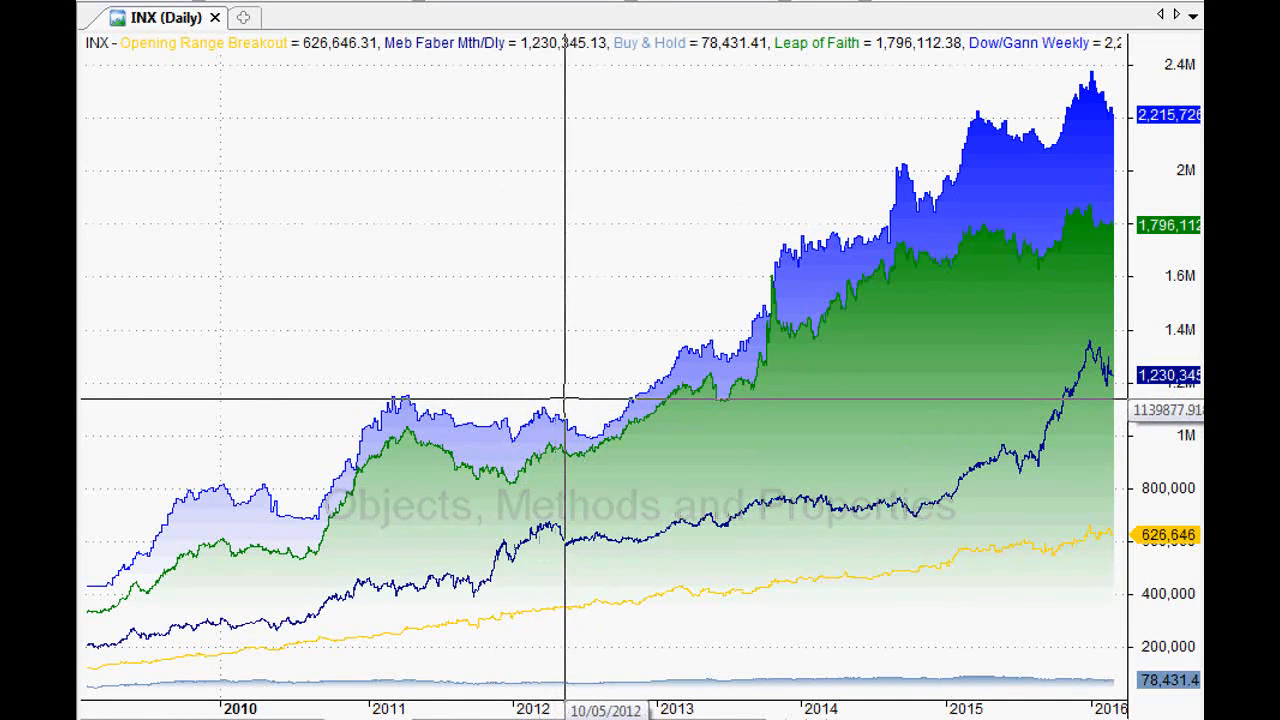
{"action": "mouse_move", "coordinate": [564, 418]}
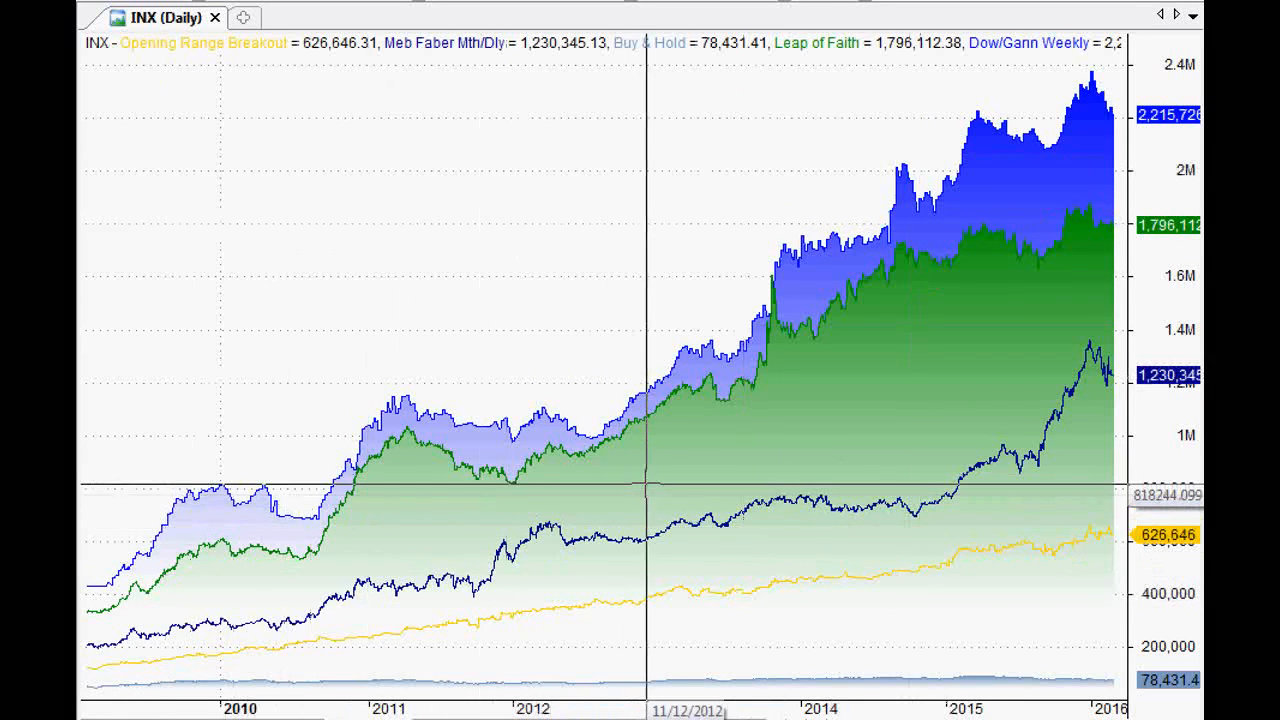
{"action": "mouse_move", "coordinate": [662, 404]}
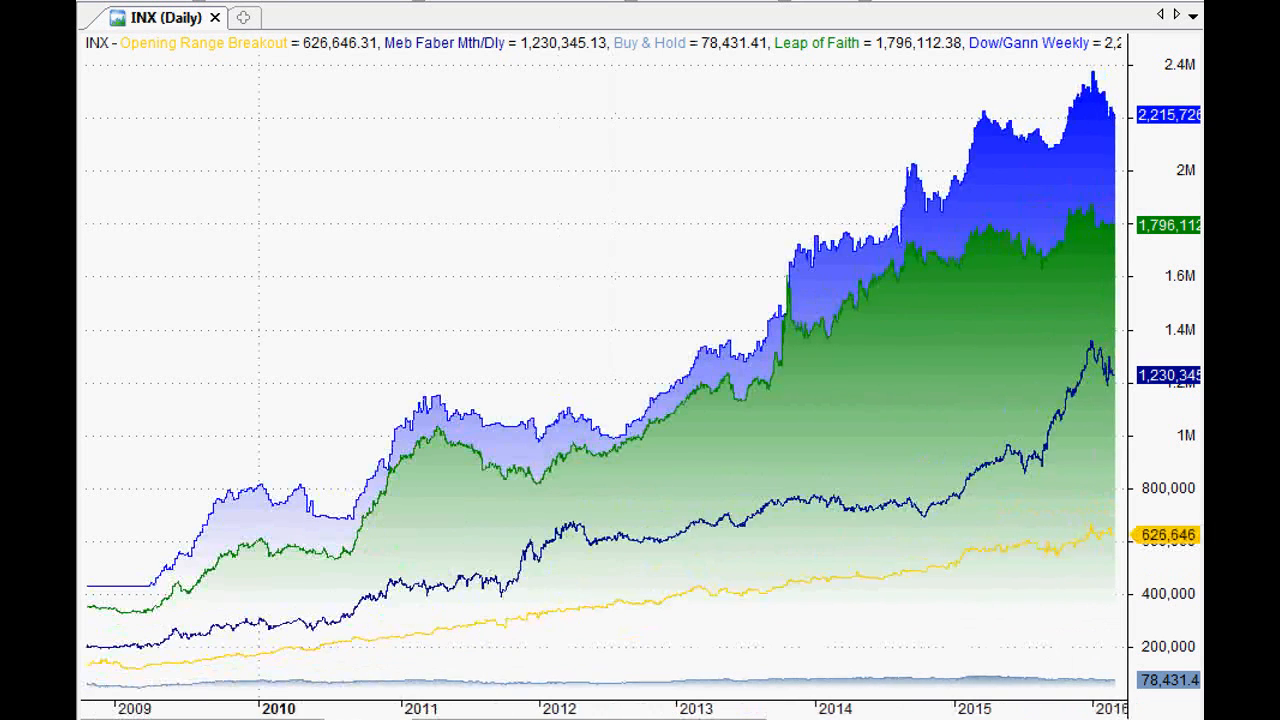
{"action": "mouse_move", "coordinate": [318, 418]}
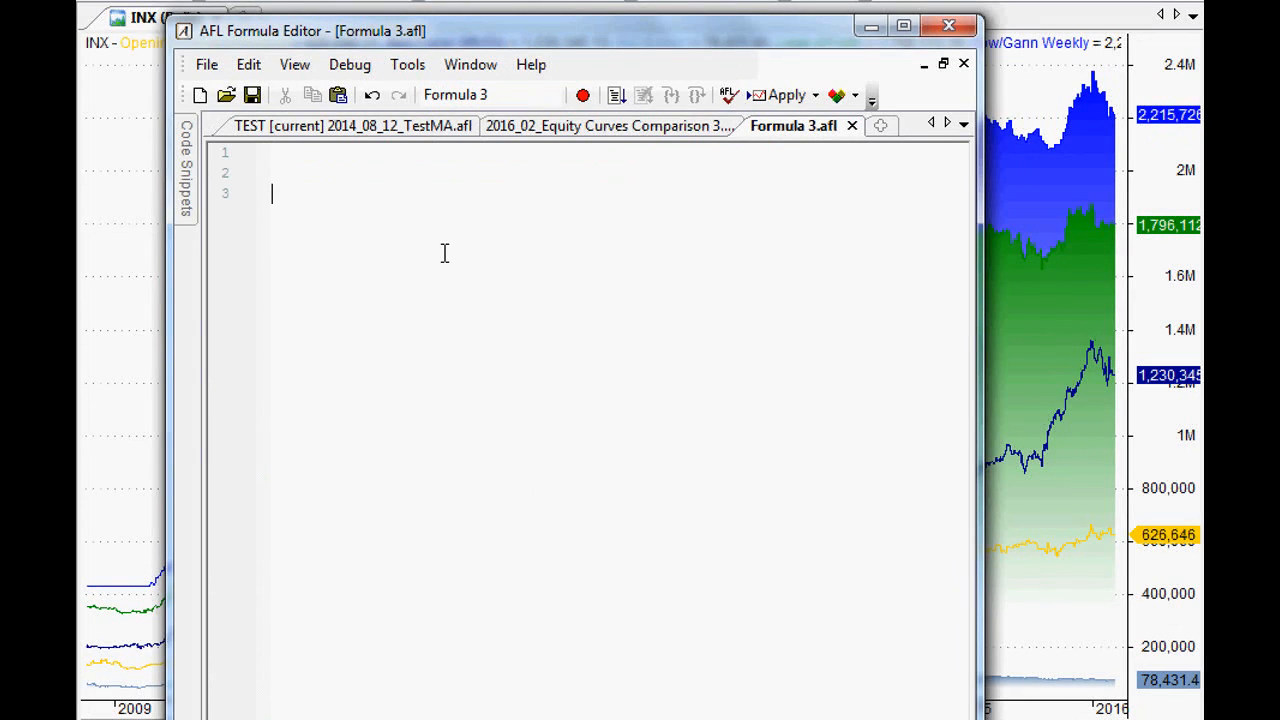
Step: Write the placeholder comment /* Our Trading System Here */ at the top of the formula
{"action": "type", "text": "?*"}
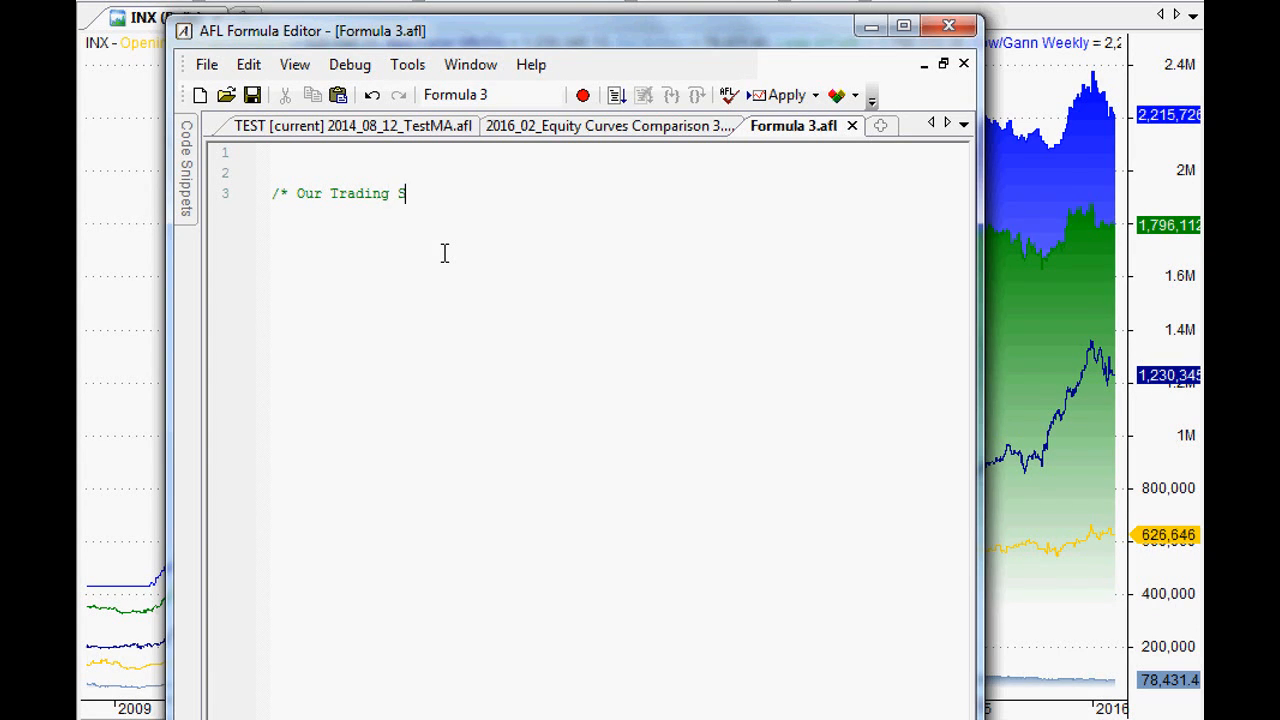
{"action": "type", "text": "ystem Here */"}
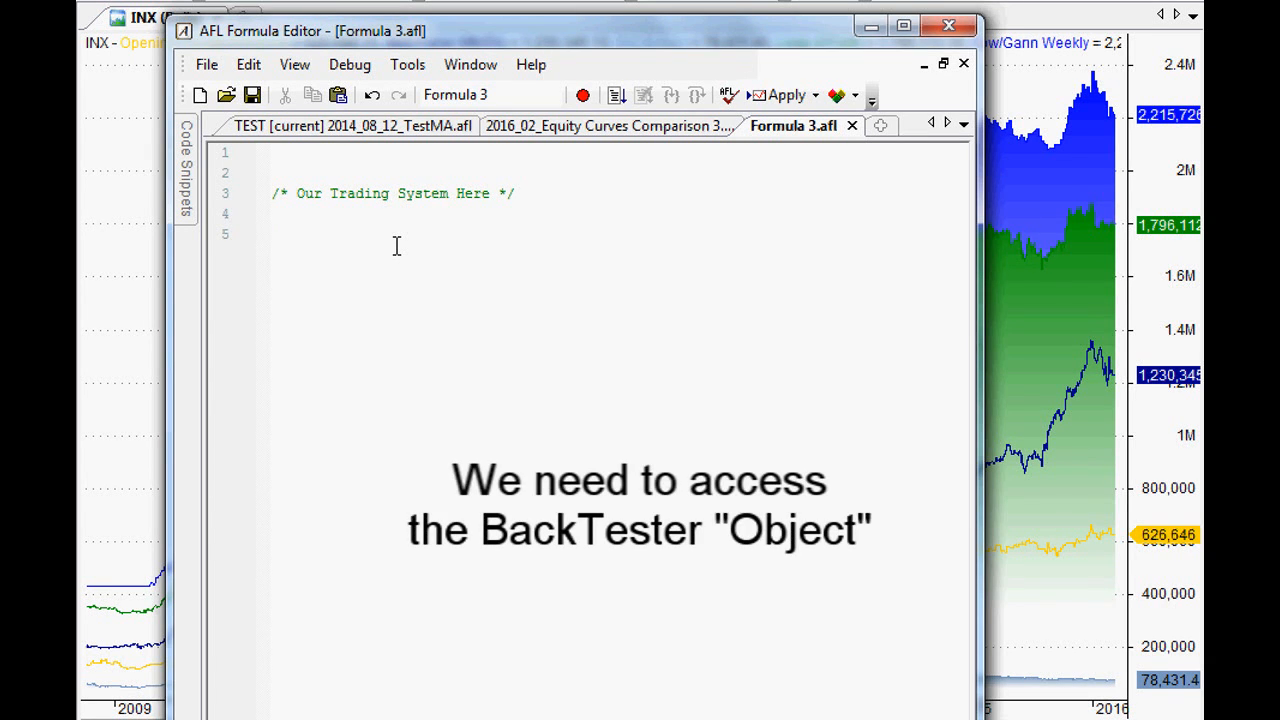
{"action": "left_click", "coordinate": [272, 232]}
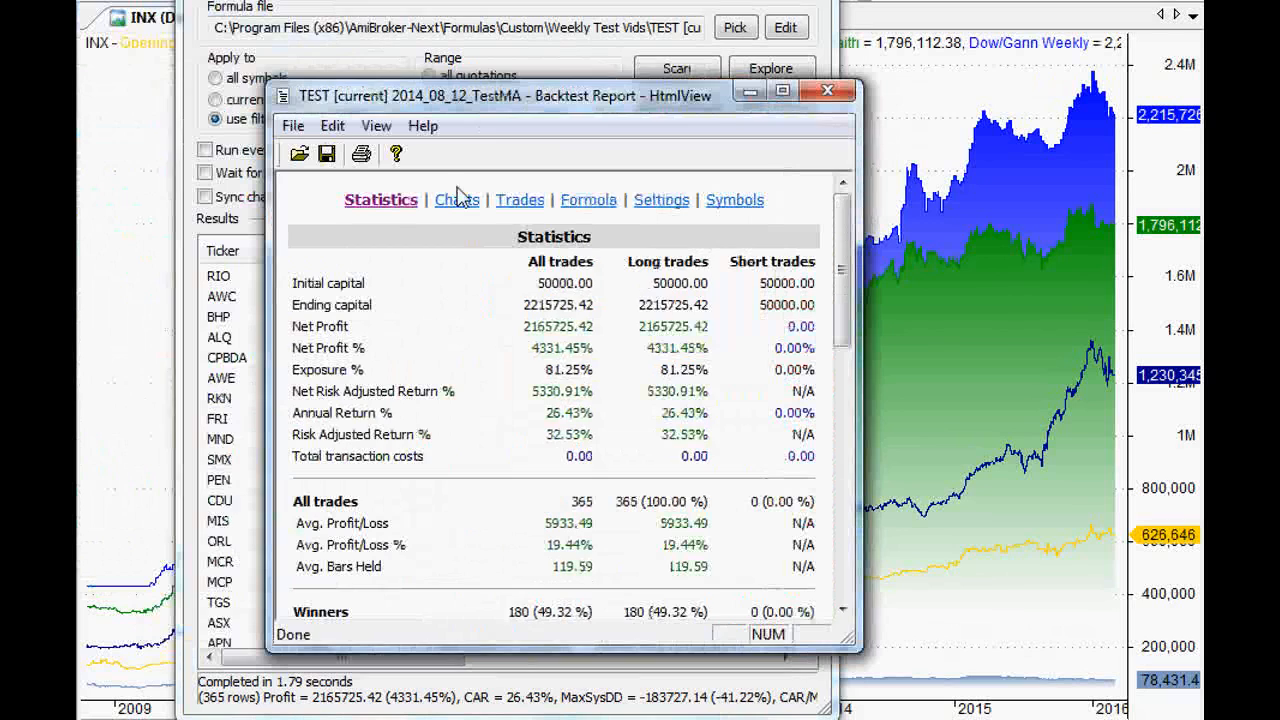
{"action": "left_click", "coordinate": [456, 200]}
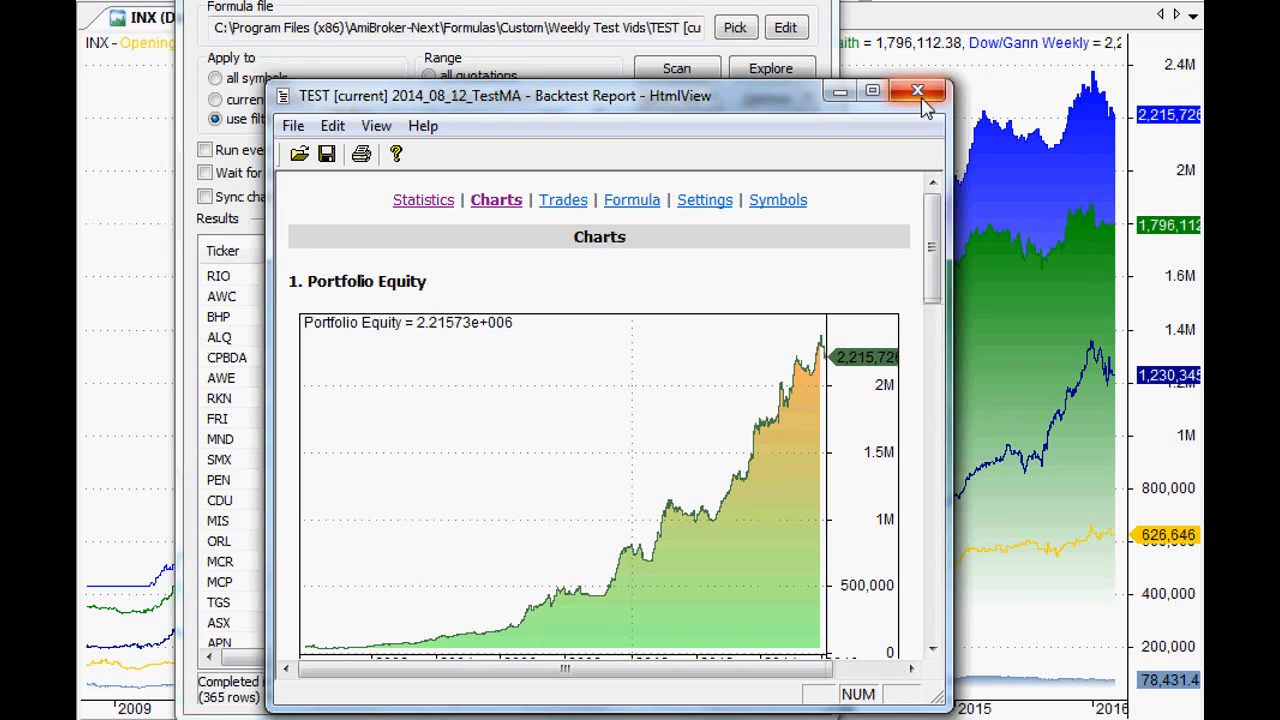
{"action": "left_click", "coordinate": [912, 94]}
{"action": "type", "text": "set"}
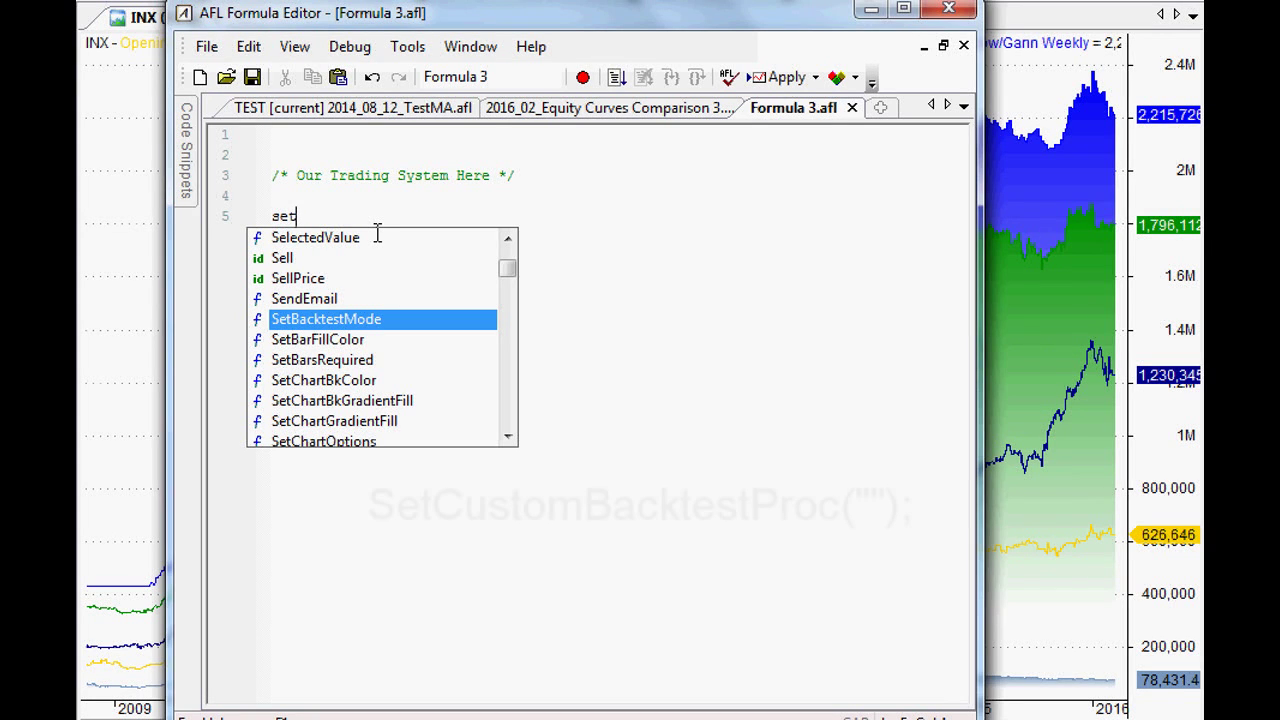
Step: Write SetCustomBacktestProc("") with an empty file name argument on line 5
{"action": "type", "text": "custom"}
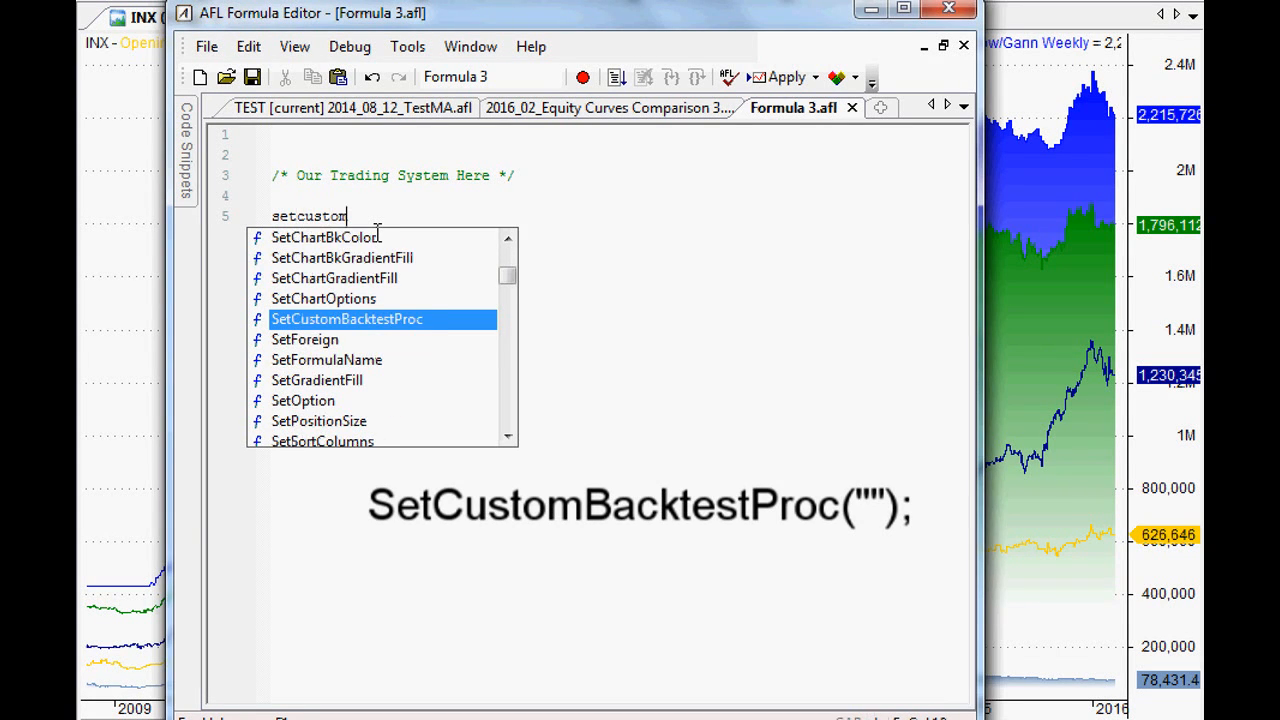
{"action": "type", "text": "backtestProc("}
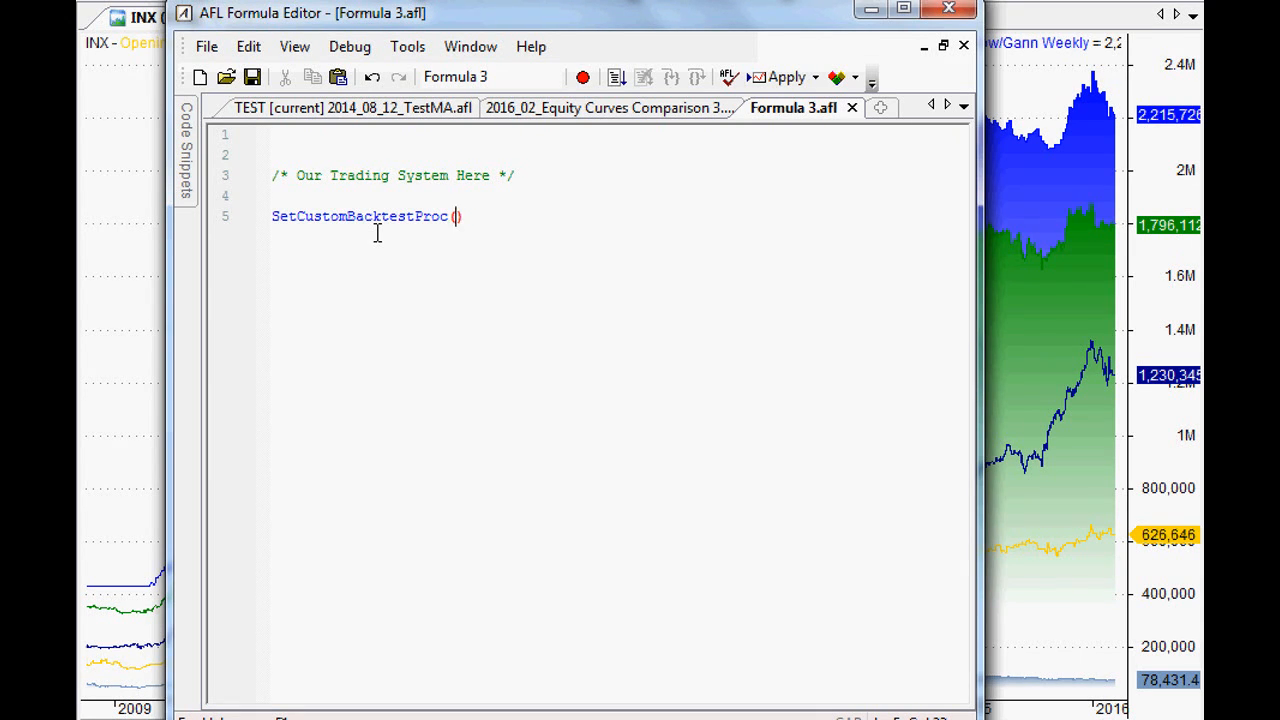
{"action": "type", "text": "\"\""}
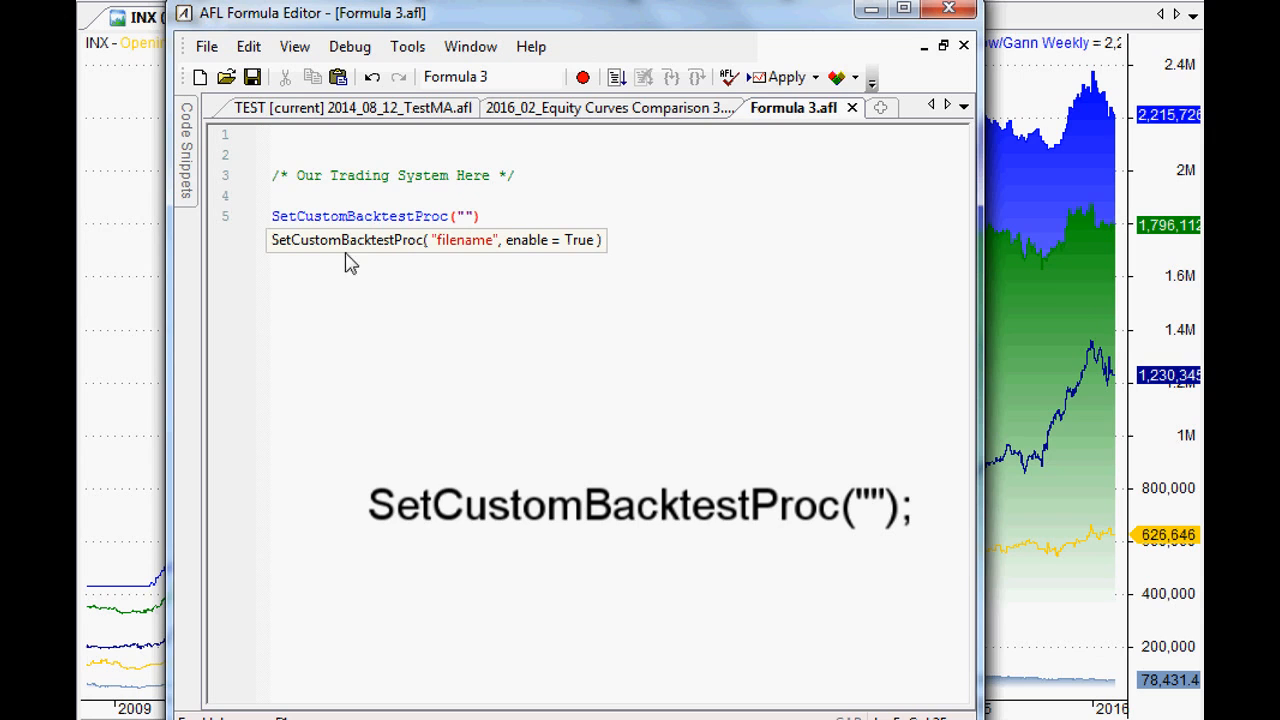
{"action": "left_click", "coordinate": [468, 216]}
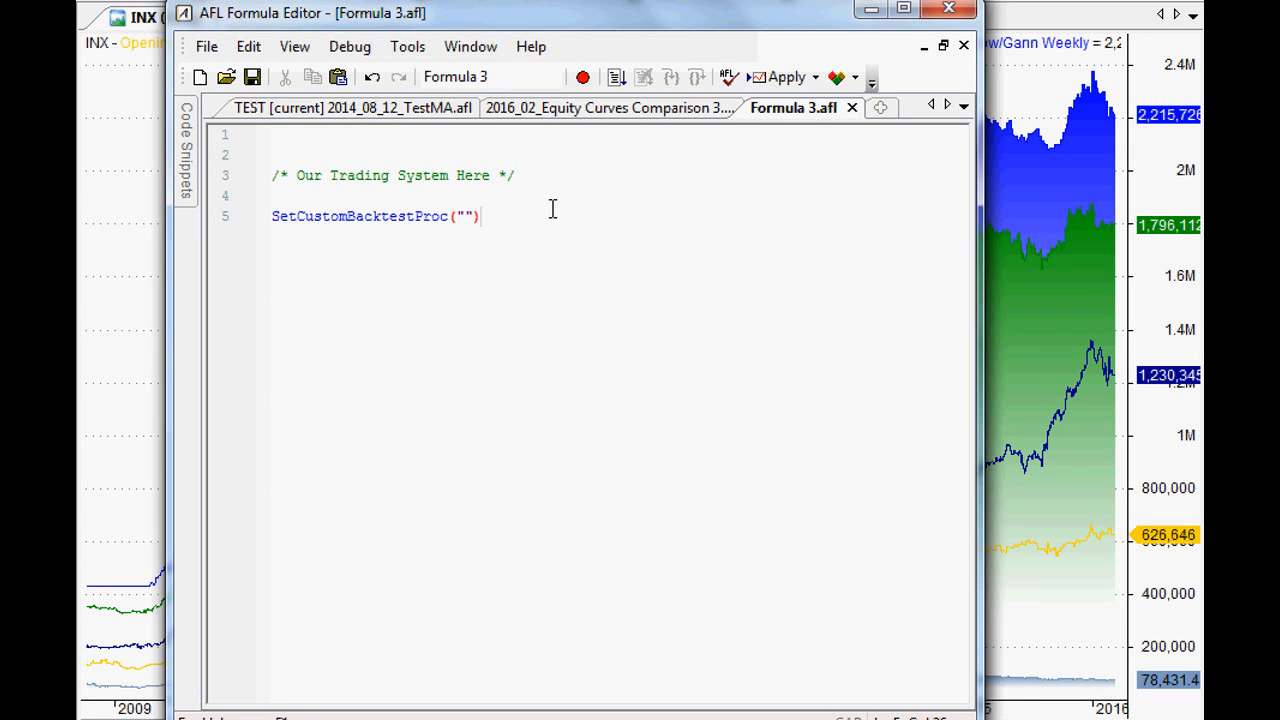
Step: Terminate line 5 and add if( Status("action") == actionPortfolio ) with an opening brace below
{"action": "type", "text": ";"}
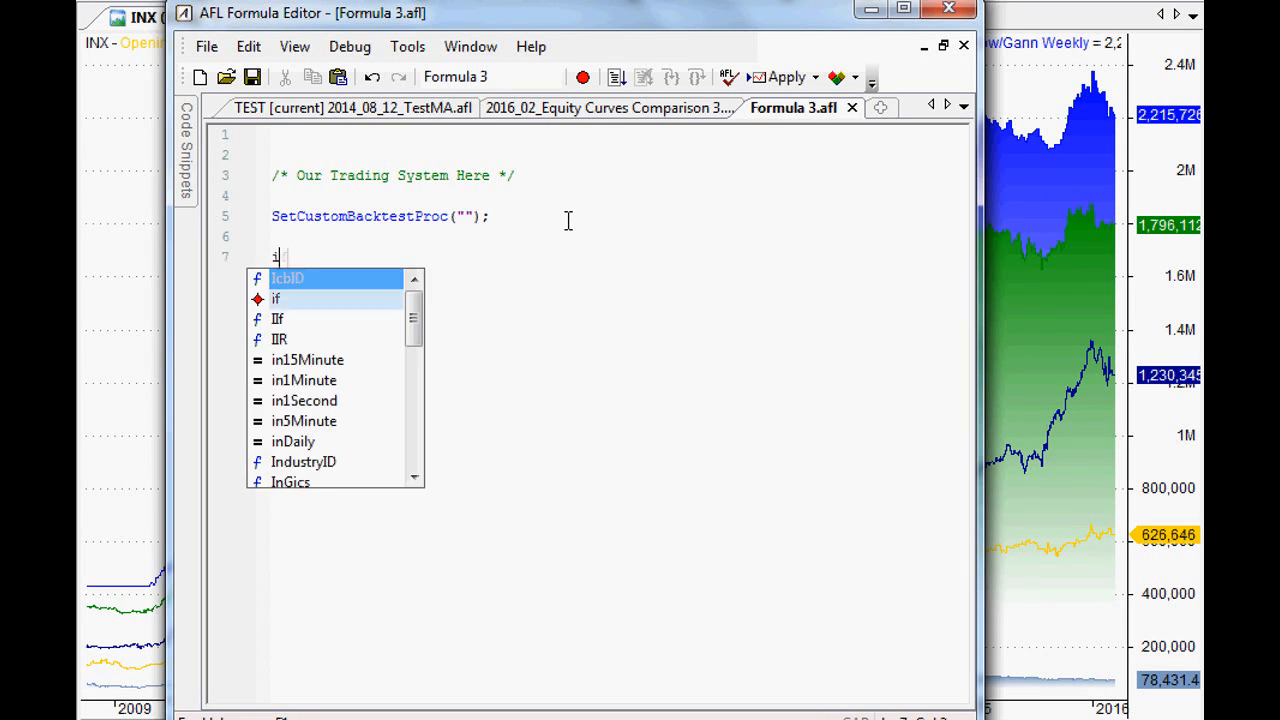
{"action": "type", "text": "if("}
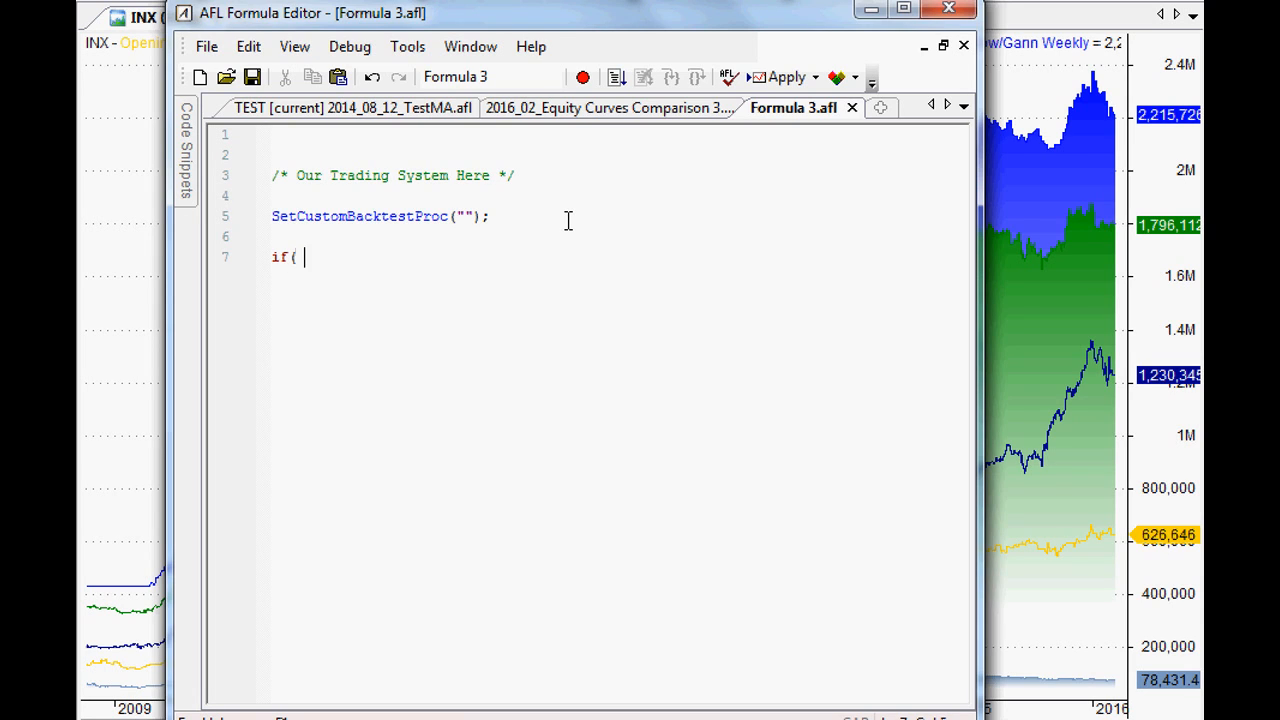
{"action": "type", "text": "Status("}
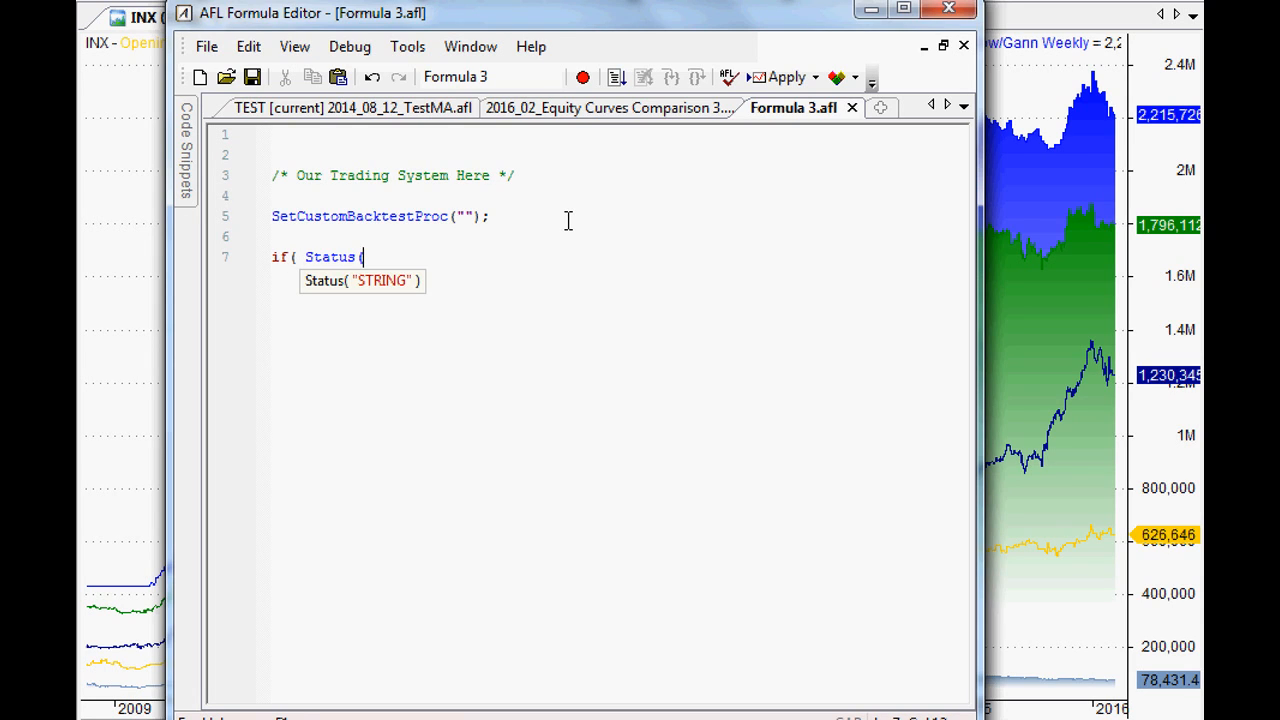
{"action": "type", "text": "\"action"}
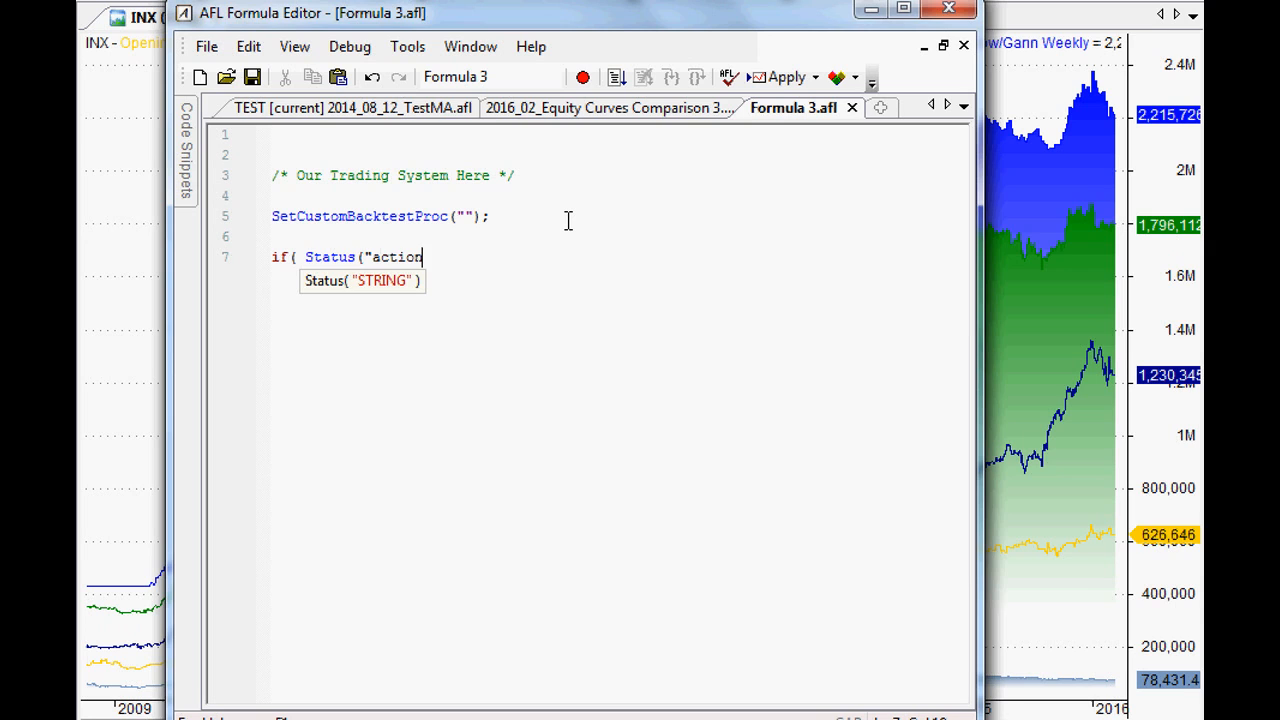
{"action": "type", "text": "\")"}
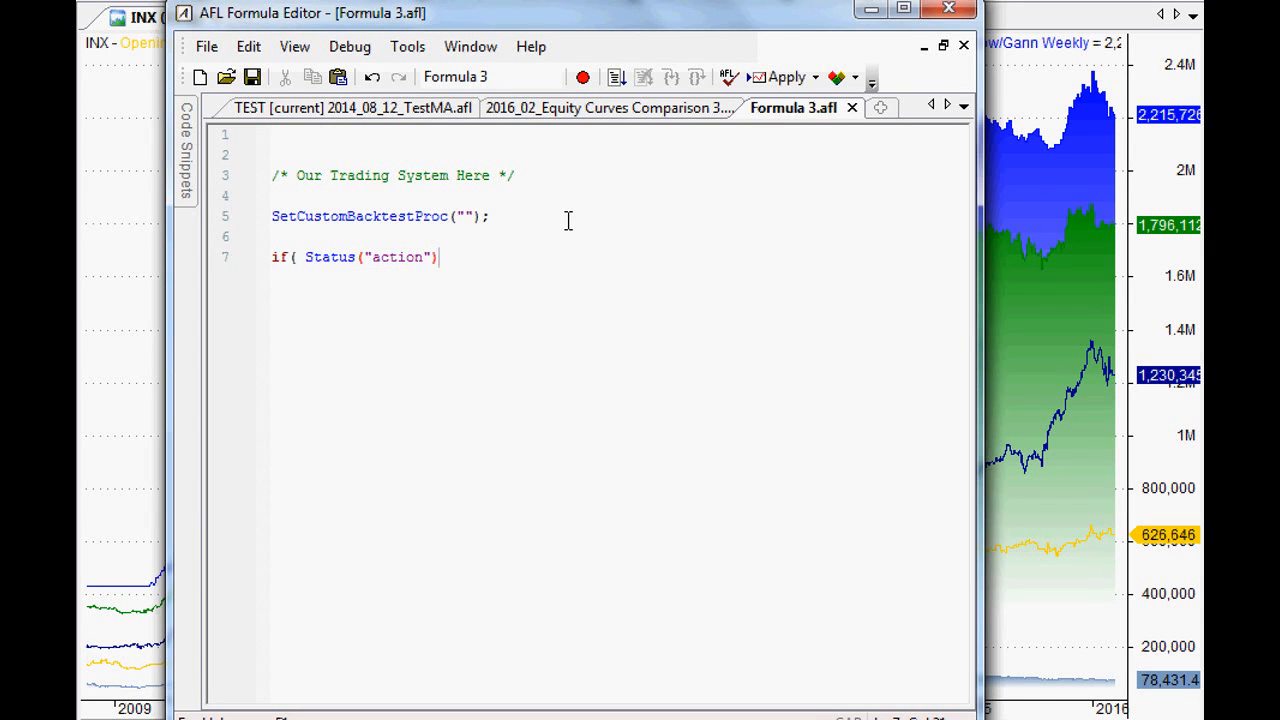
{"action": "type", "text": "== actionPortfolio"}
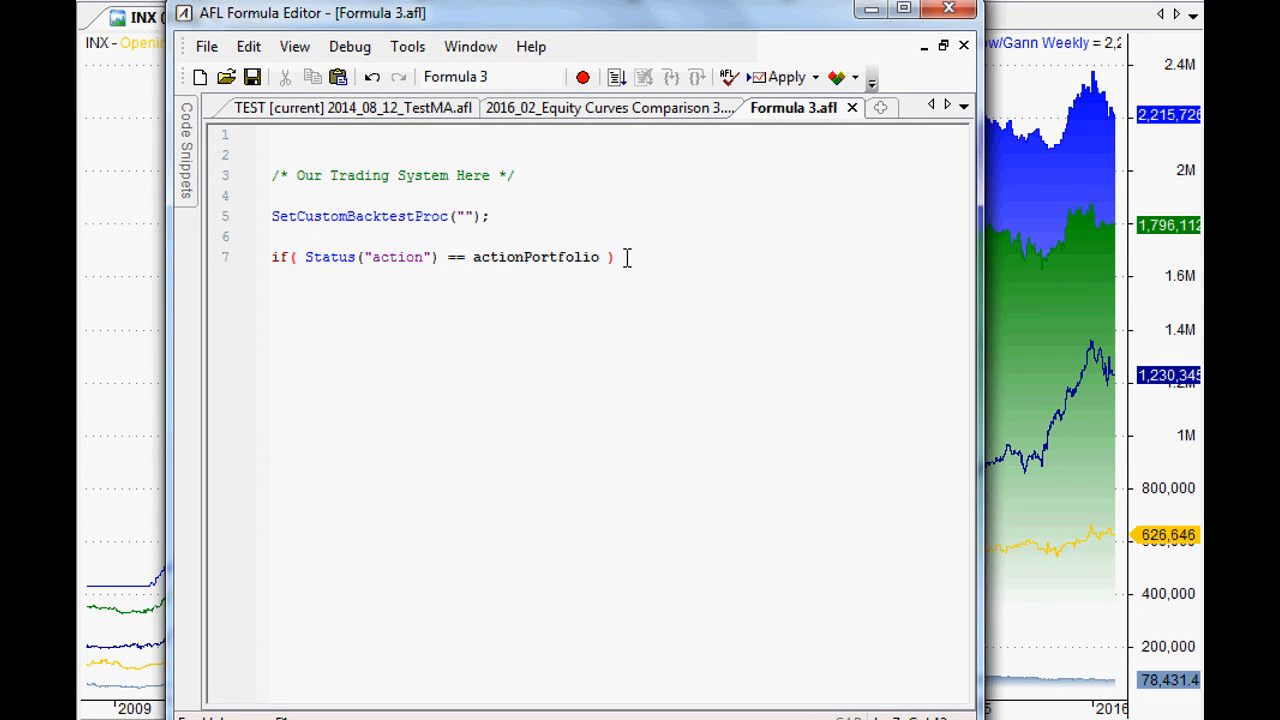
{"action": "key", "text": "Enter"}
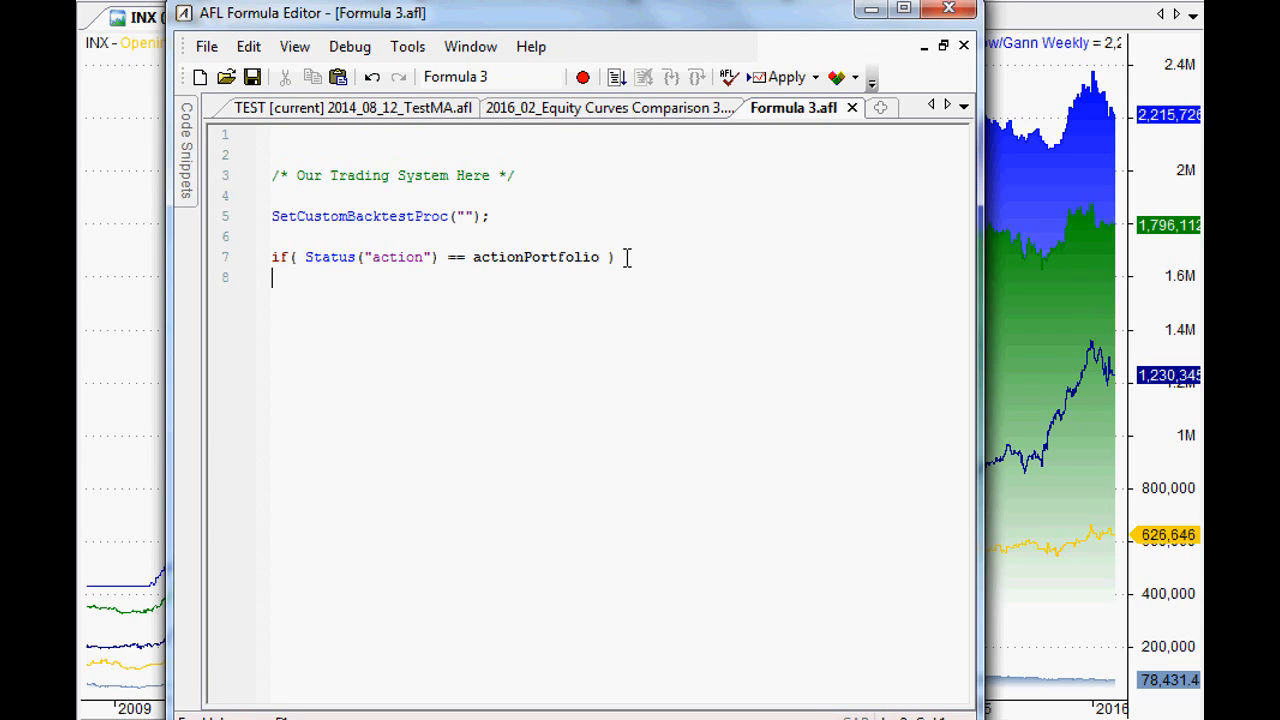
{"action": "type", "text": "{"}
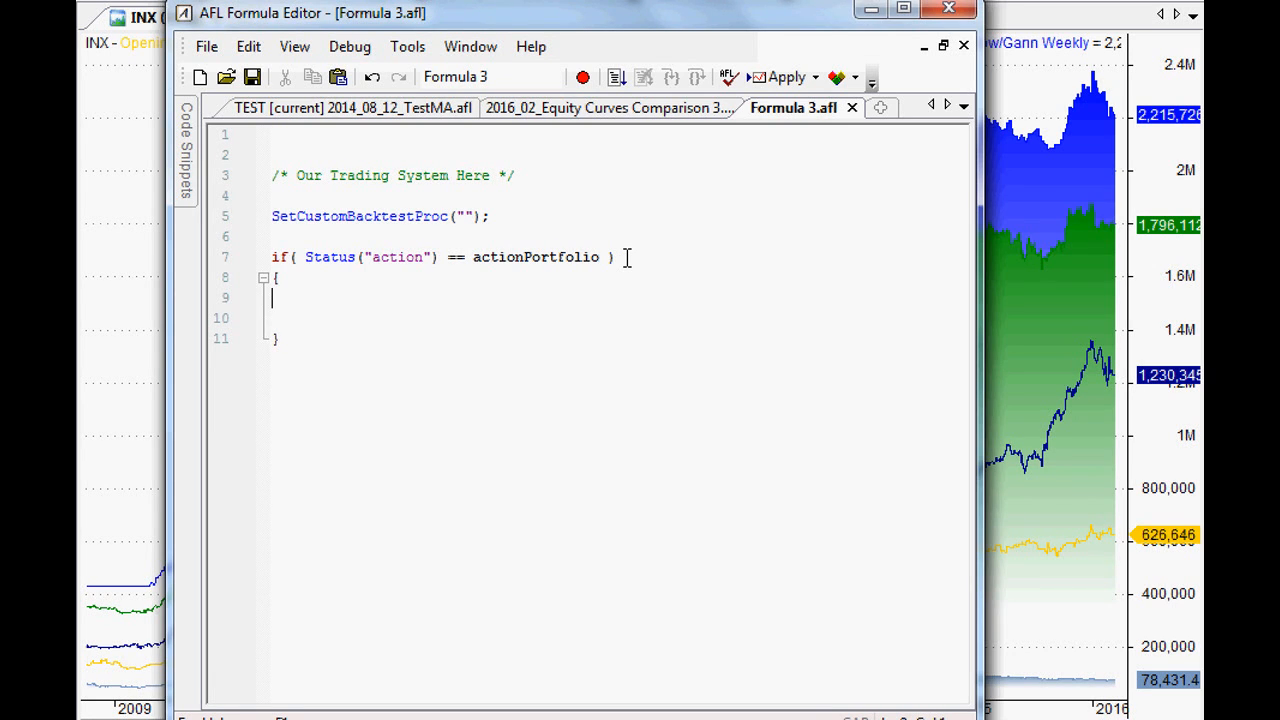
Step: Assign bo = GetBacktesterObject(); inside the if block
{"action": "type", "text": "bo"}
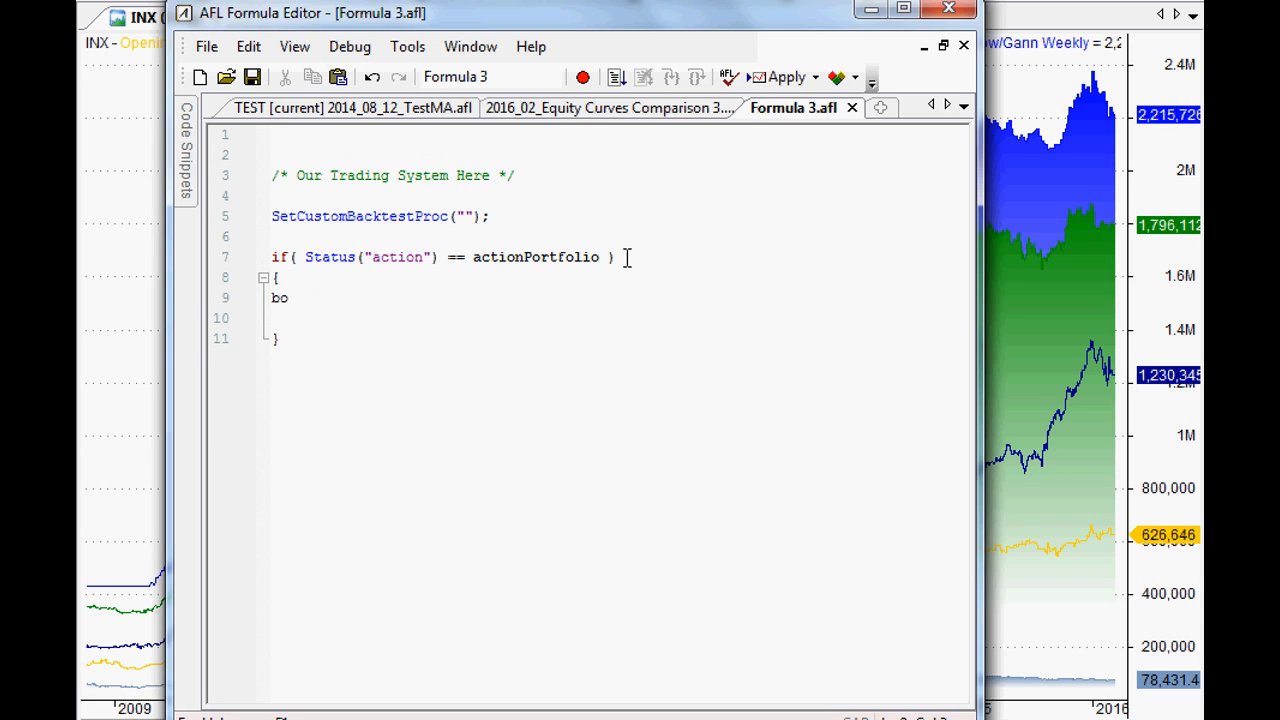
{"action": "type", "text": "="}
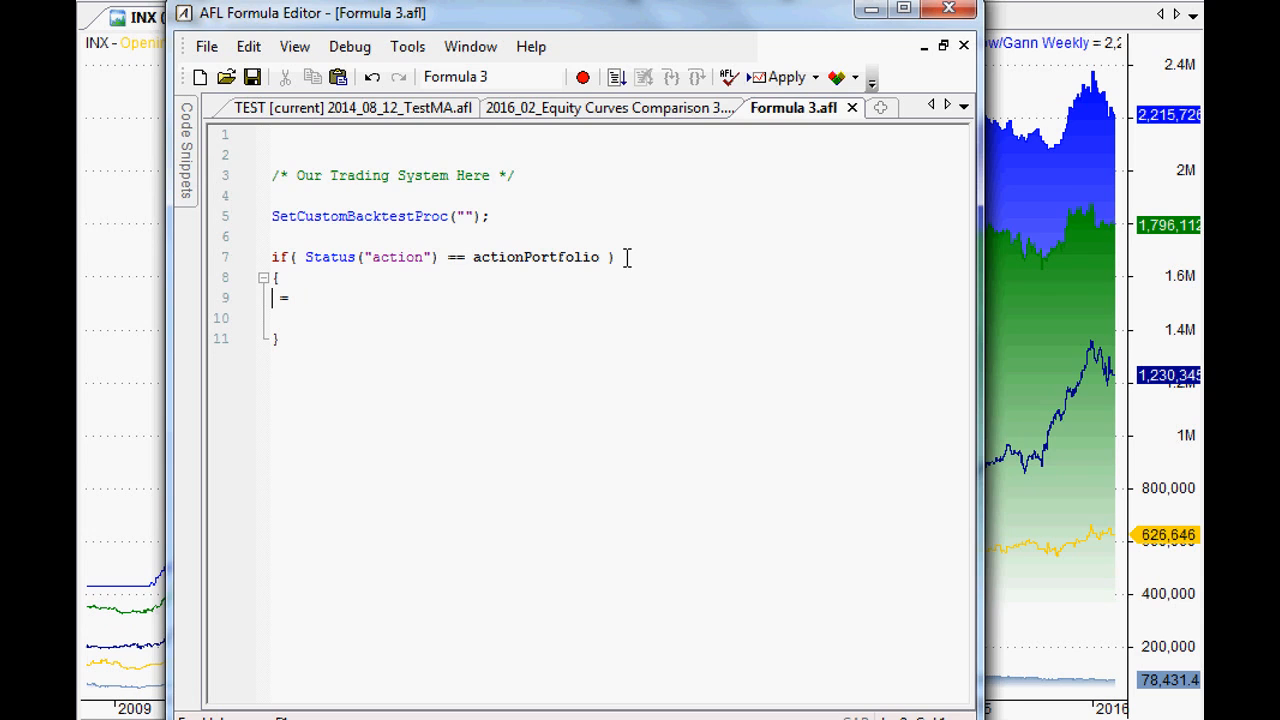
{"action": "type", "text": "B"}
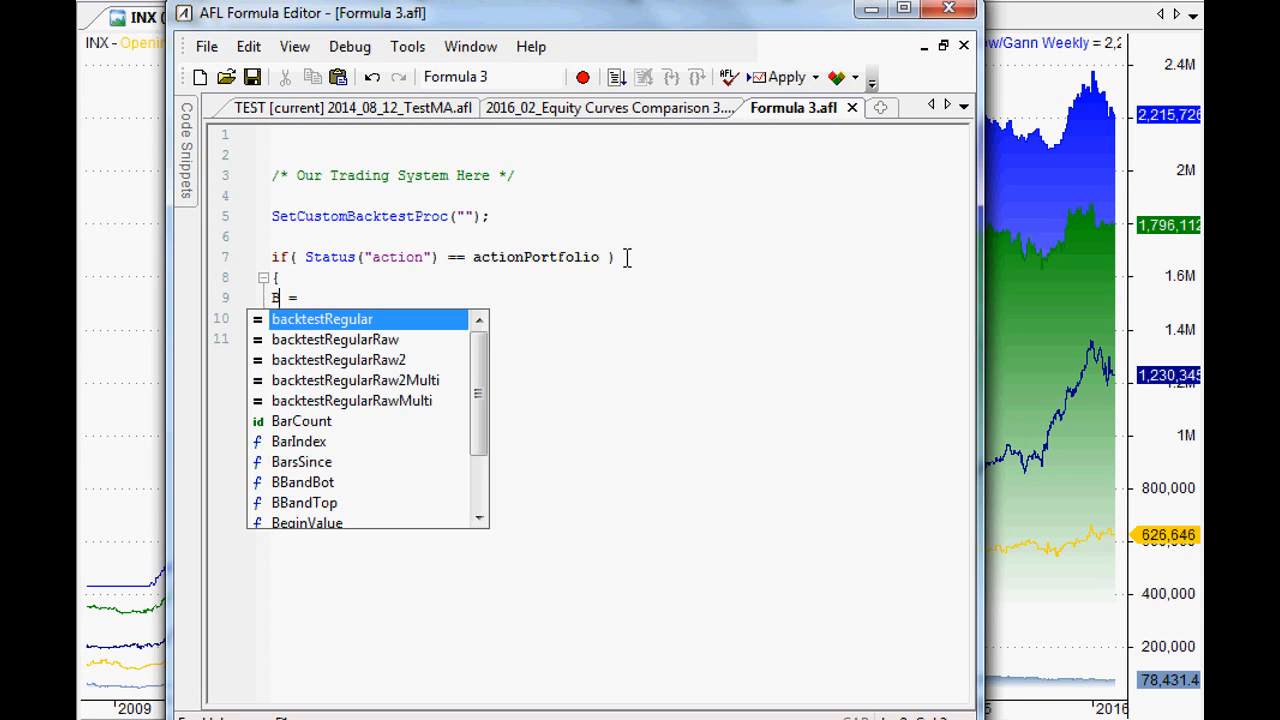
{"action": "type", "text": "o"}
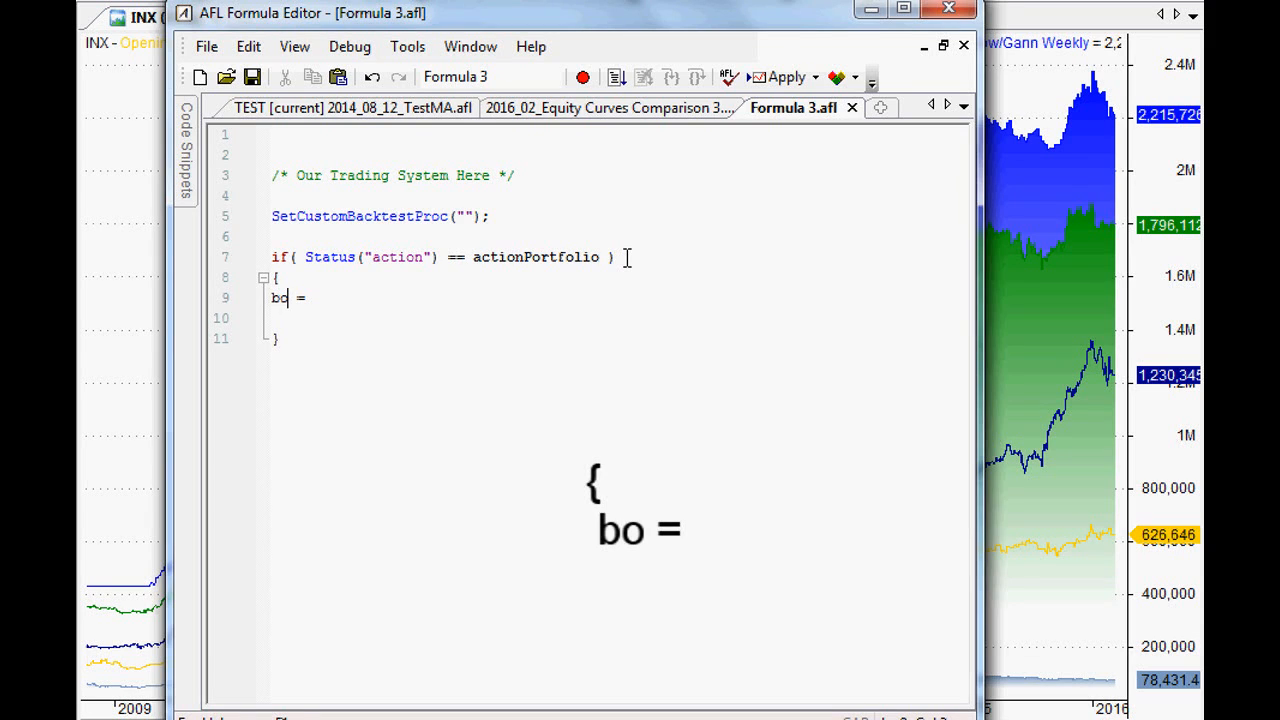
{"action": "mouse_move", "coordinate": [398, 304]}
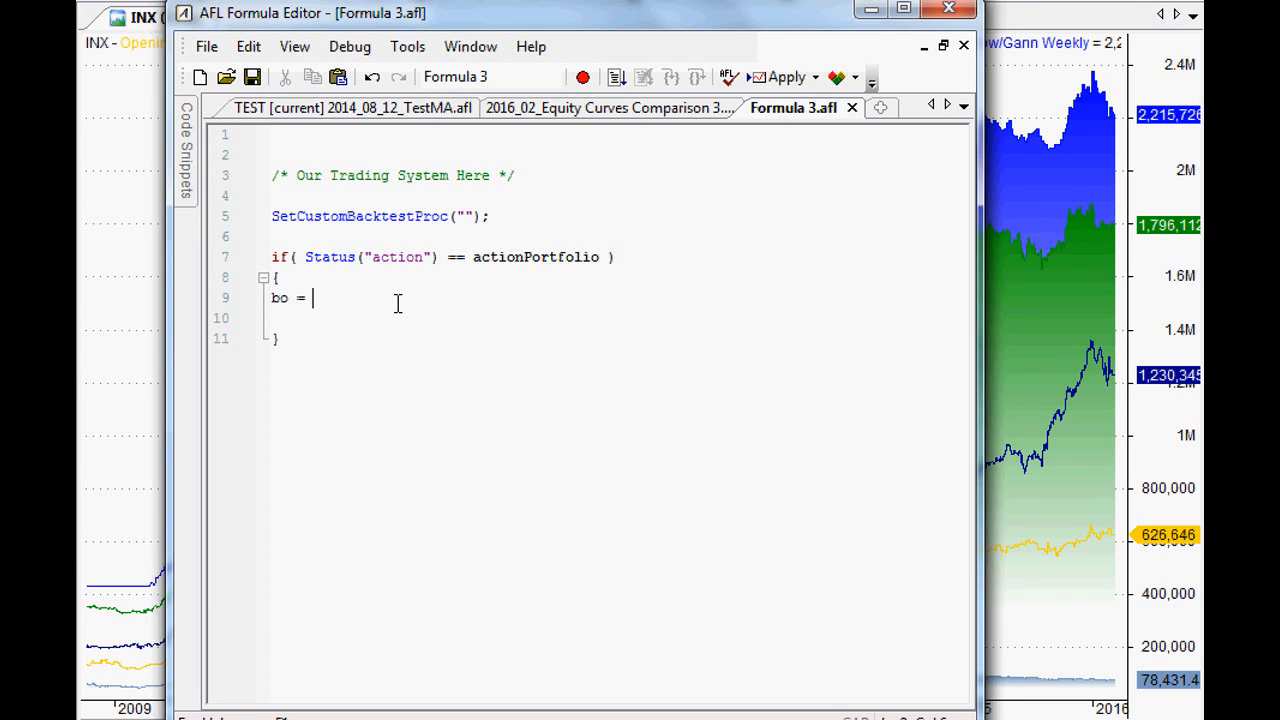
{"action": "type", "text": "ge"}
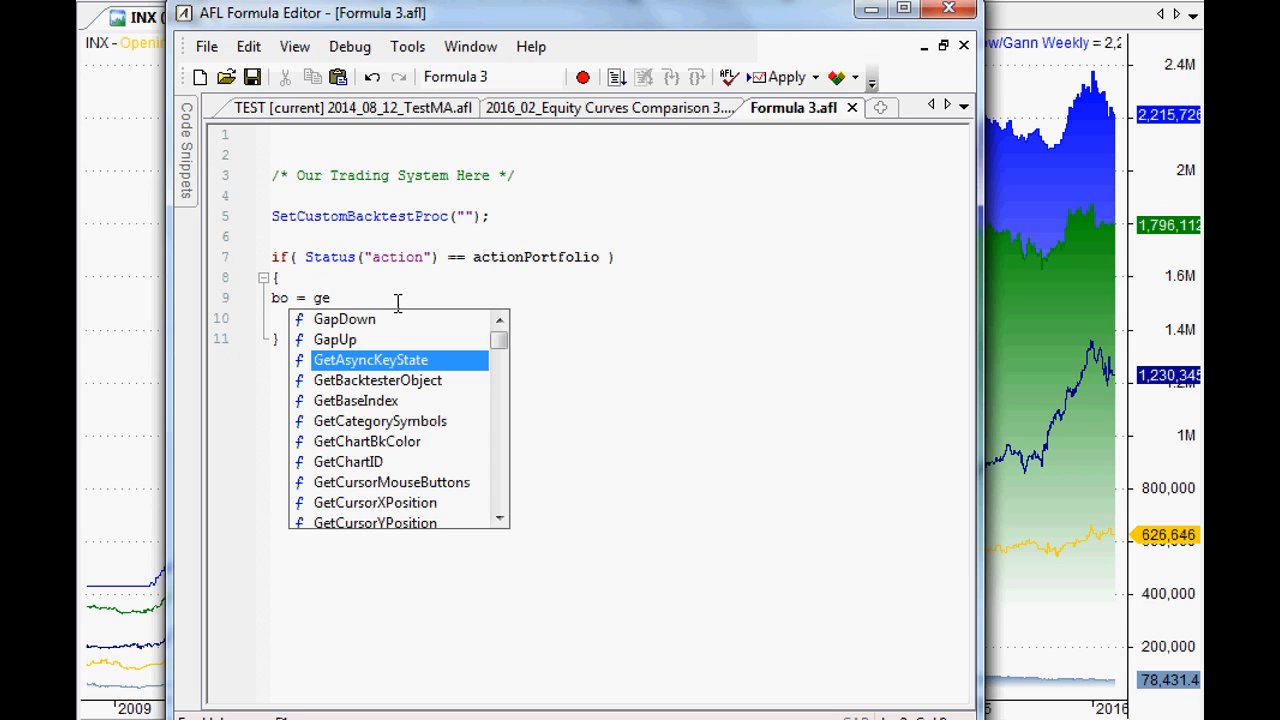
{"action": "type", "text": "backtes"}
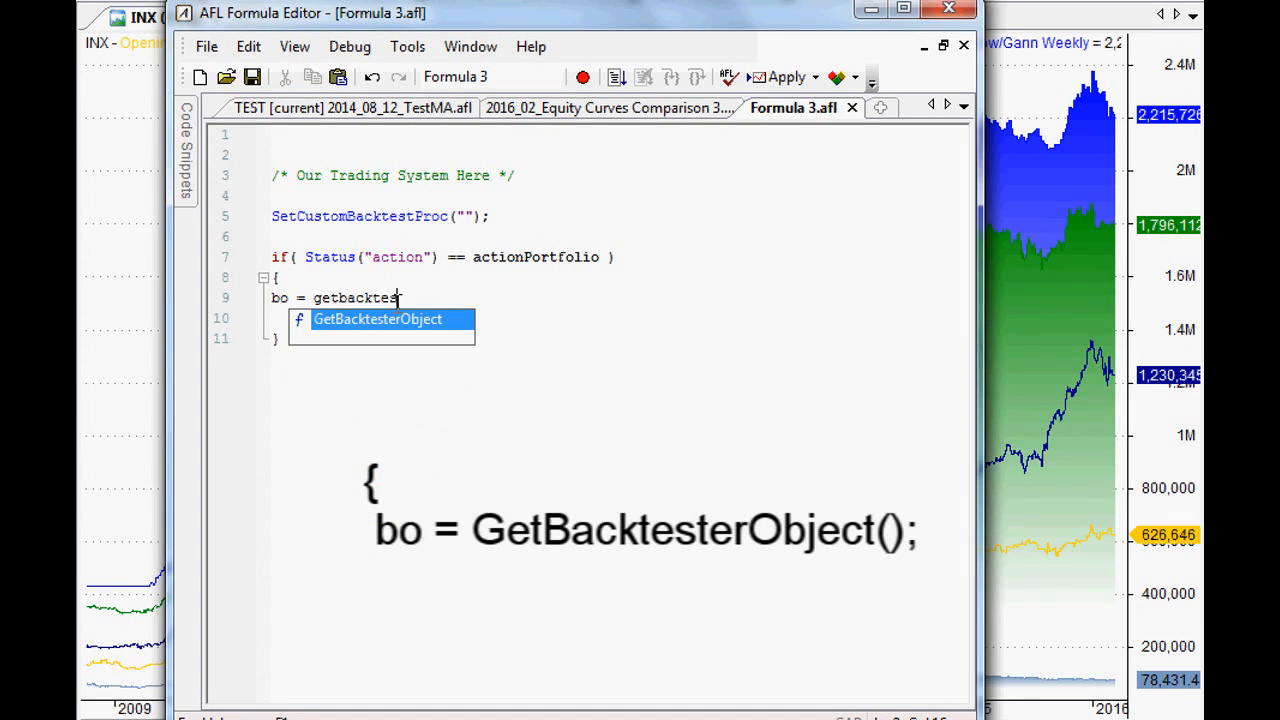
{"action": "type", "text": "terobject("}
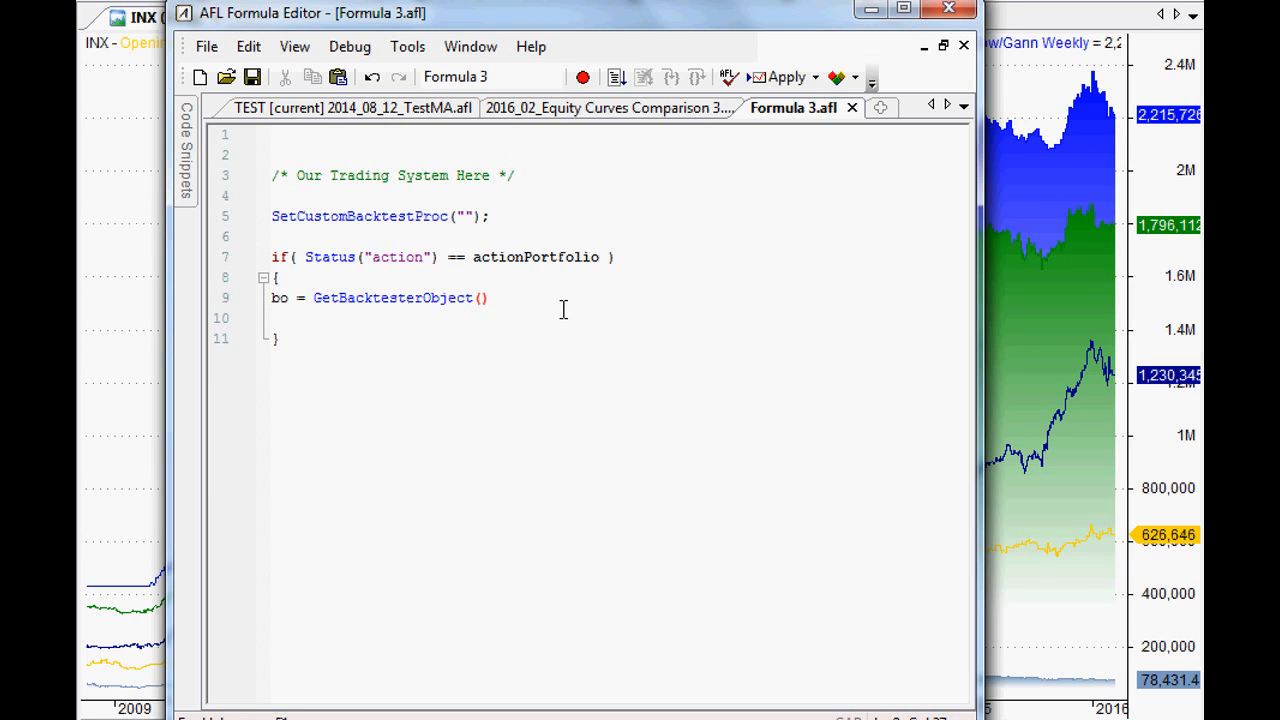
{"action": "type", "text": ";"}
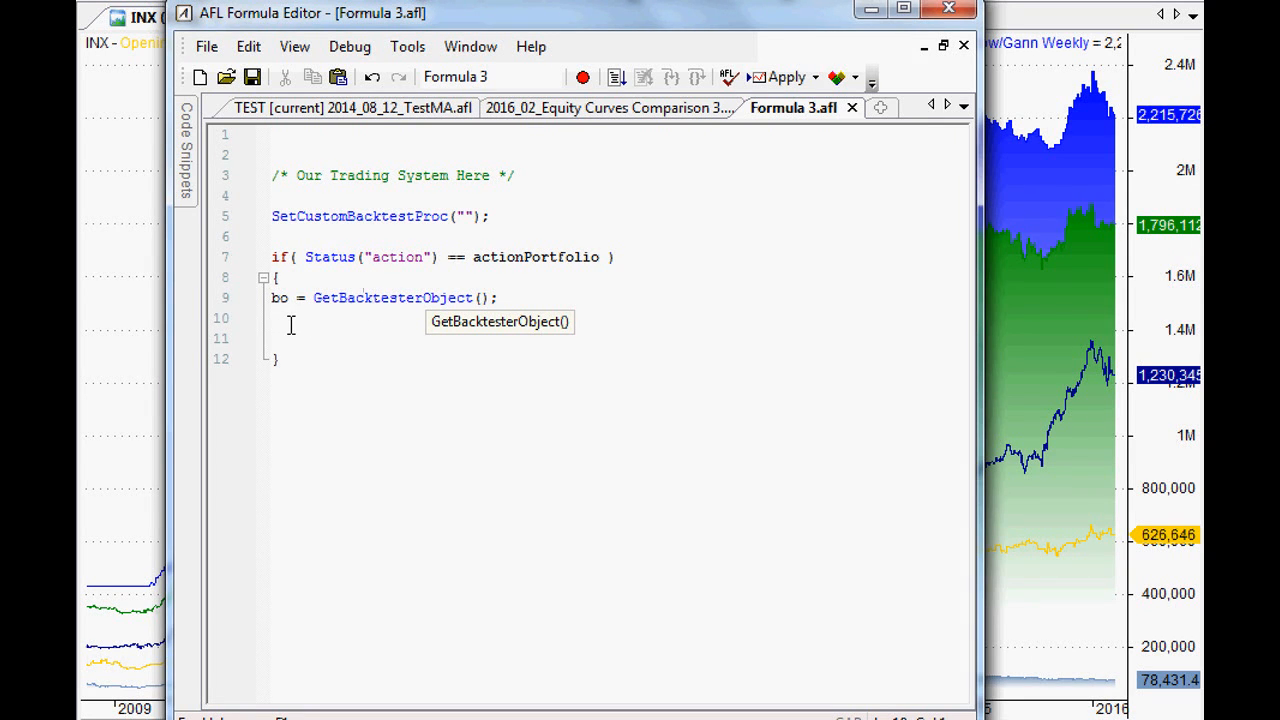
Step: Add the bo.Backtest(); call on the line after getting the backtester object
{"action": "double_click", "coordinate": [392, 296]}
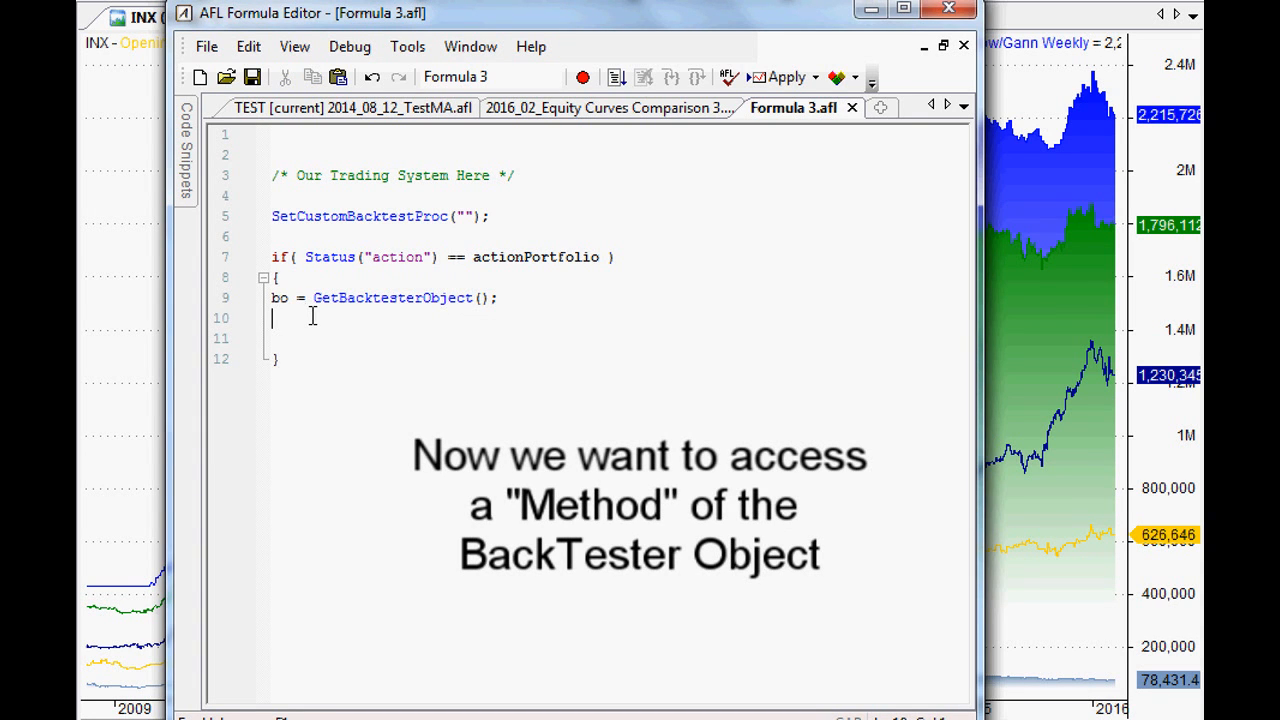
{"action": "type", "text": "bo"}
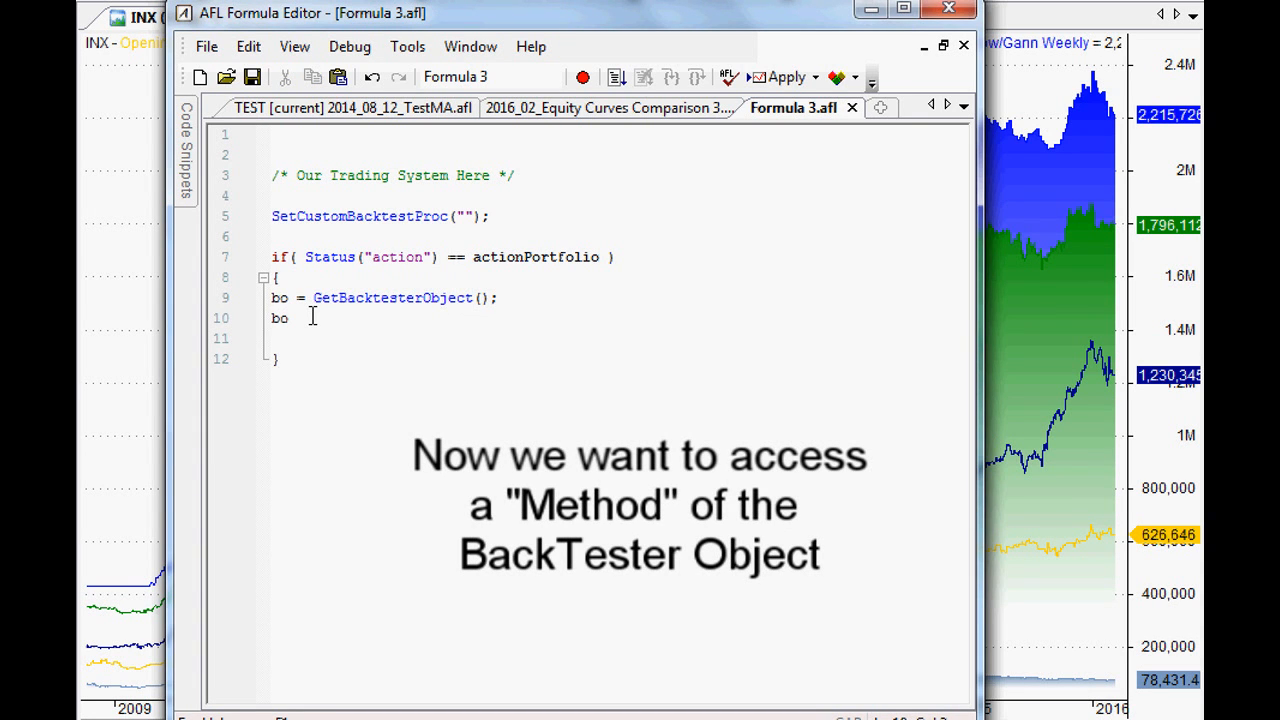
{"action": "type", "text": "."}
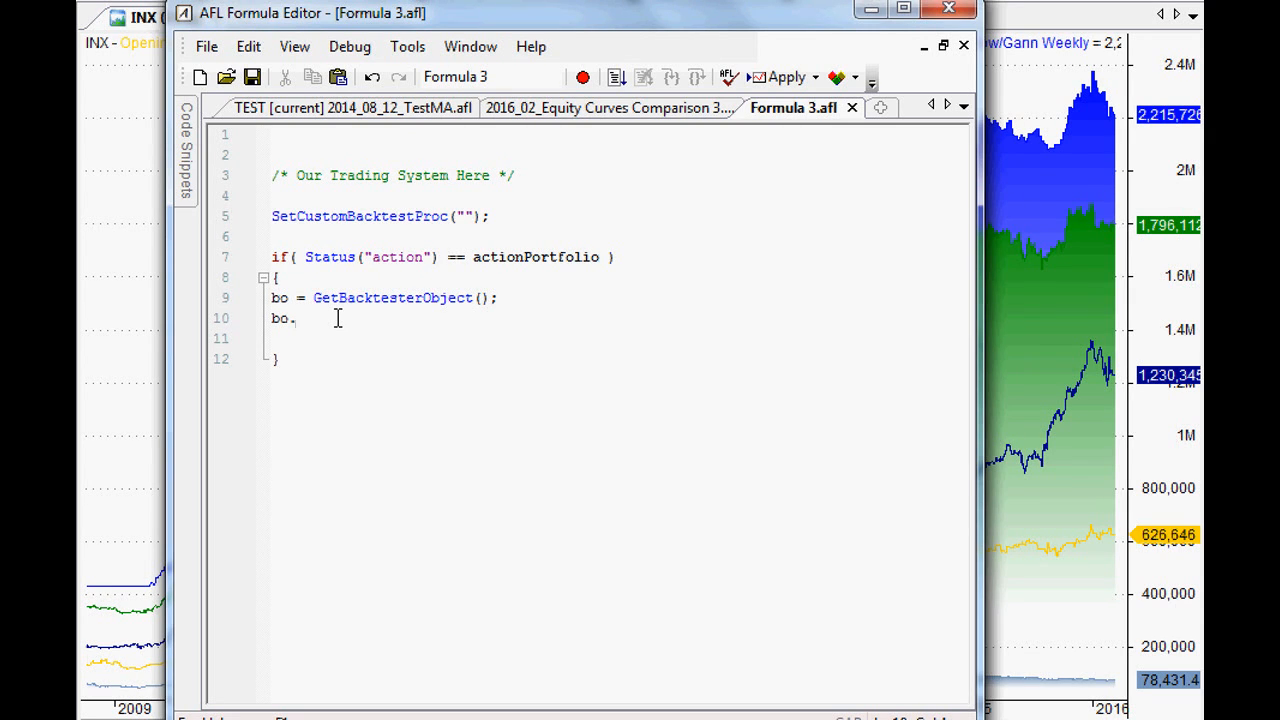
{"action": "type", "text": "backtest("}
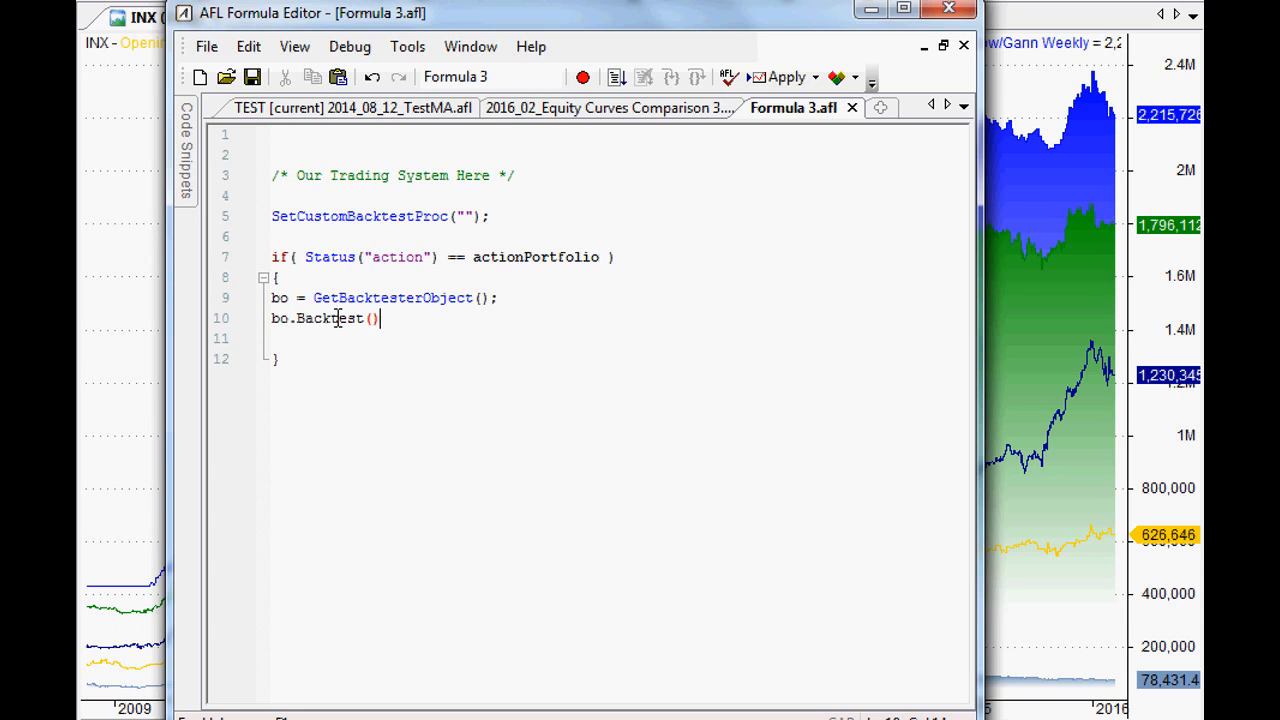
{"action": "type", "text": ";"}
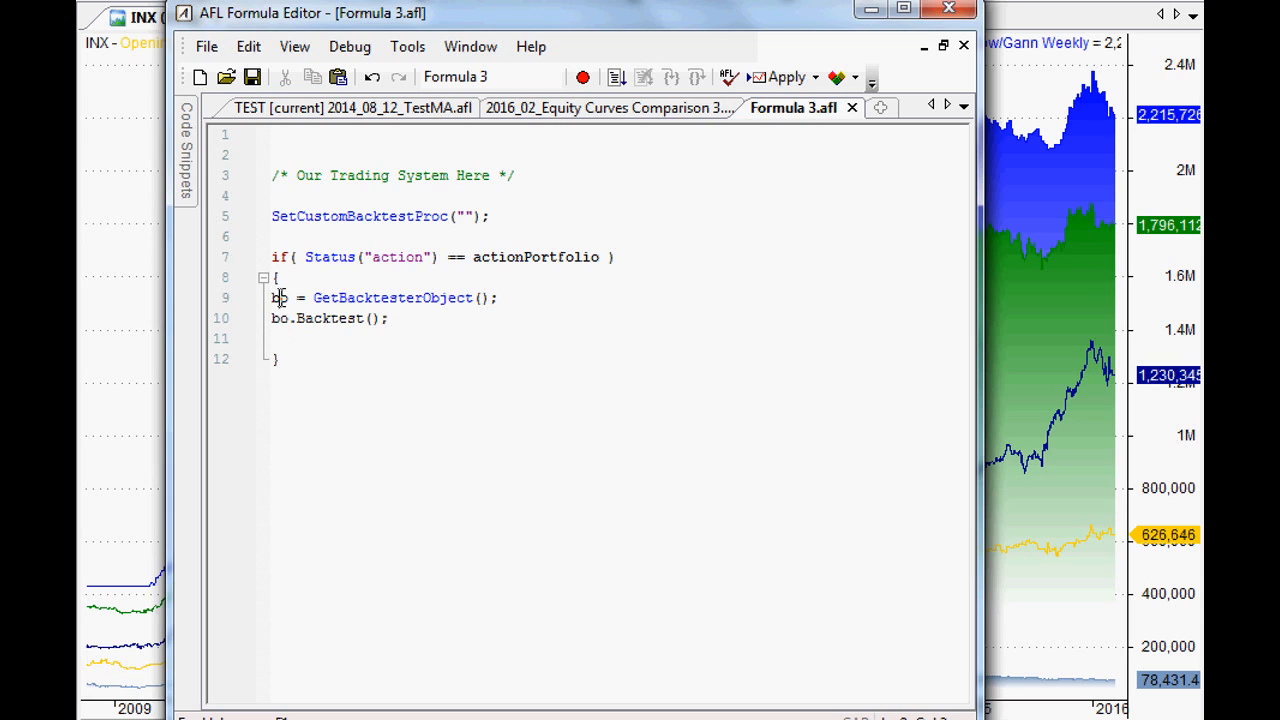
{"action": "double_click", "coordinate": [390, 298]}
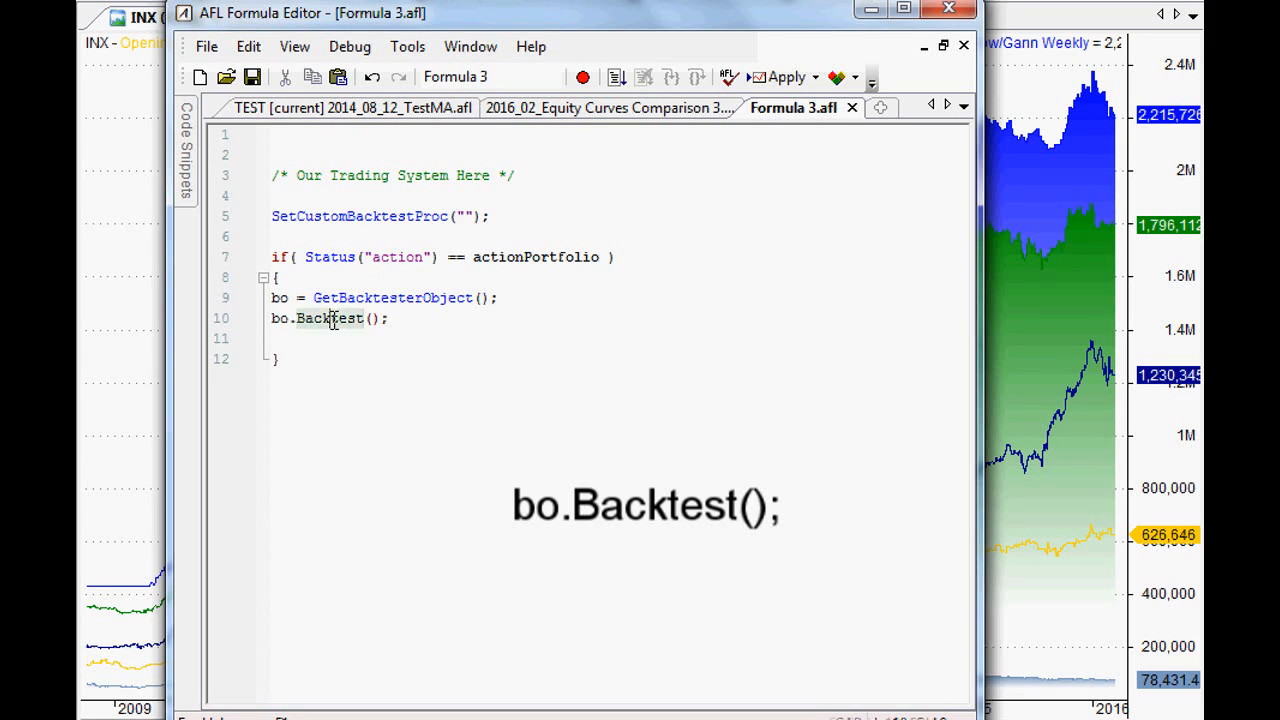
{"action": "double_click", "coordinate": [328, 318]}
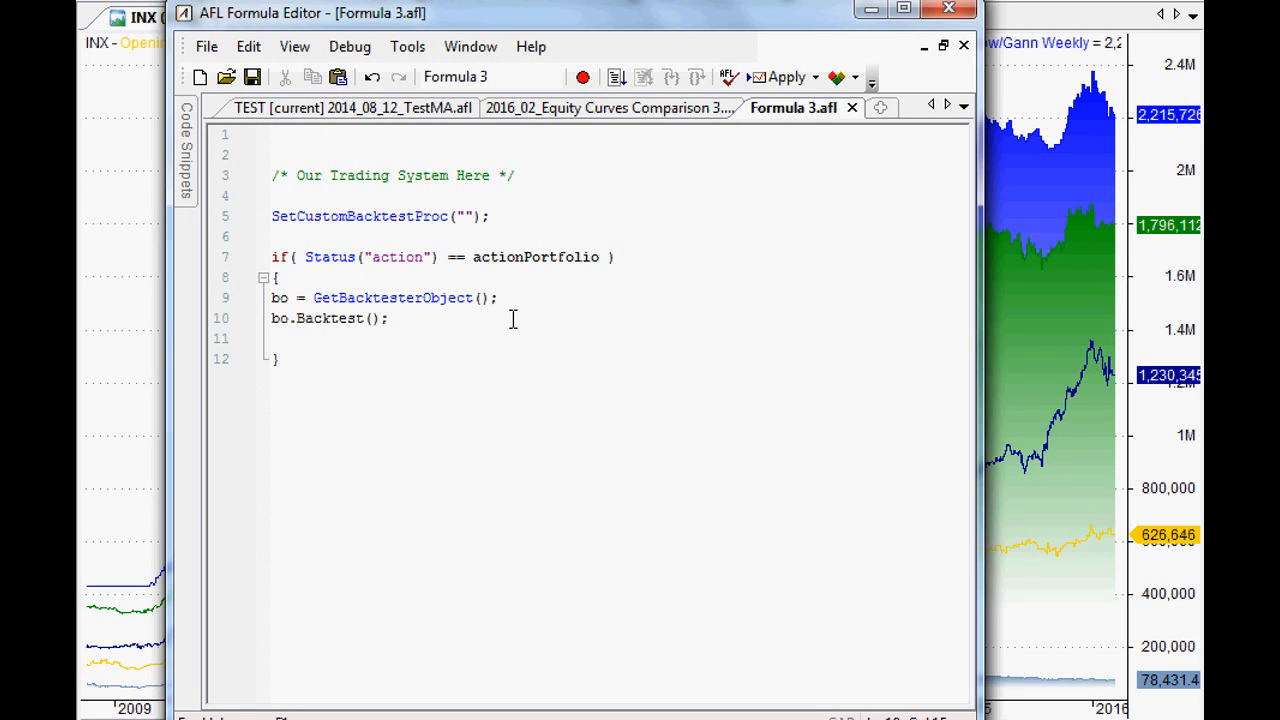
{"action": "left_click", "coordinate": [388, 318]}
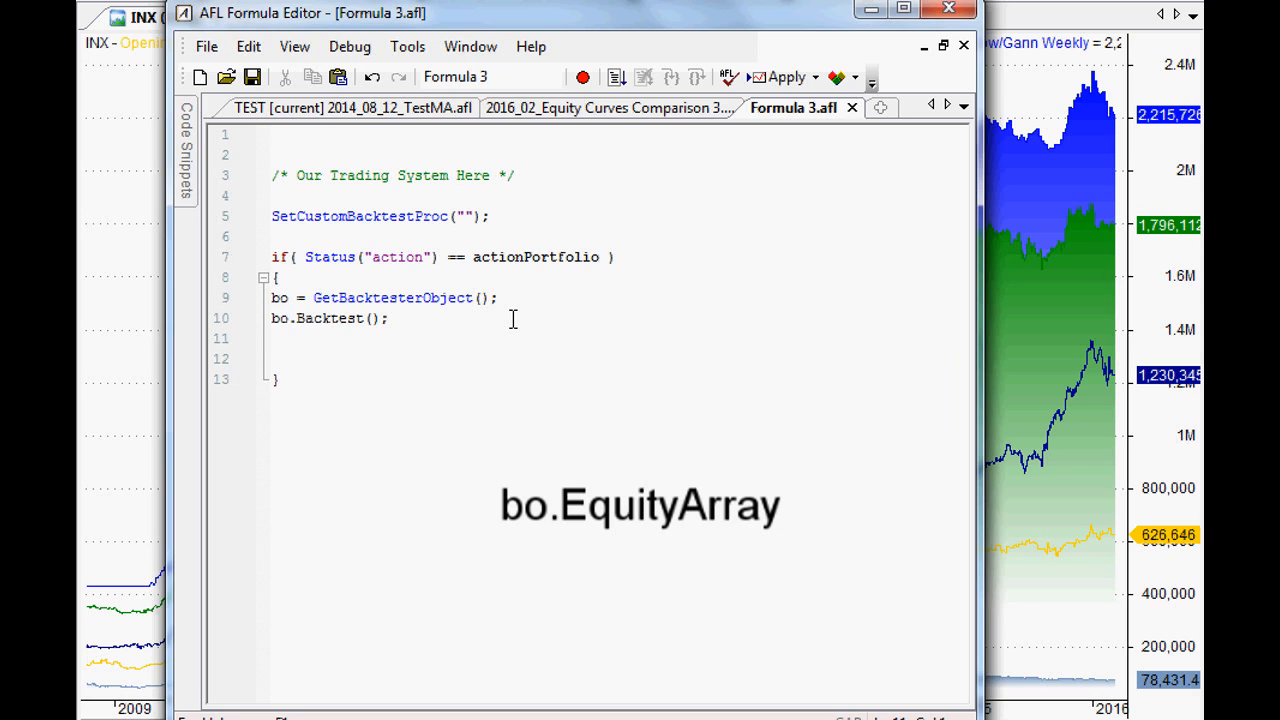
Step: Add a bo.EquityArray reference a couple of lines below the Backtest call
{"action": "type", "text": "bo."}
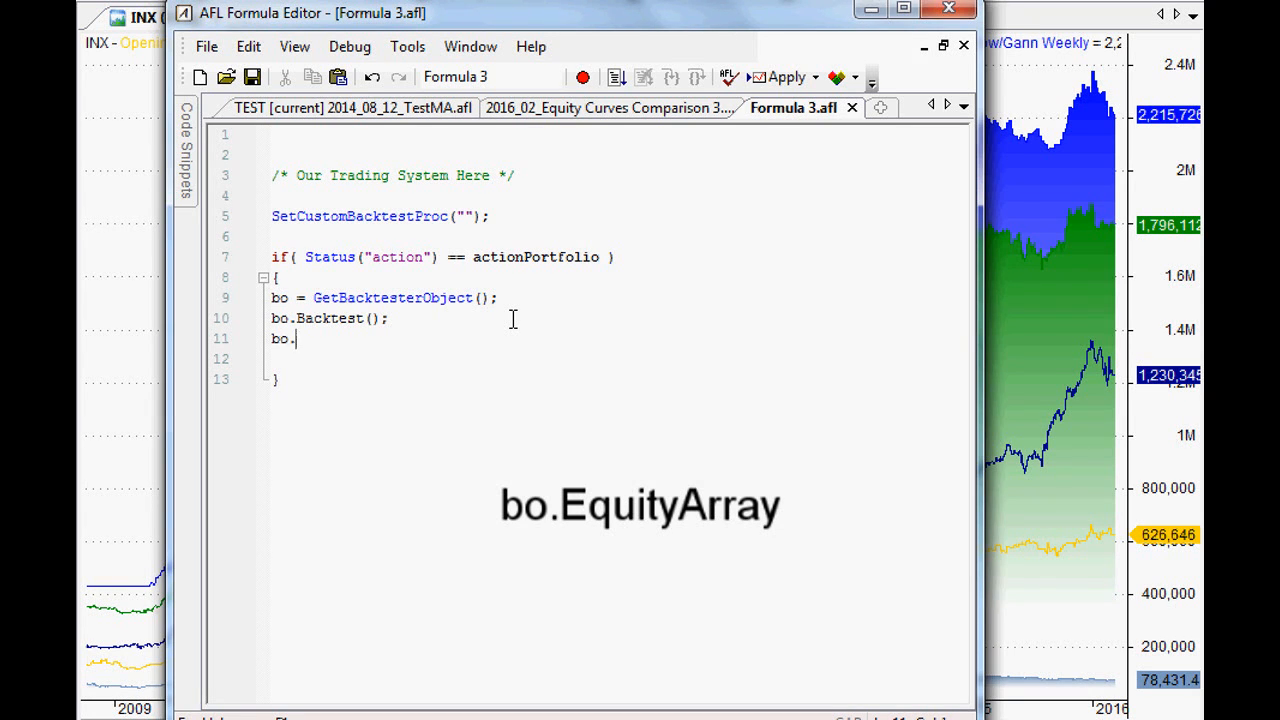
{"action": "type", "text": "EquityArray"}
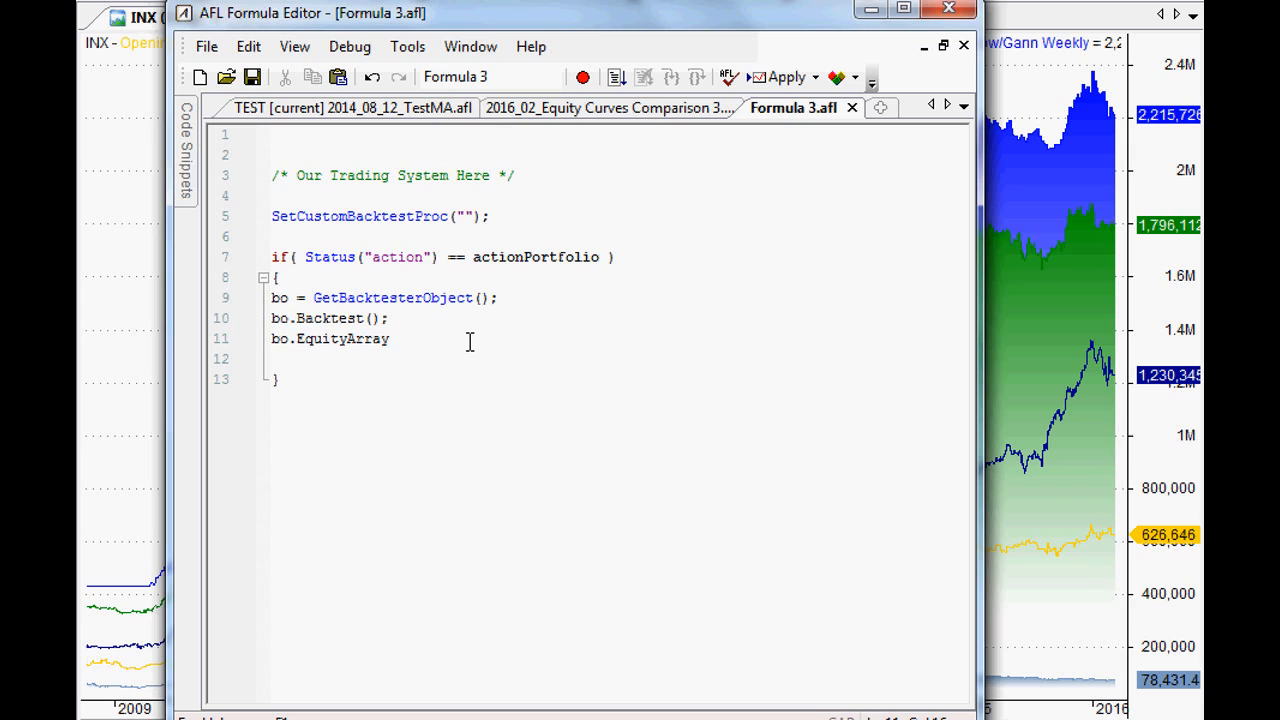
{"action": "key", "text": "Enter"}
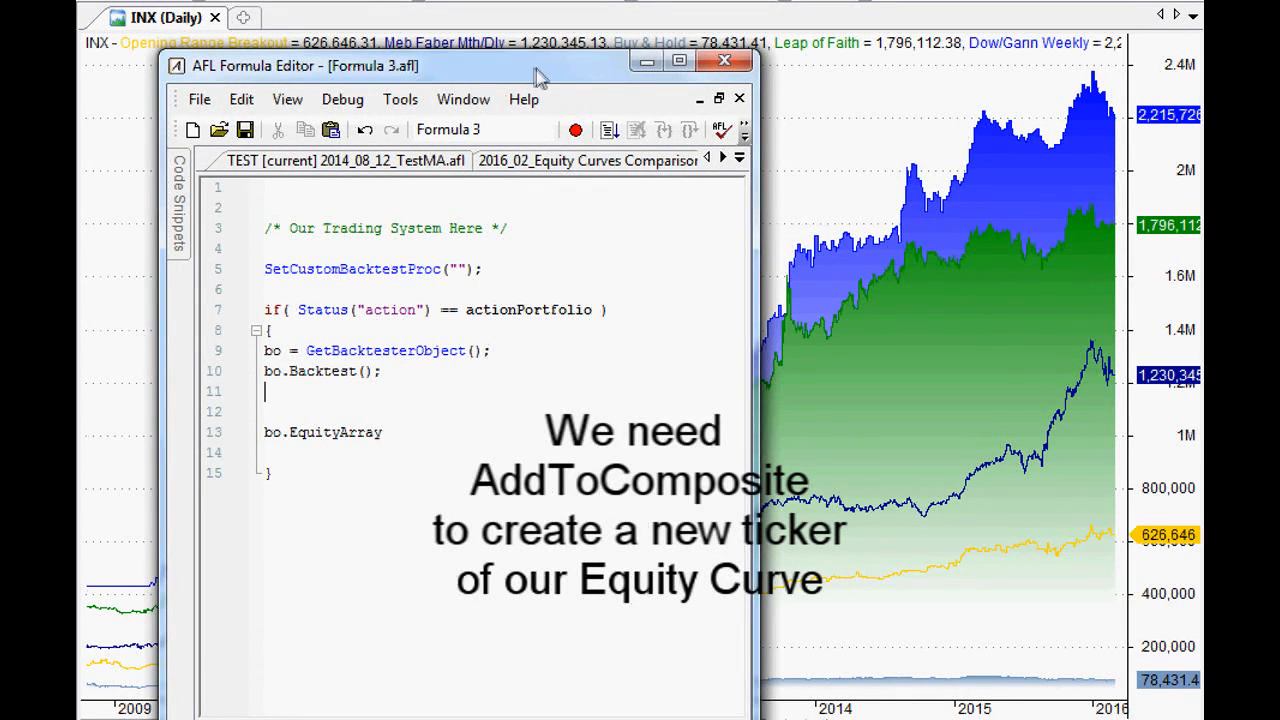
Step: Begin AddToComposite(bo.EquityArray, "~~OurTradingSystem", "X" on line 11
{"action": "left_click", "coordinate": [690, 68]}
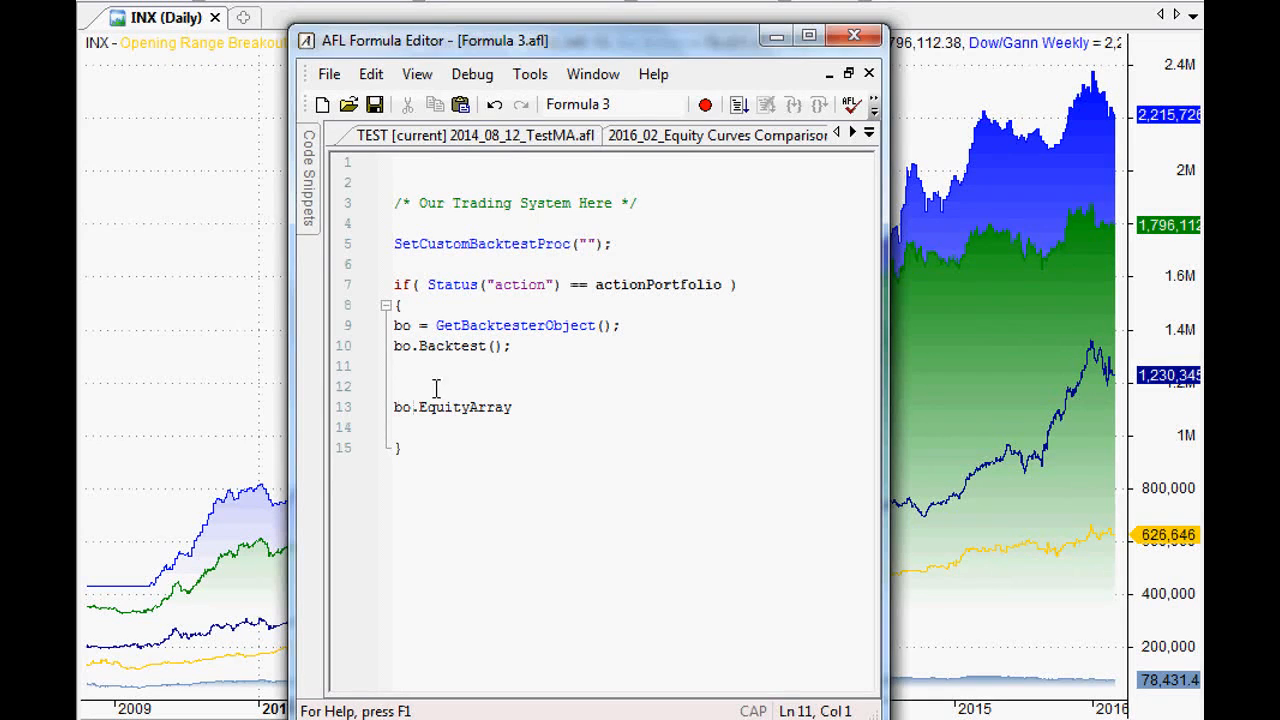
{"action": "type", "text": "addc"}
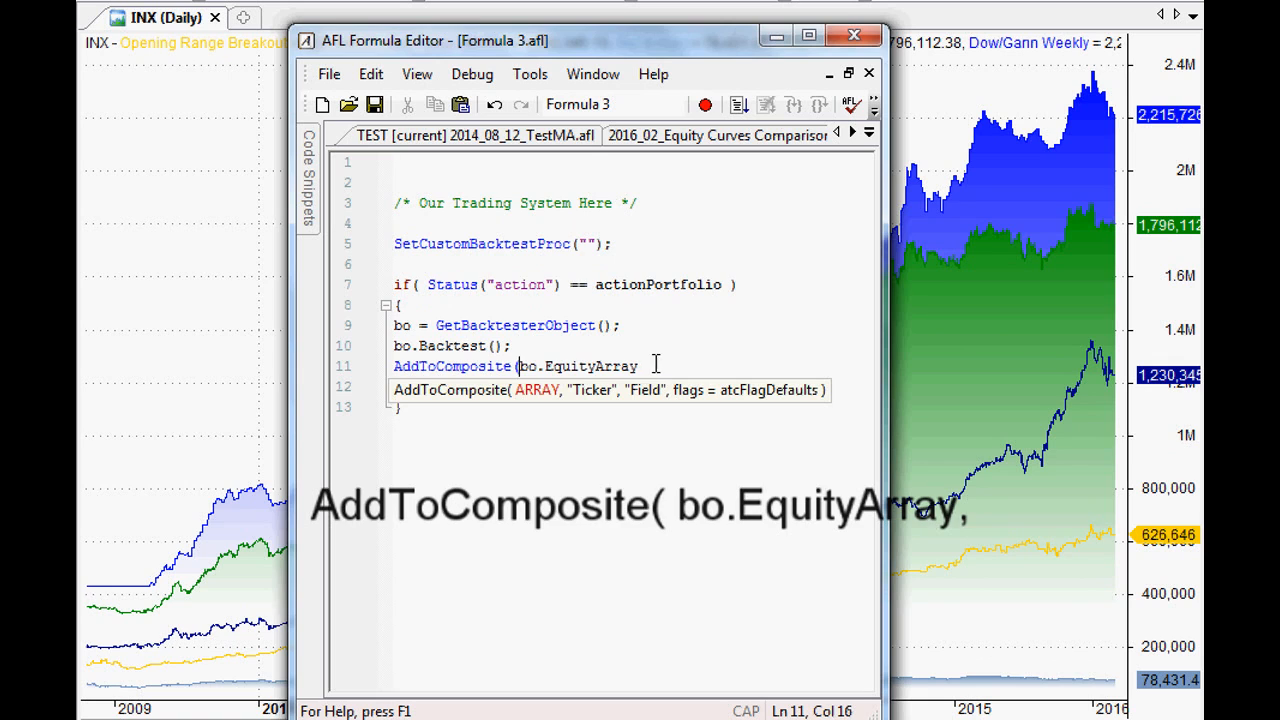
{"action": "type", "text": ","}
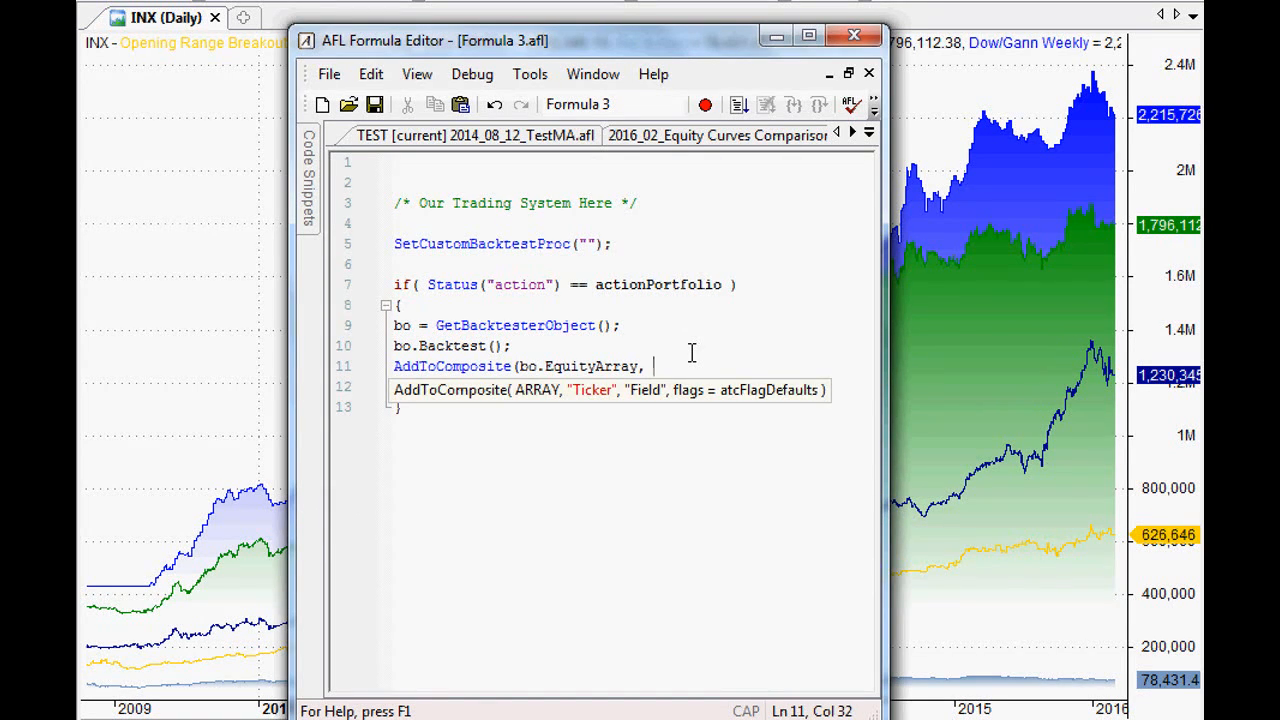
{"action": "type", "text": "\""}
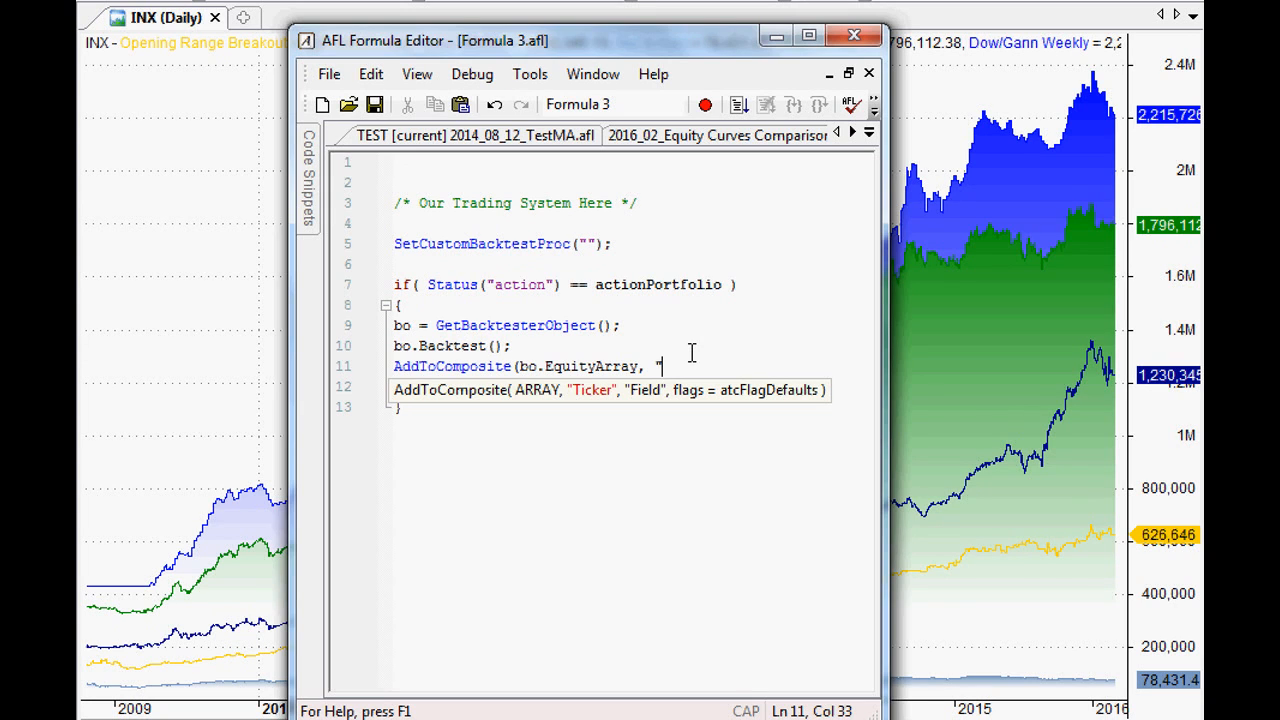
{"action": "type", "text": "~"}
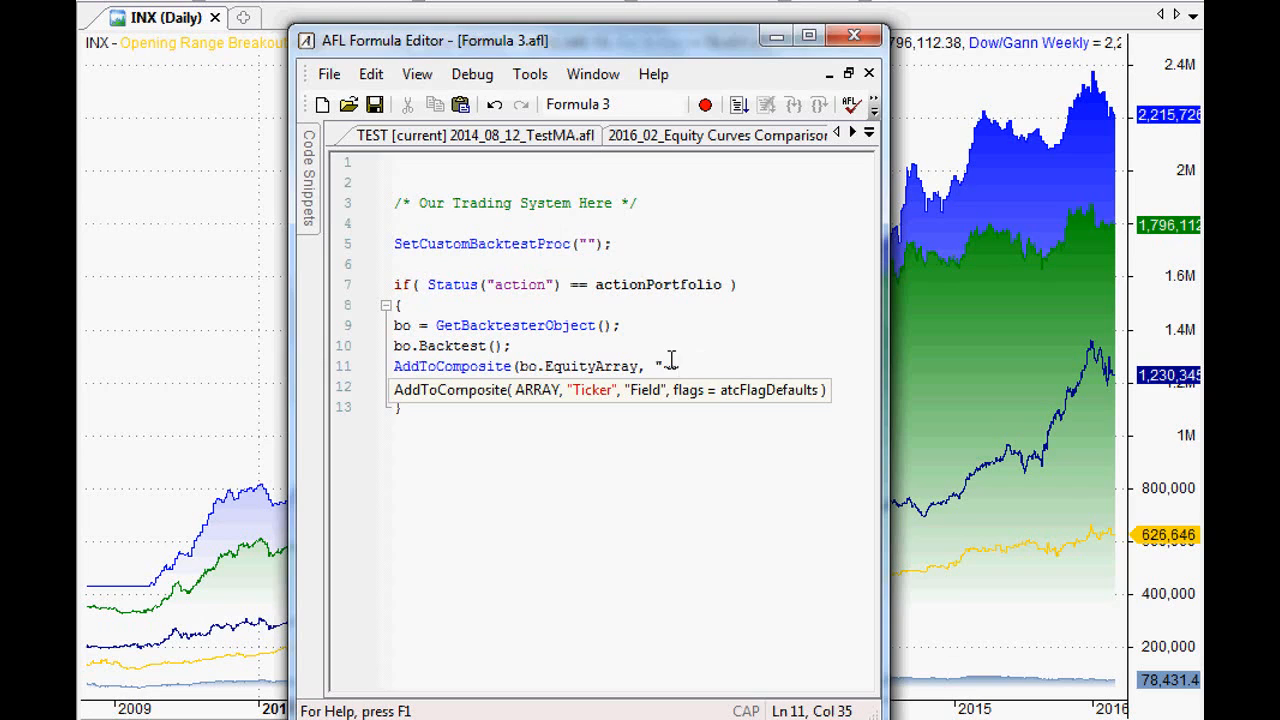
{"action": "type", "text": "~~"}
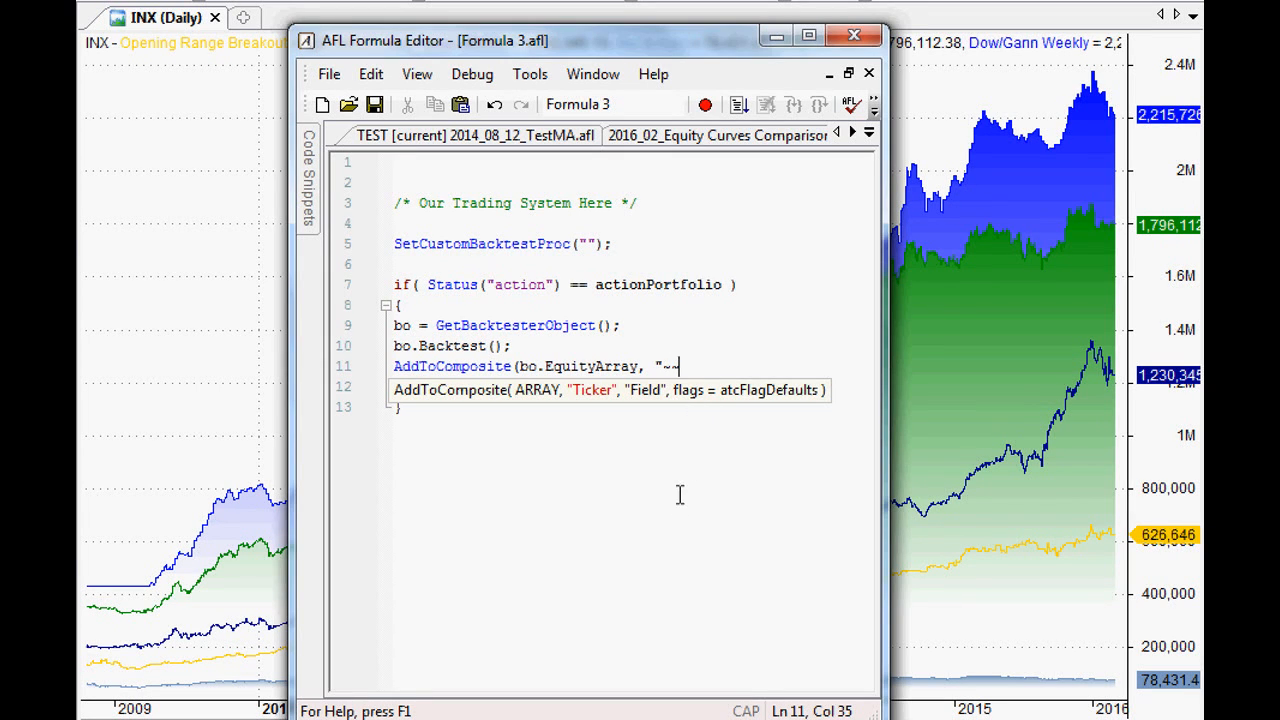
{"action": "mouse_move", "coordinate": [724, 510]}
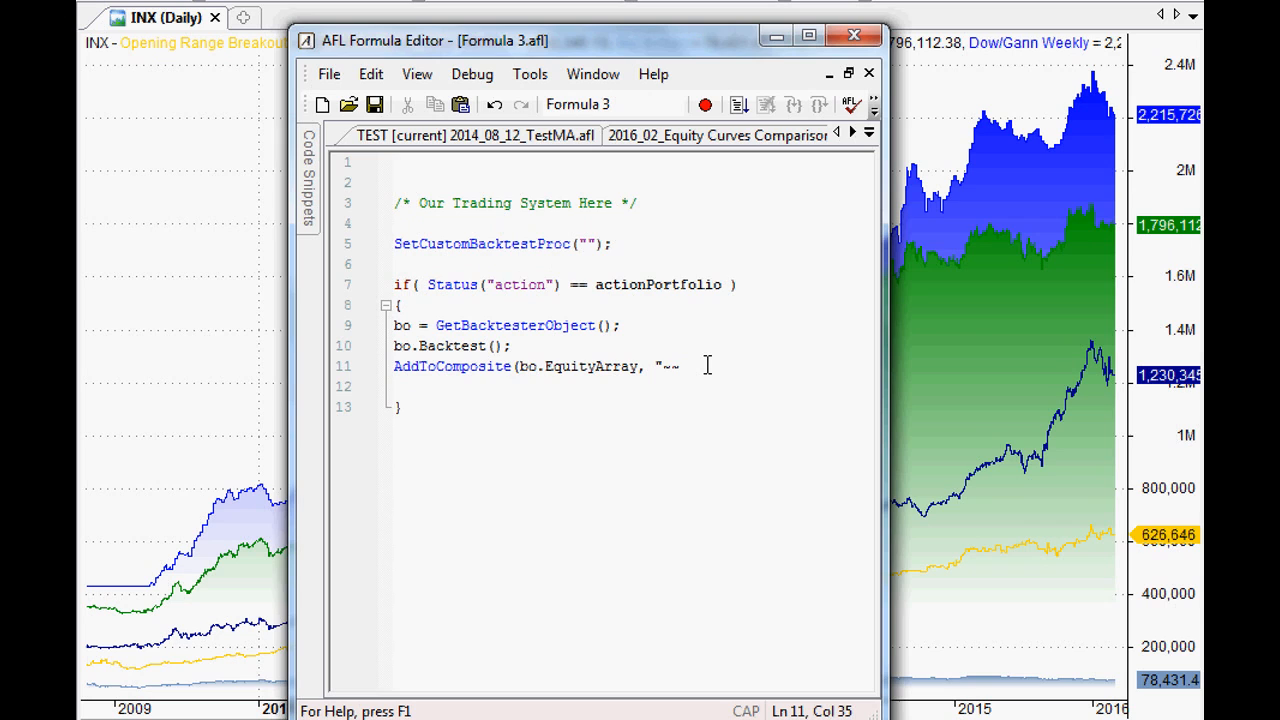
{"action": "type", "text": "OurTradin"}
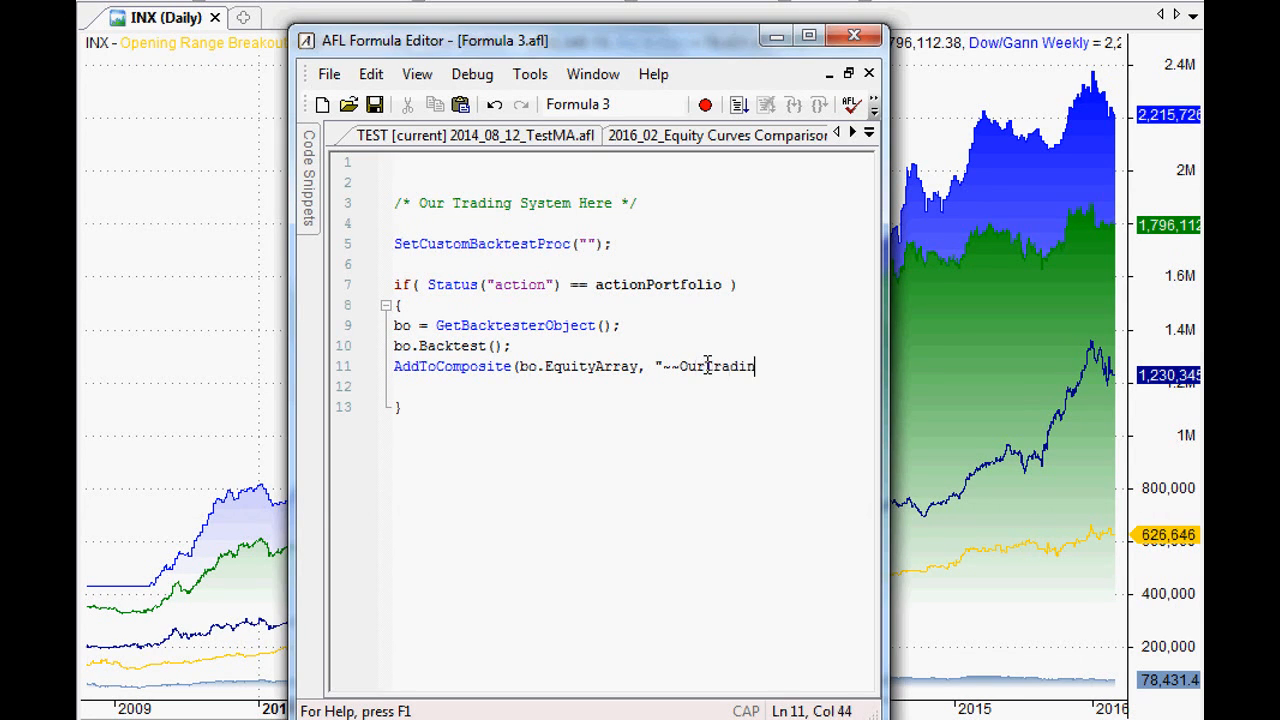
{"action": "type", "text": "gSystem\", \"X\""}
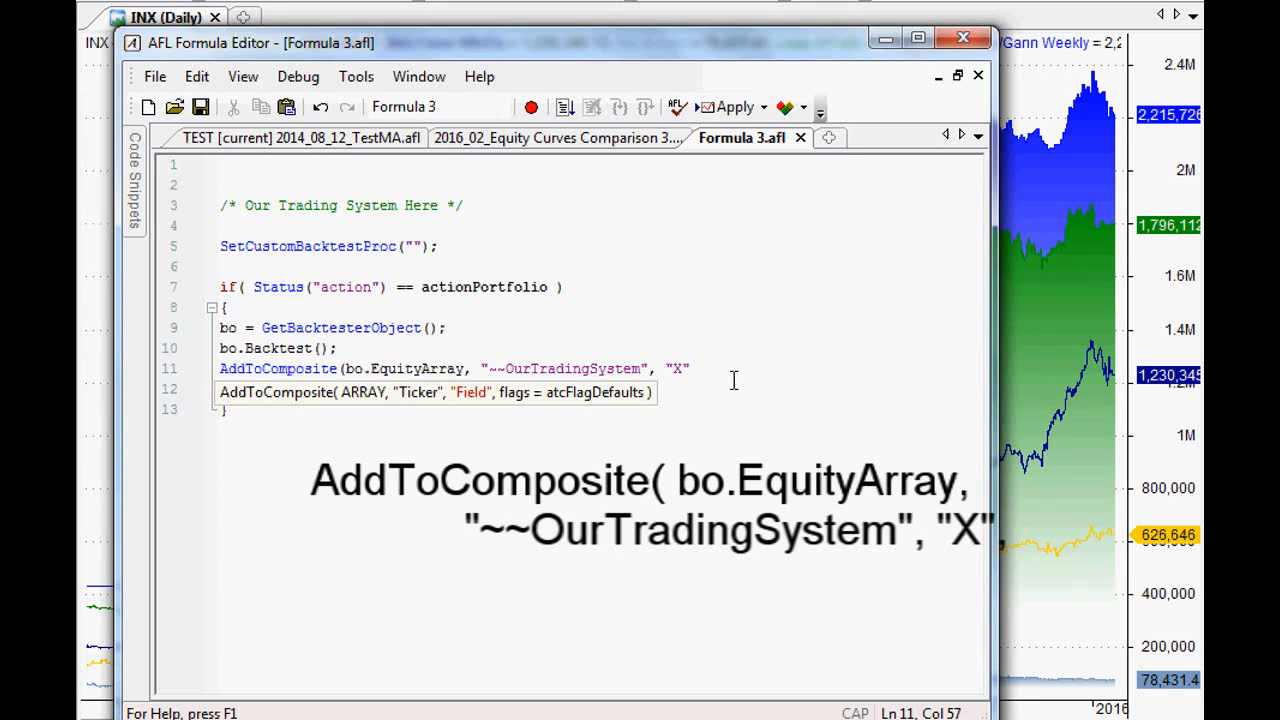
Step: Finish the call with atcFlagDeleteValues | atcFlagEnableInPortfolio ); and remove the empty line below
{"action": "type", "text": ","}
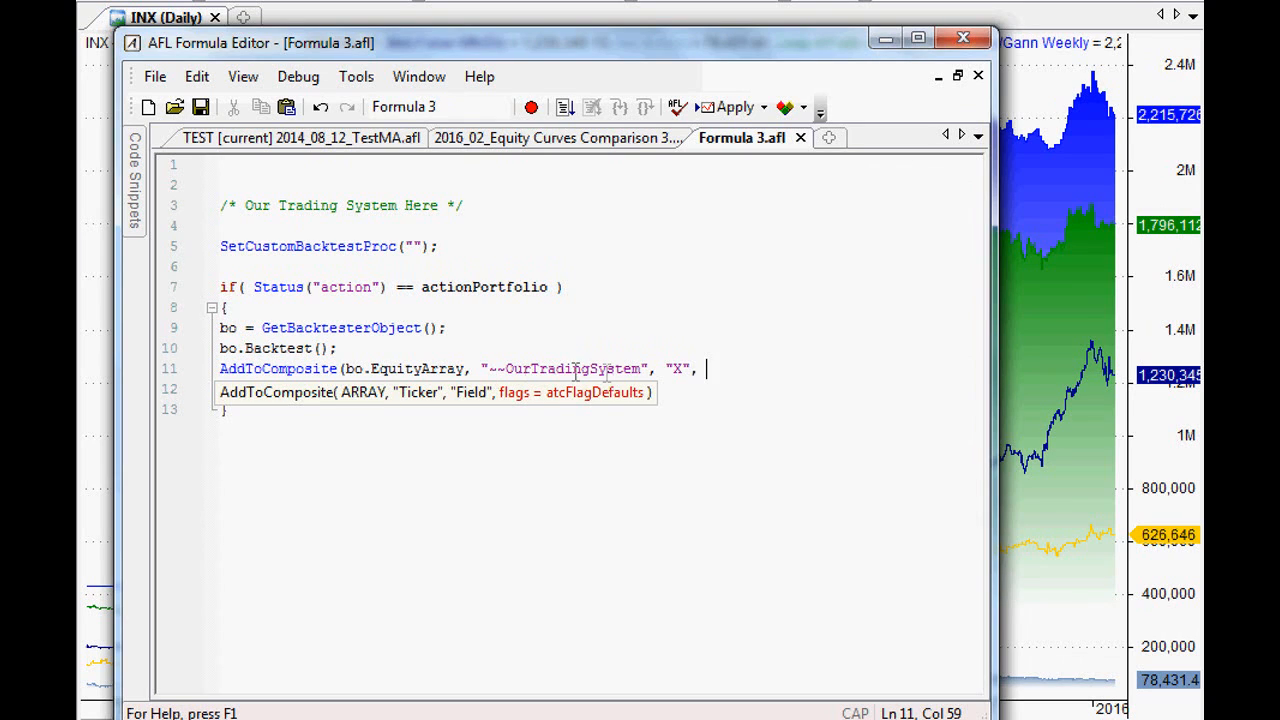
{"action": "mouse_move", "coordinate": [570, 410]}
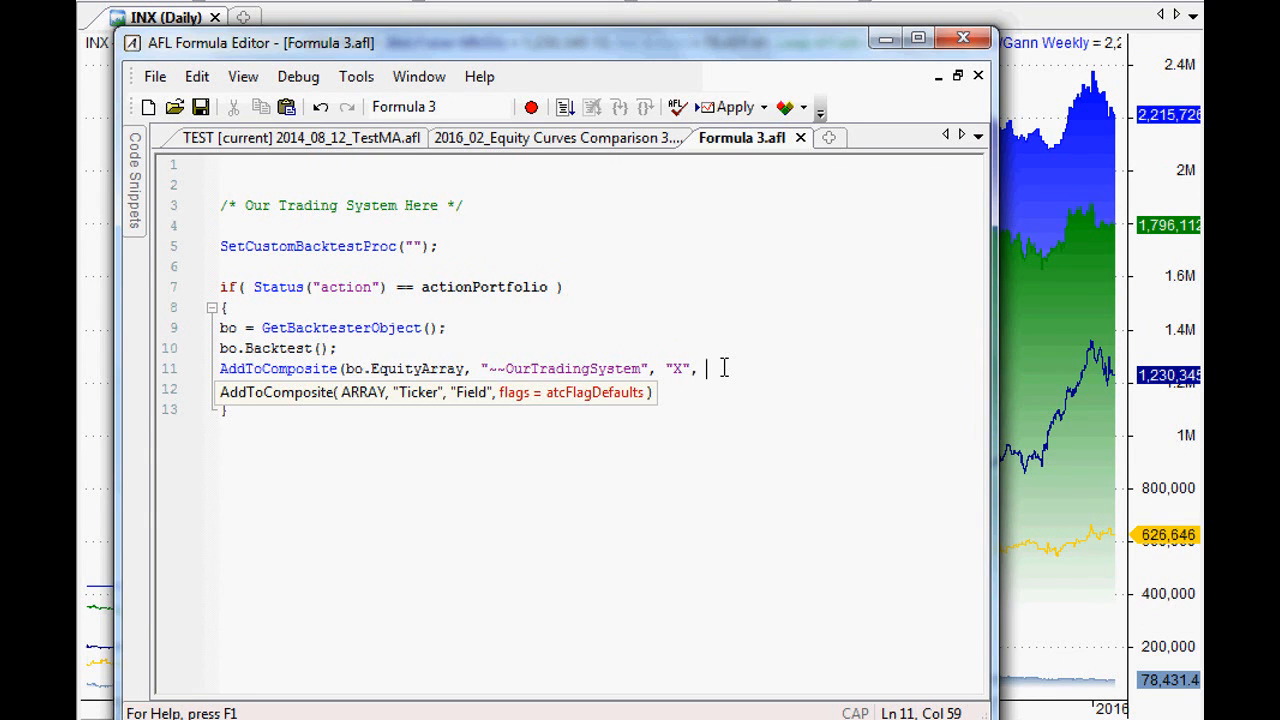
{"action": "type", "text": "atc"}
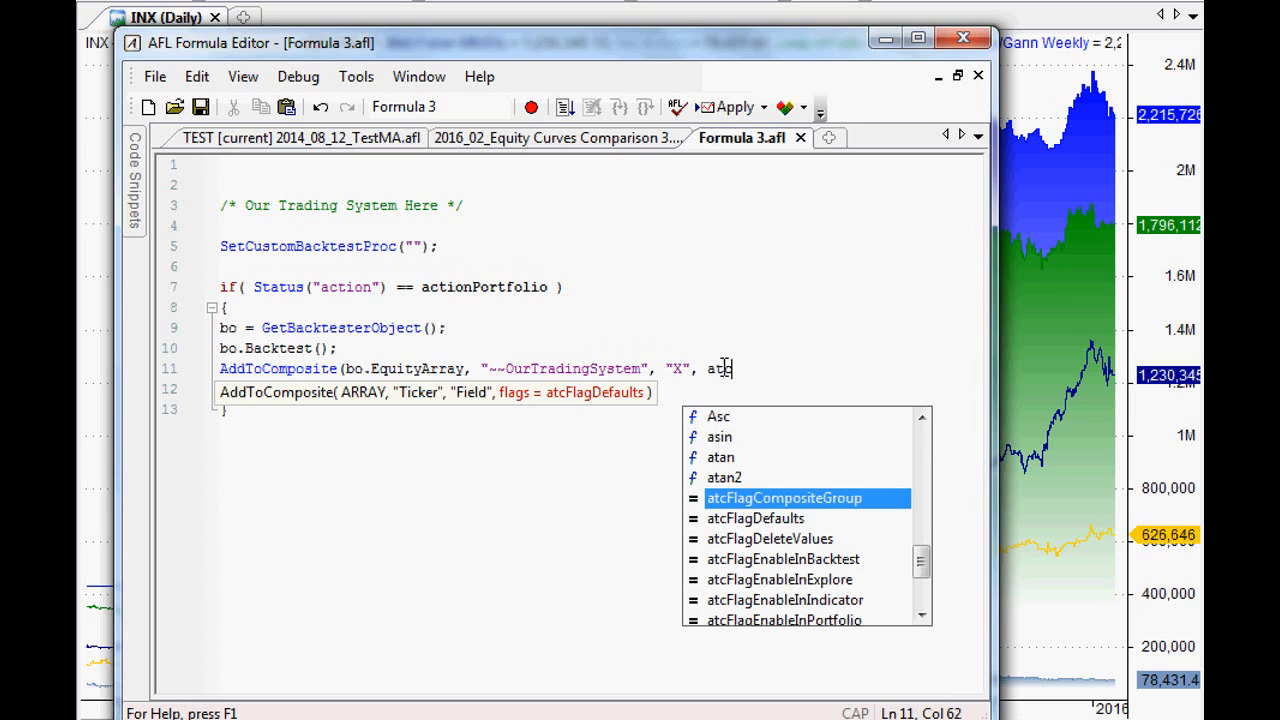
{"action": "type", "text": "flagdele"}
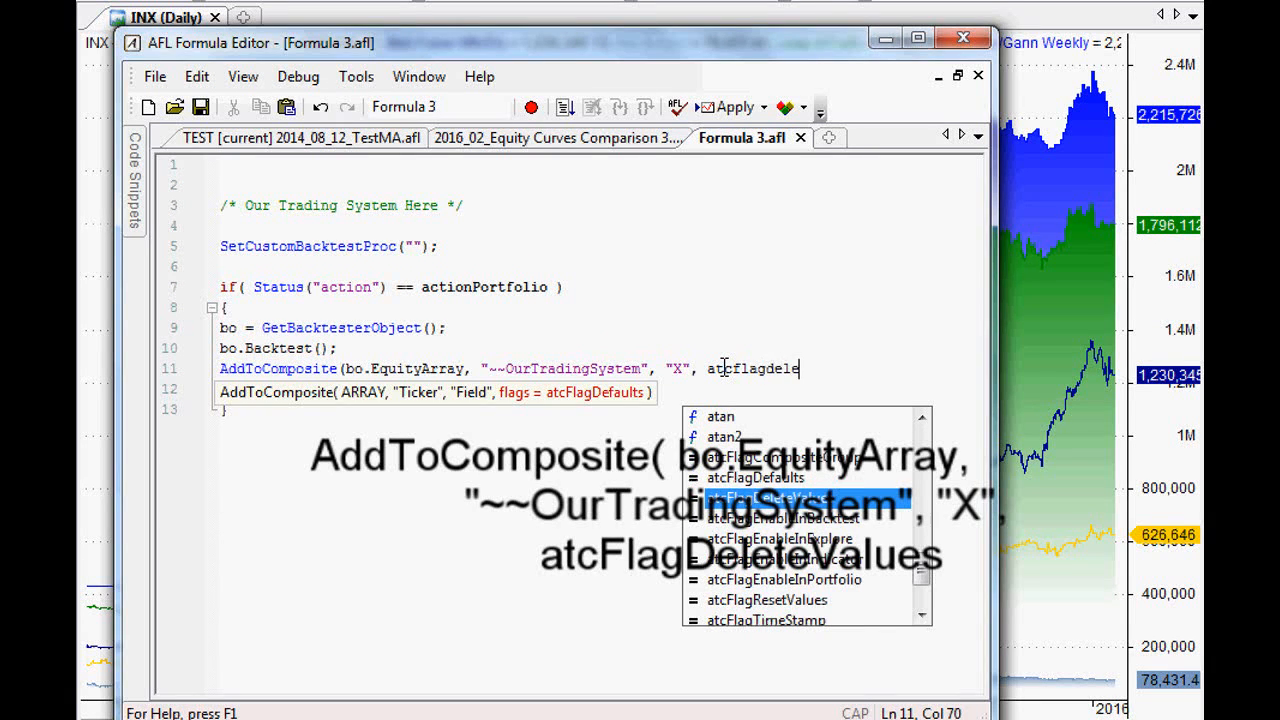
{"action": "type", "text": "values |"}
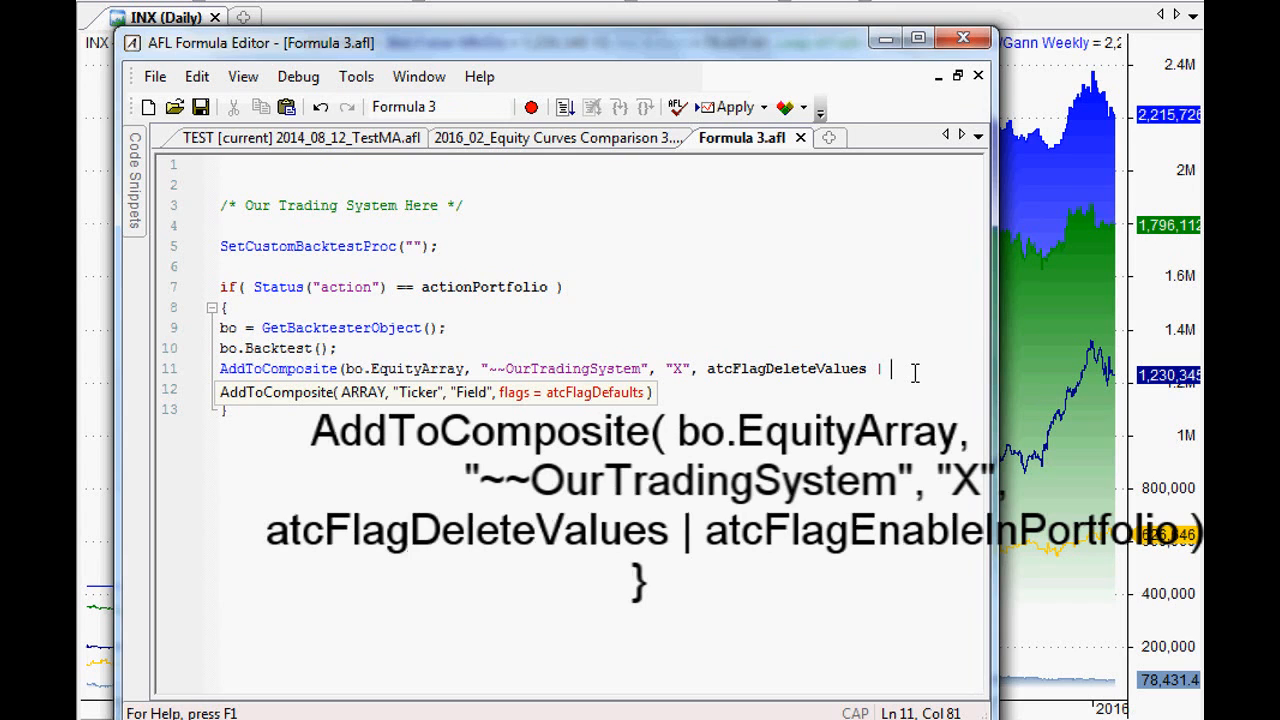
{"action": "type", "text": "a"}
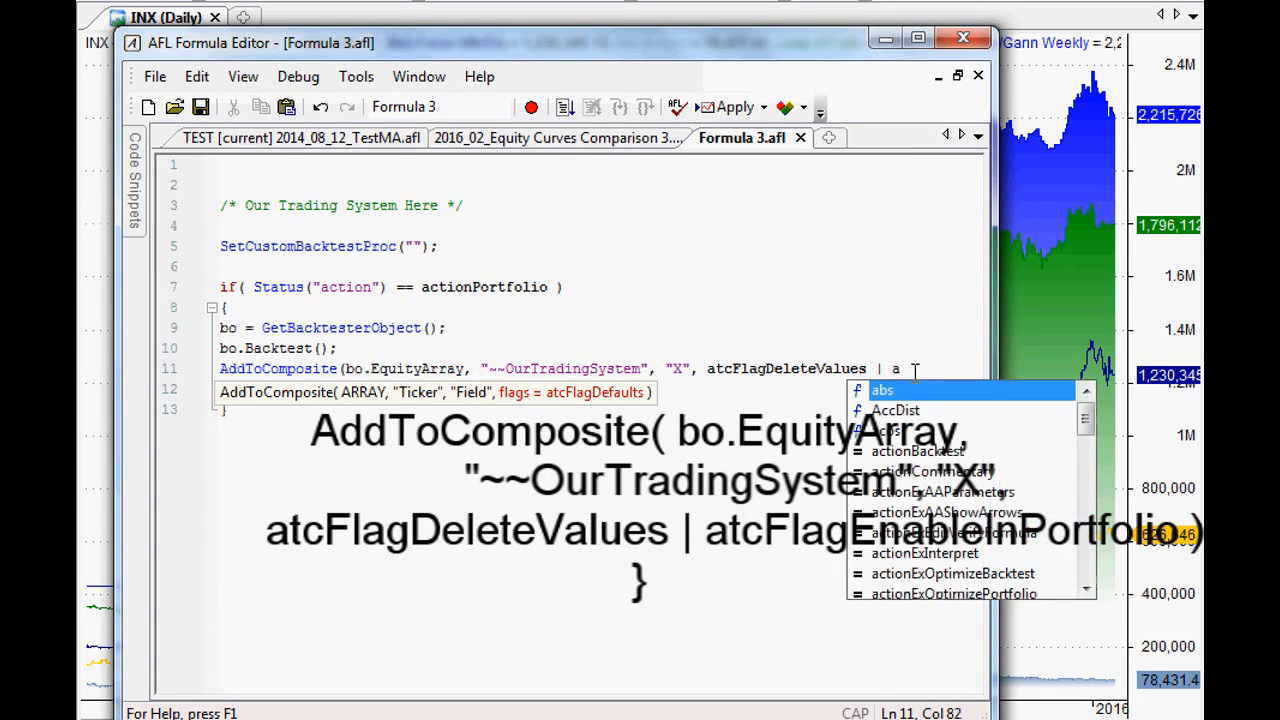
{"action": "type", "text": "tcFlagEnableInPortfolio )"}
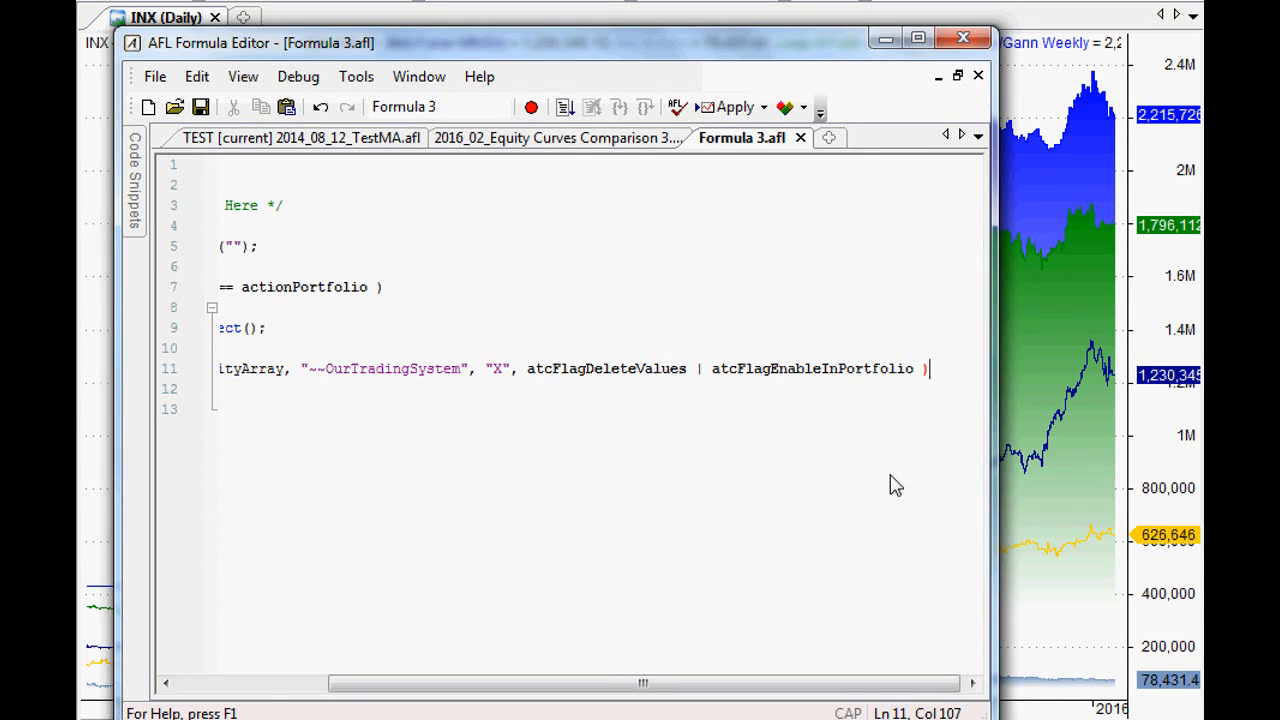
{"action": "type", "text": ";"}
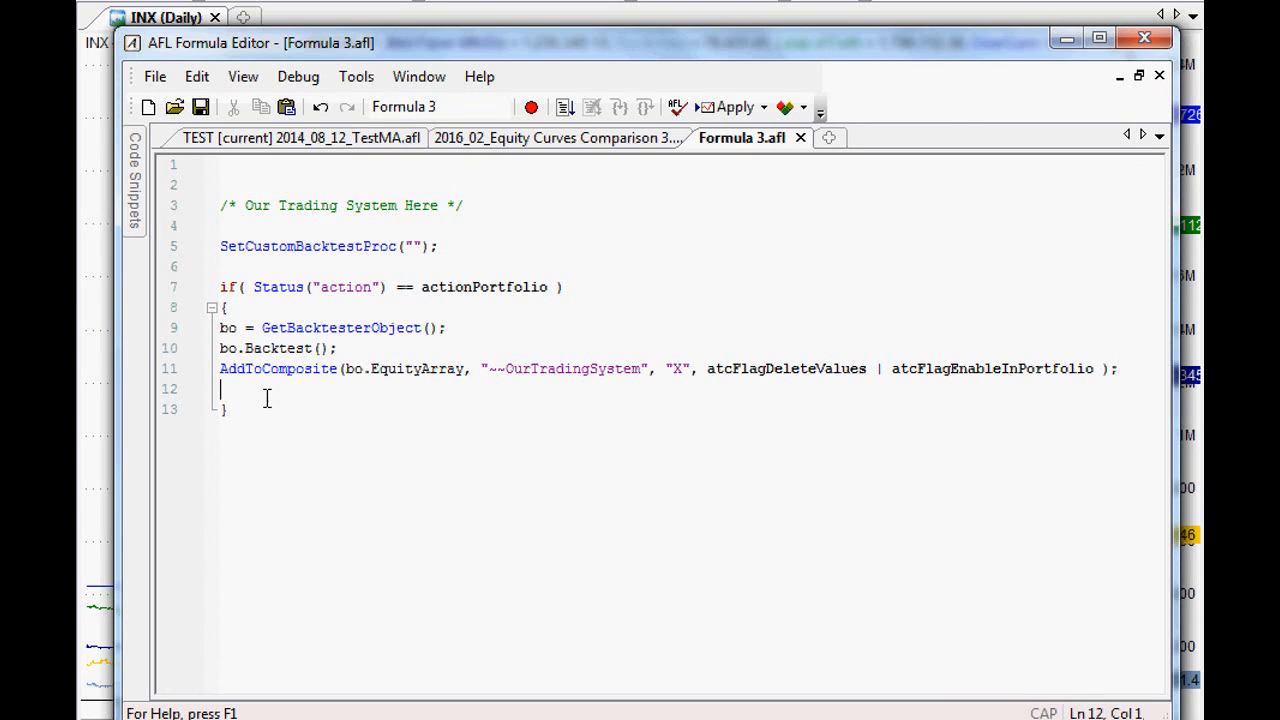
{"action": "key", "text": "Backspace"}
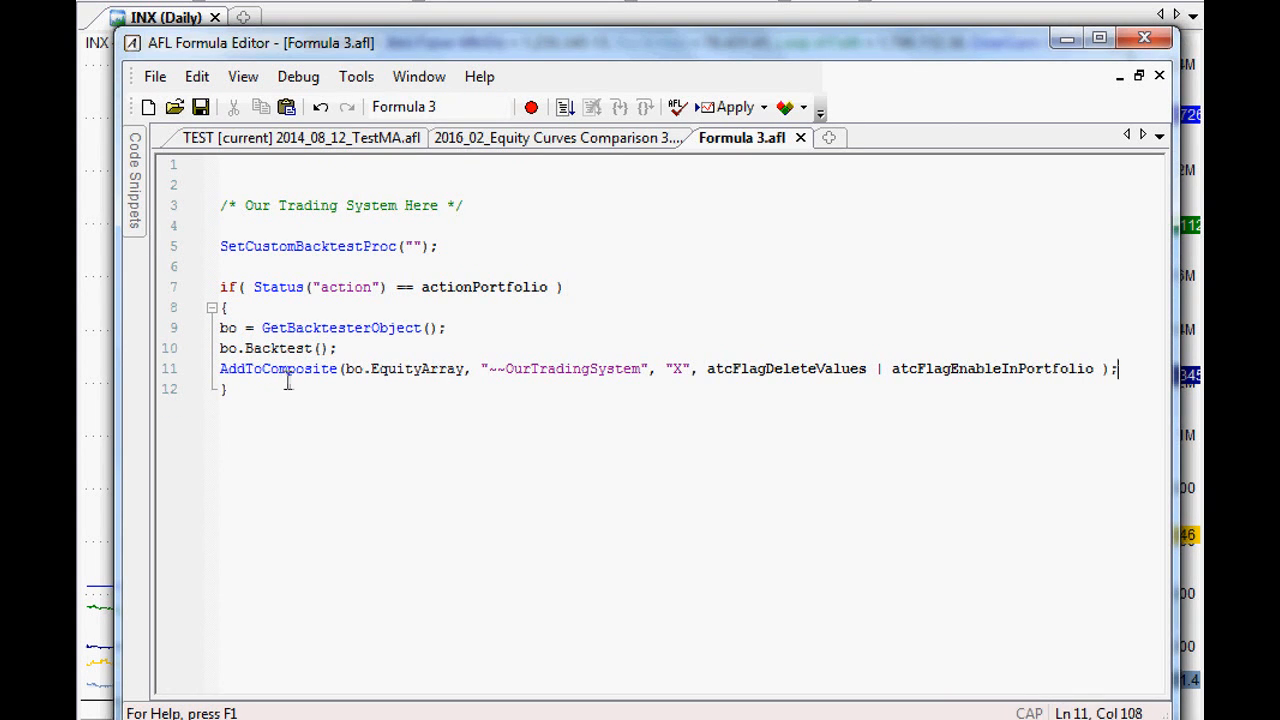
{"action": "double_click", "coordinate": [564, 368]}
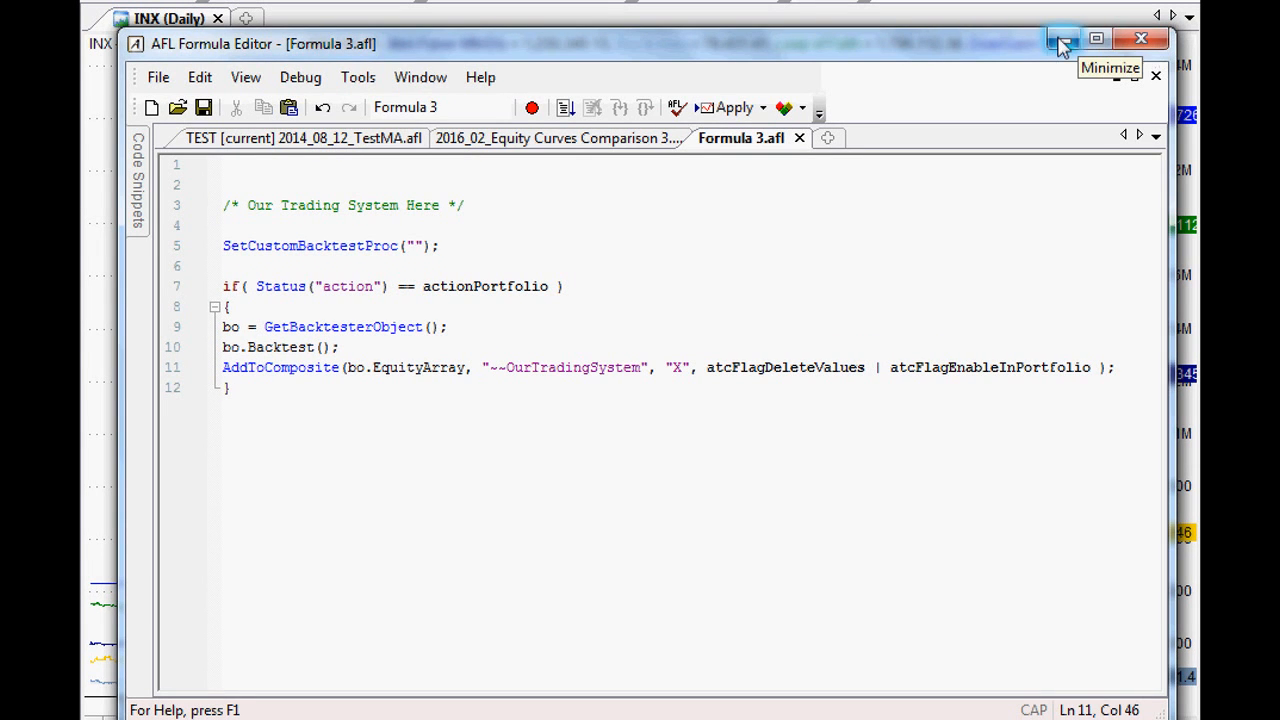
Step: Load 2016_02_Equity Curves Comparison 3.afl in the editor and start a TheFirst = line
{"action": "left_click", "coordinate": [1052, 38]}
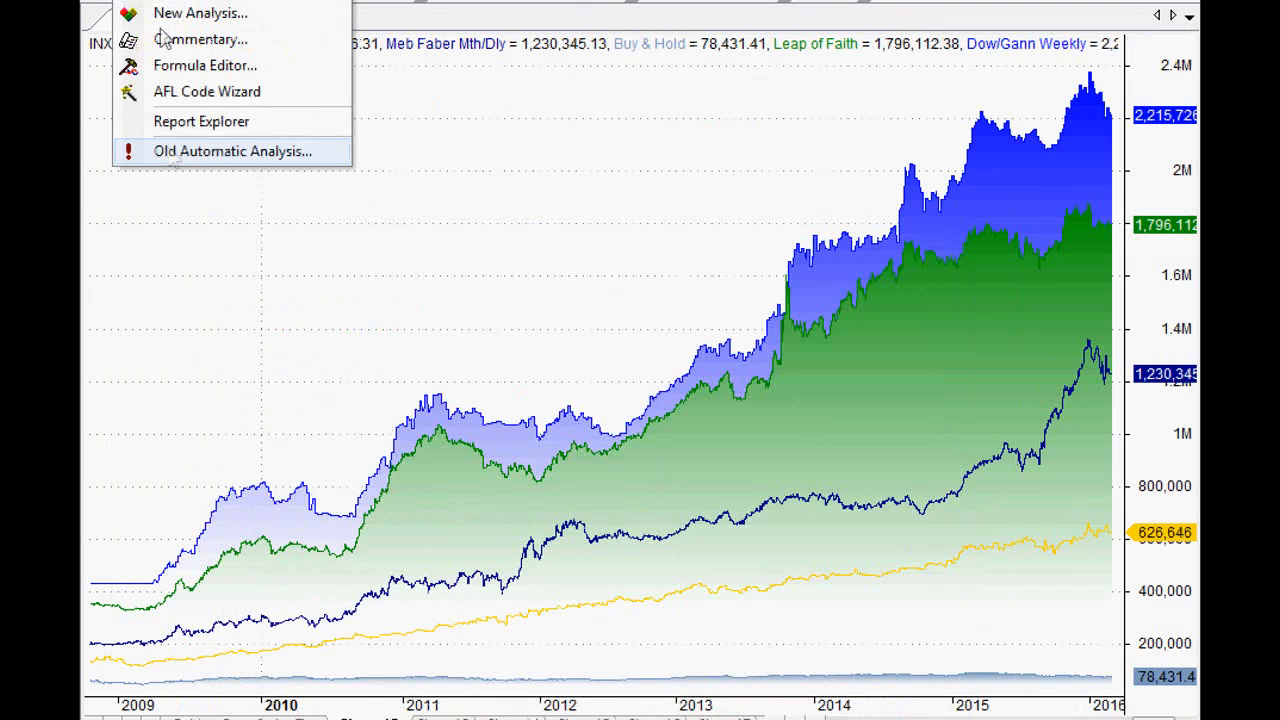
{"action": "left_click", "coordinate": [204, 64]}
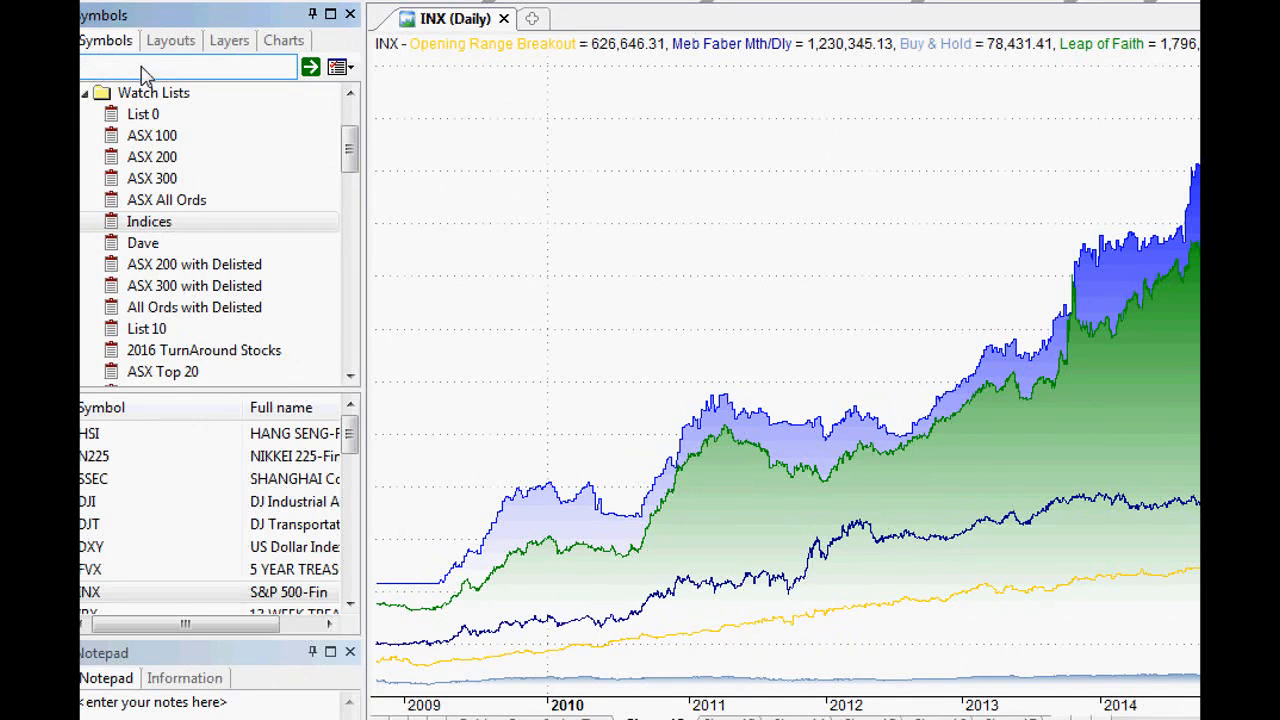
{"action": "left_click", "coordinate": [142, 112]}
{"action": "type", "text": "~~"}
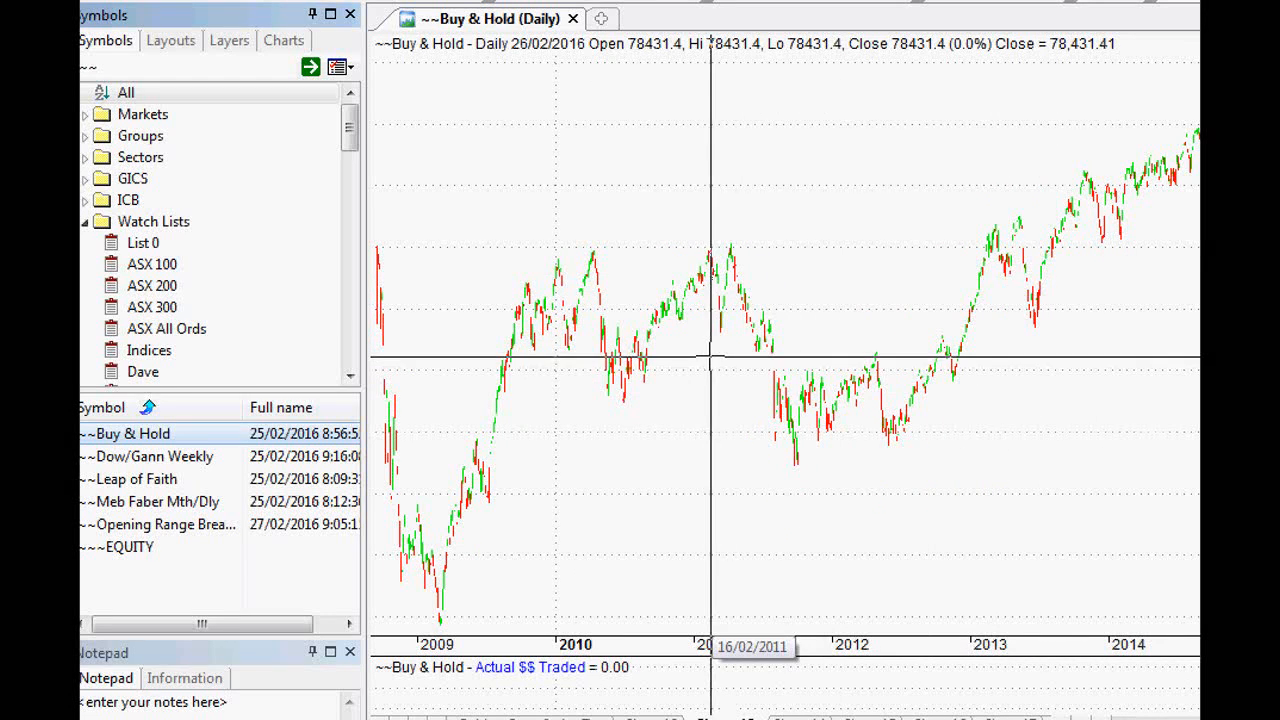
{"action": "left_click", "coordinate": [150, 456]}
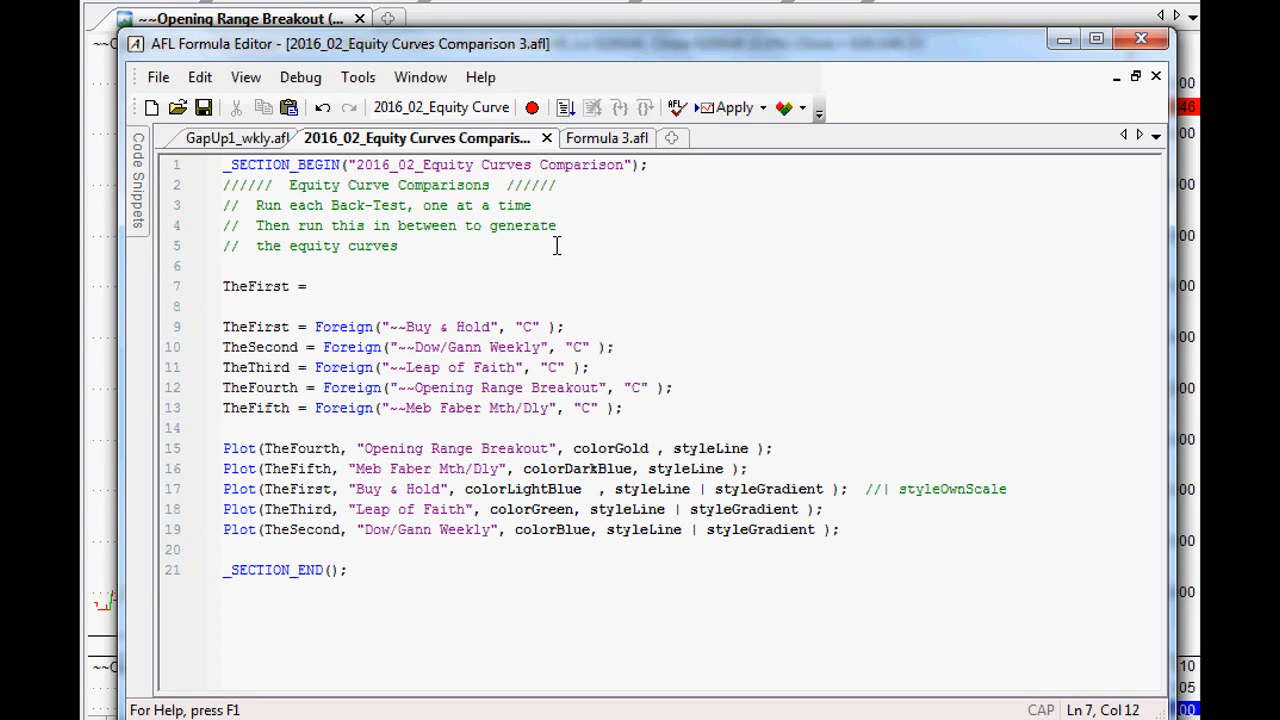
Step: Complete TheFirst = Foreign( "~~Buy & Hold", "C" ); taking the composite ticker's close
{"action": "type", "text": "foreign("}
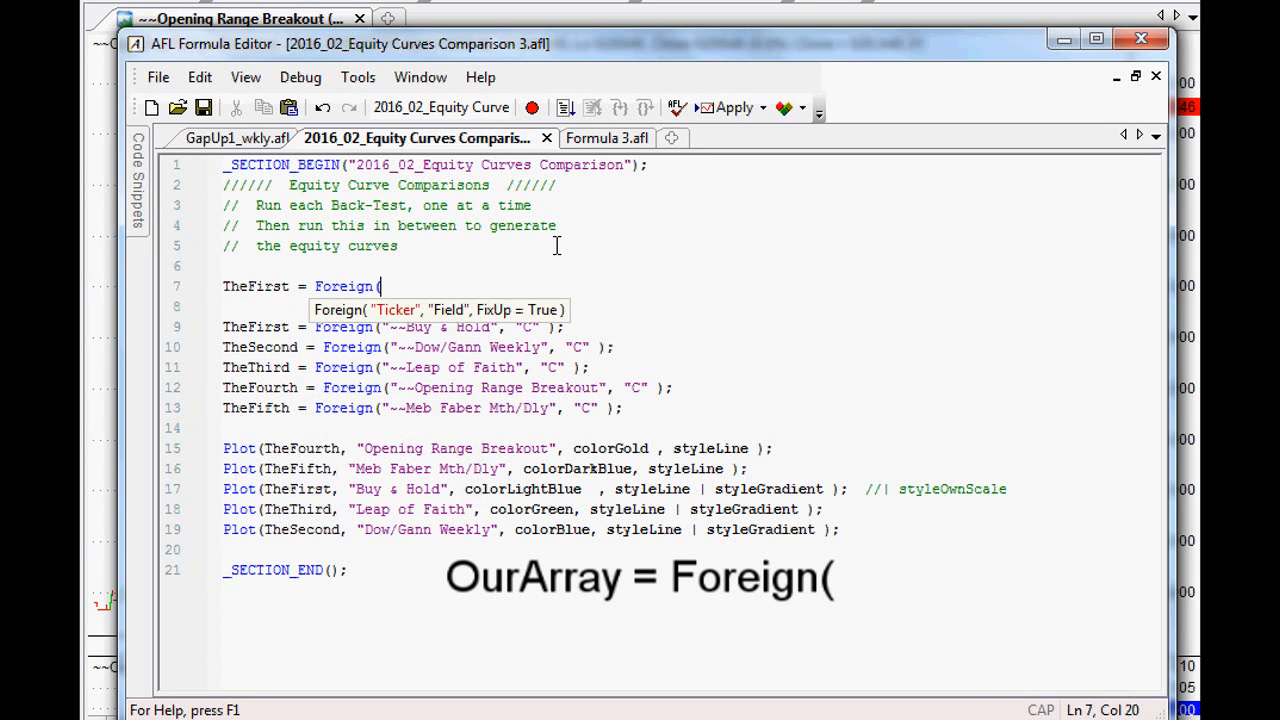
{"action": "type", "text": "\""}
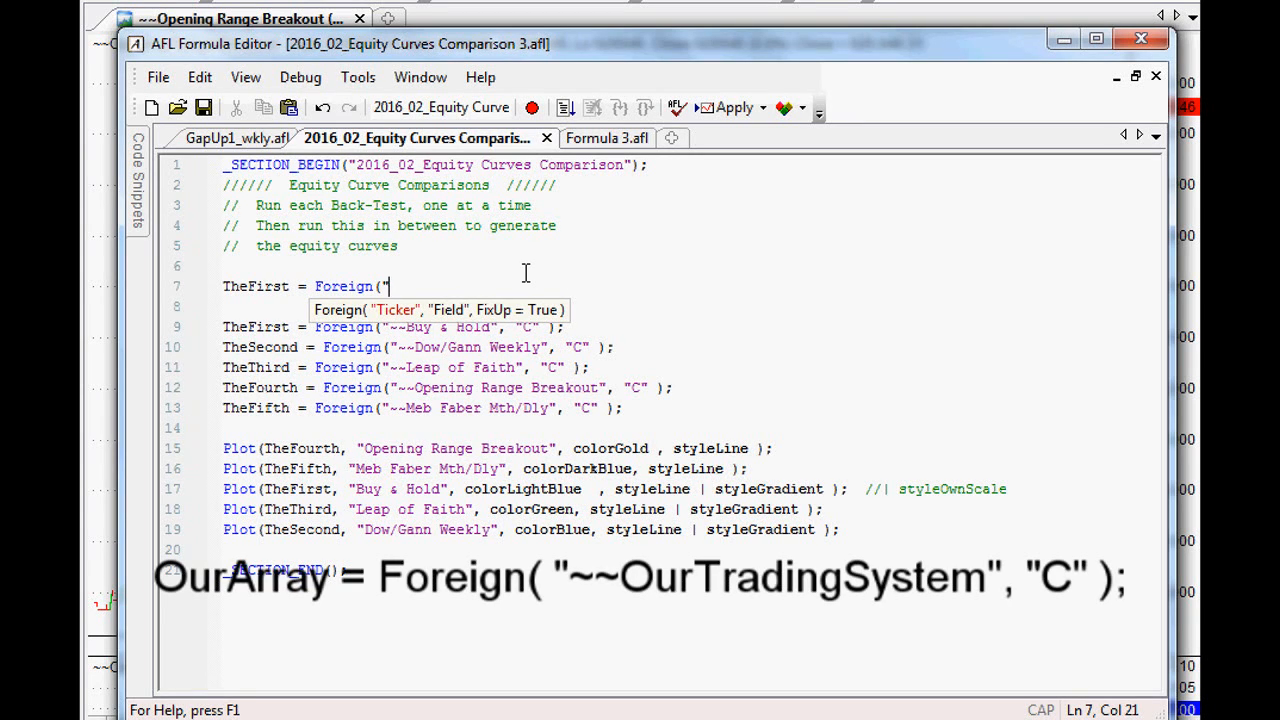
{"action": "type", "text": "~~"}
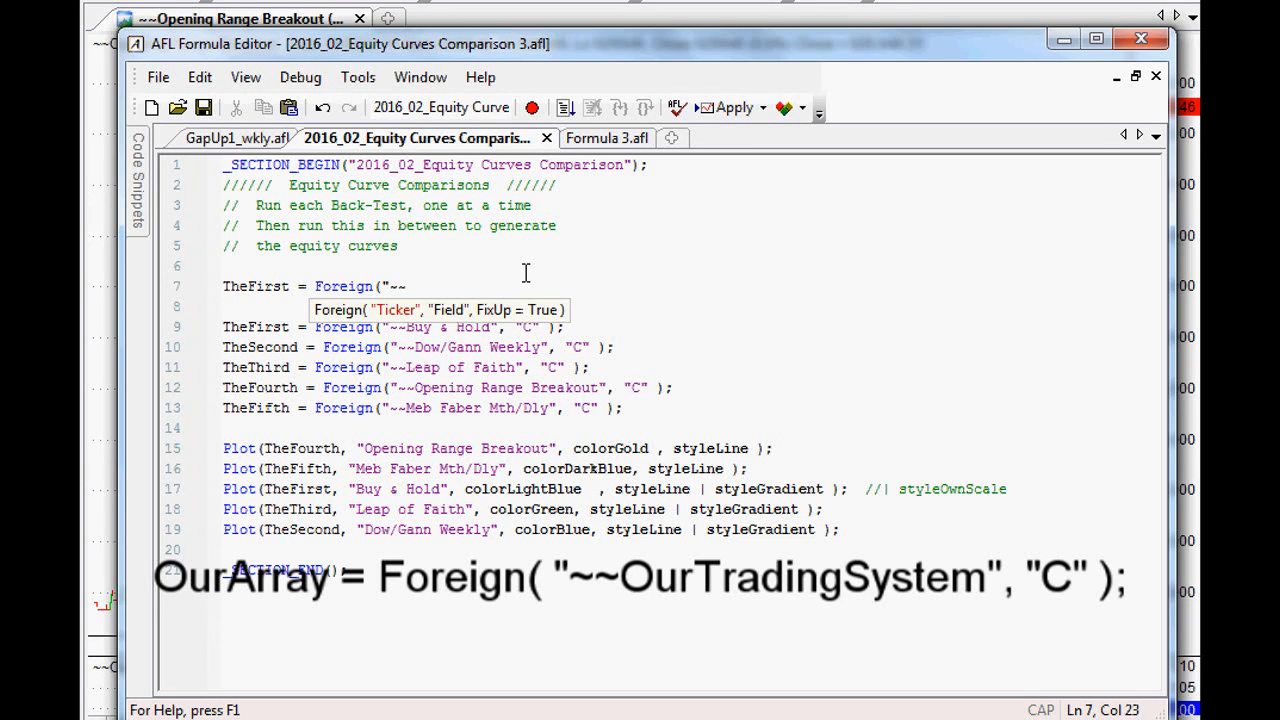
{"action": "type", "text": "Buy &"}
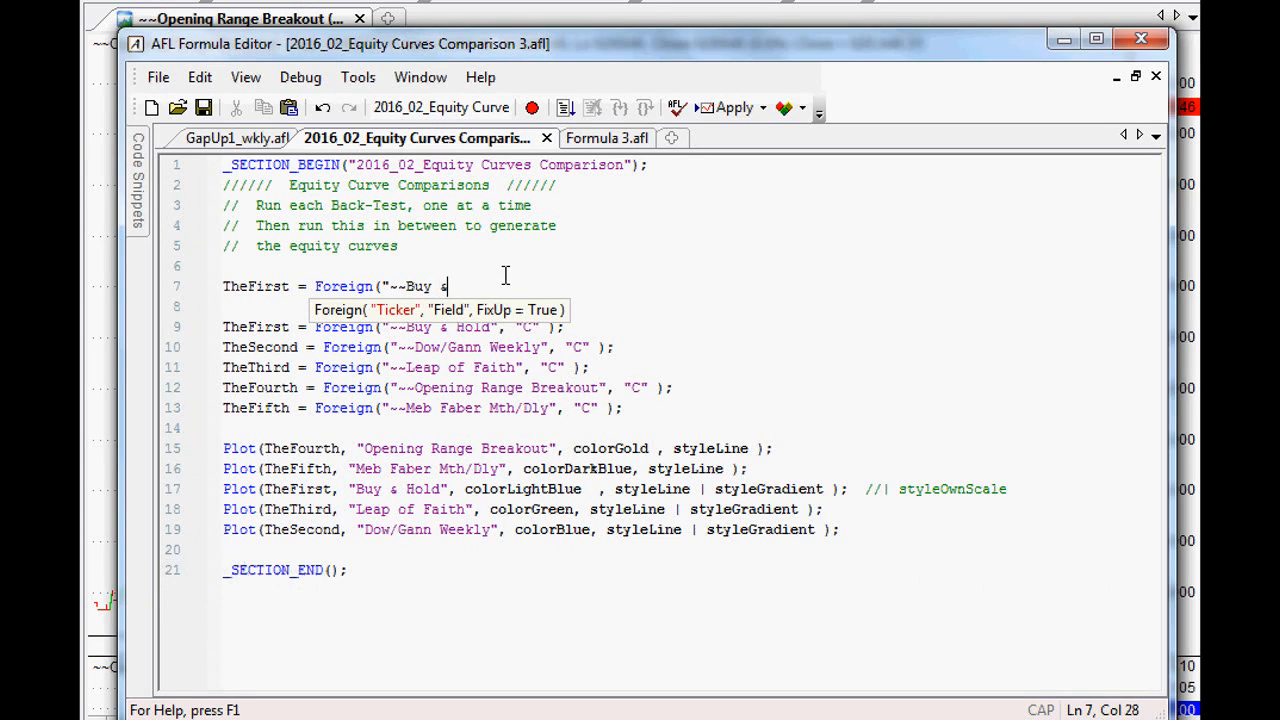
{"action": "type", "text": "Hold\","}
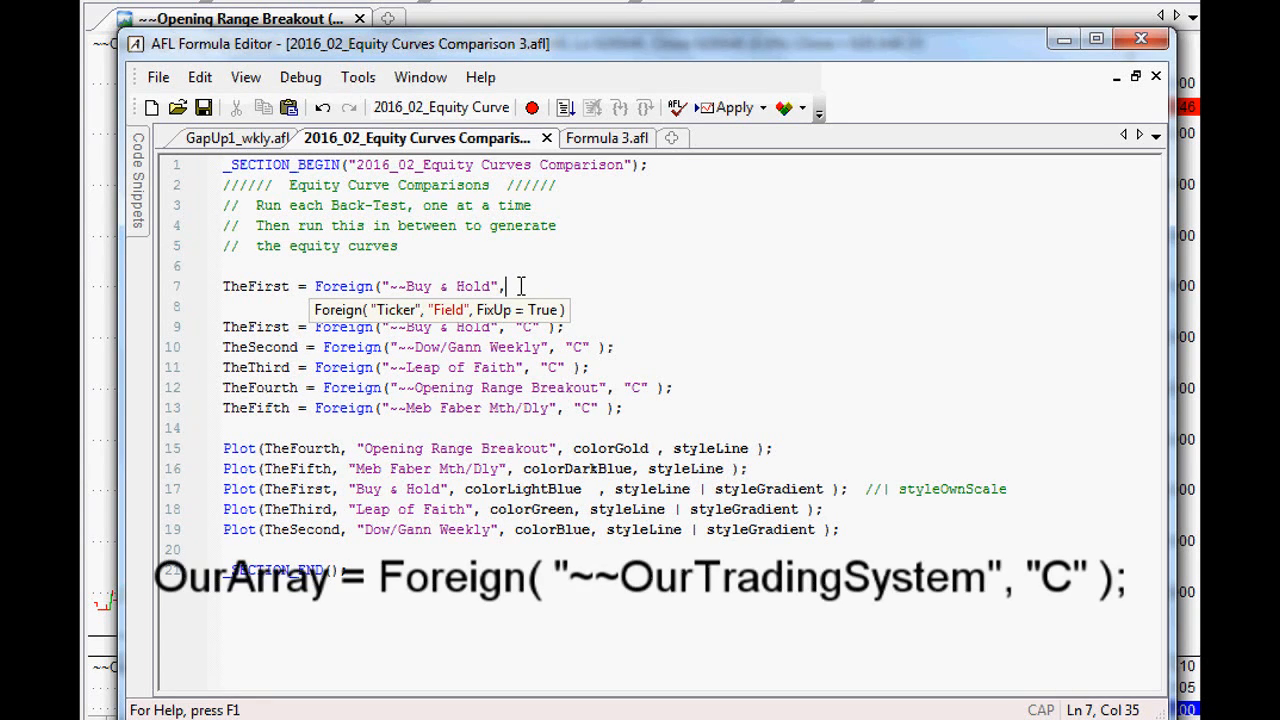
{"action": "type", "text": "\"C\" );"}
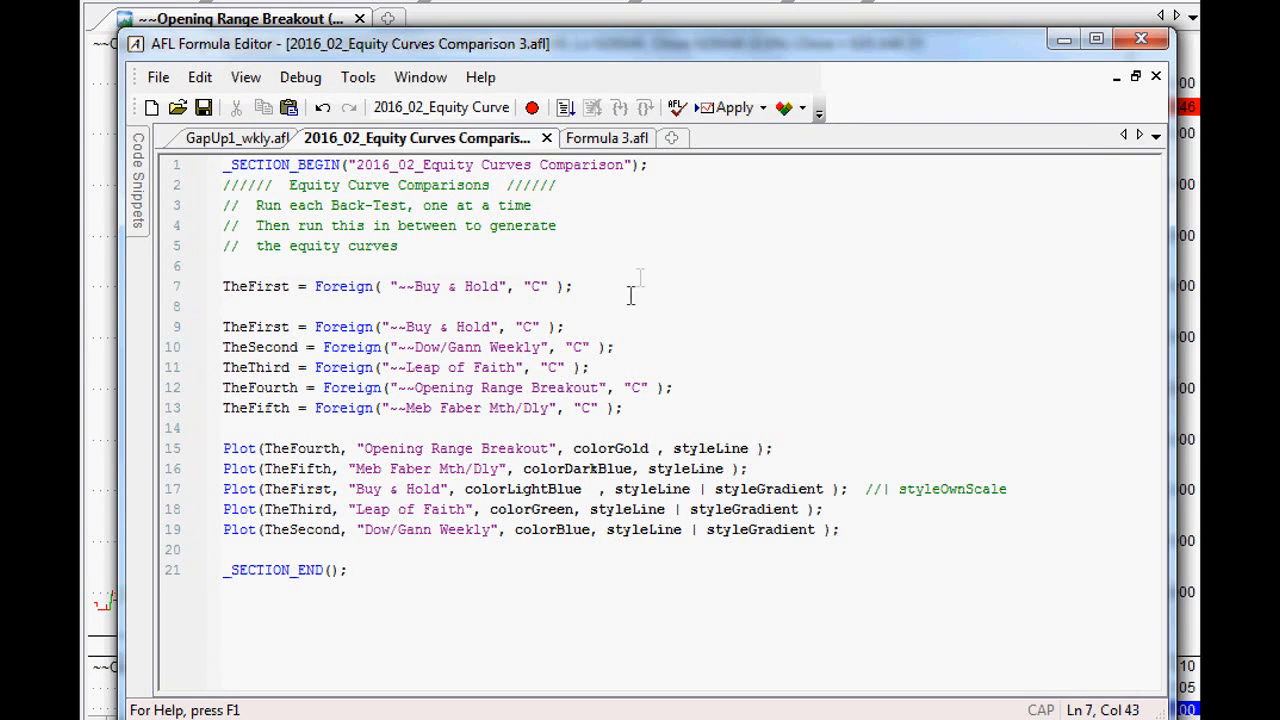
{"action": "left_click_drag", "start_coordinate": [224, 448], "coordinate": [264, 468]}
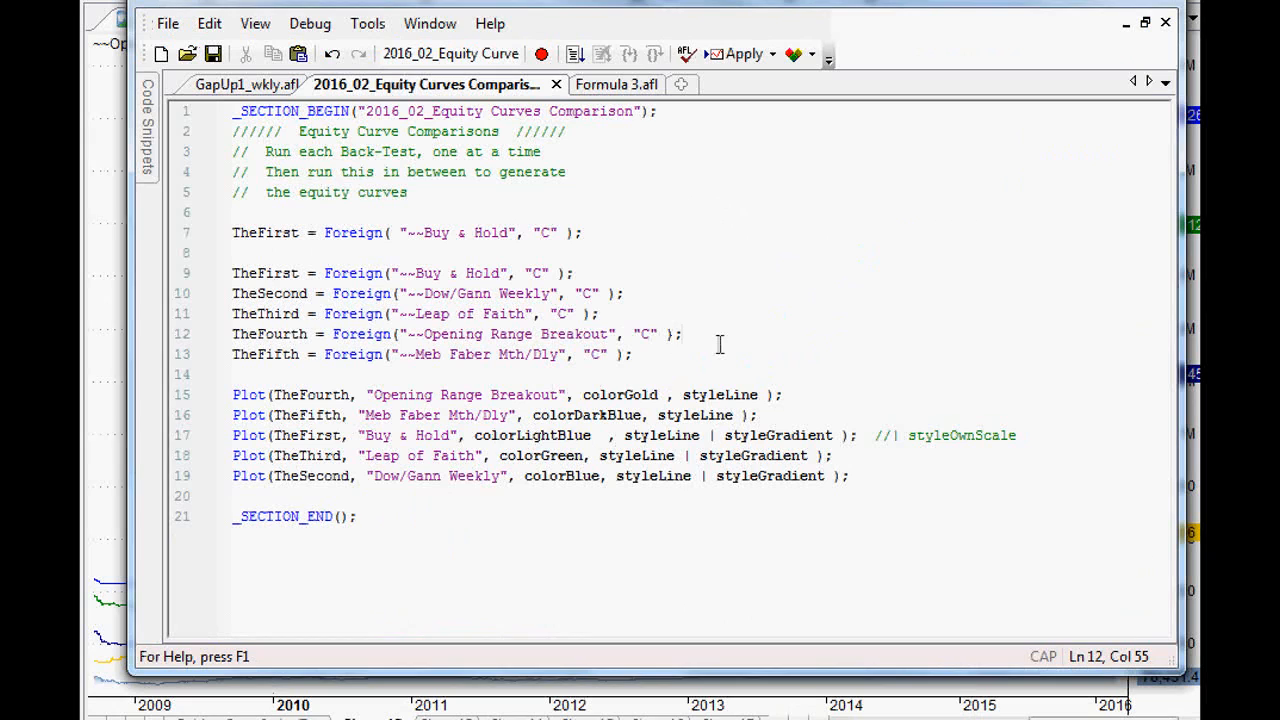
Step: Start Plot(TheFirst, "Buy & Hold", reusing the TheFirst variable name
{"action": "type", "text": "pl"}
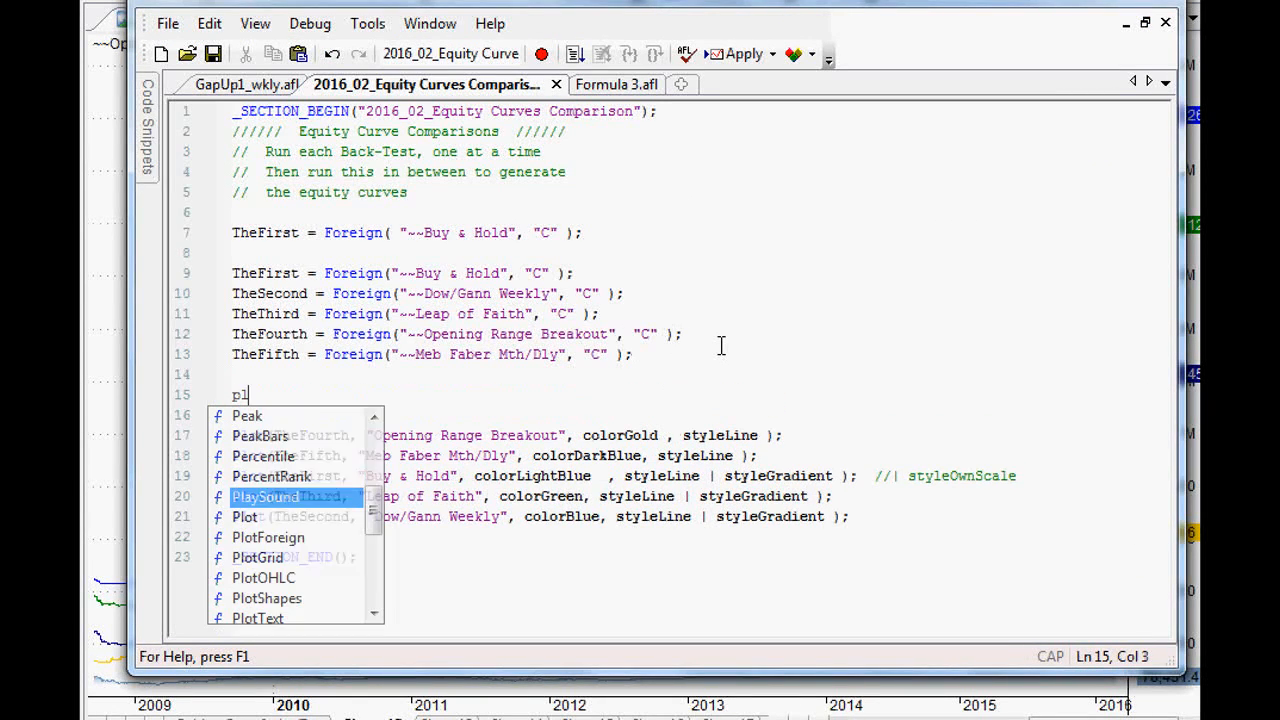
{"action": "type", "text": "ot(TheFirst"}
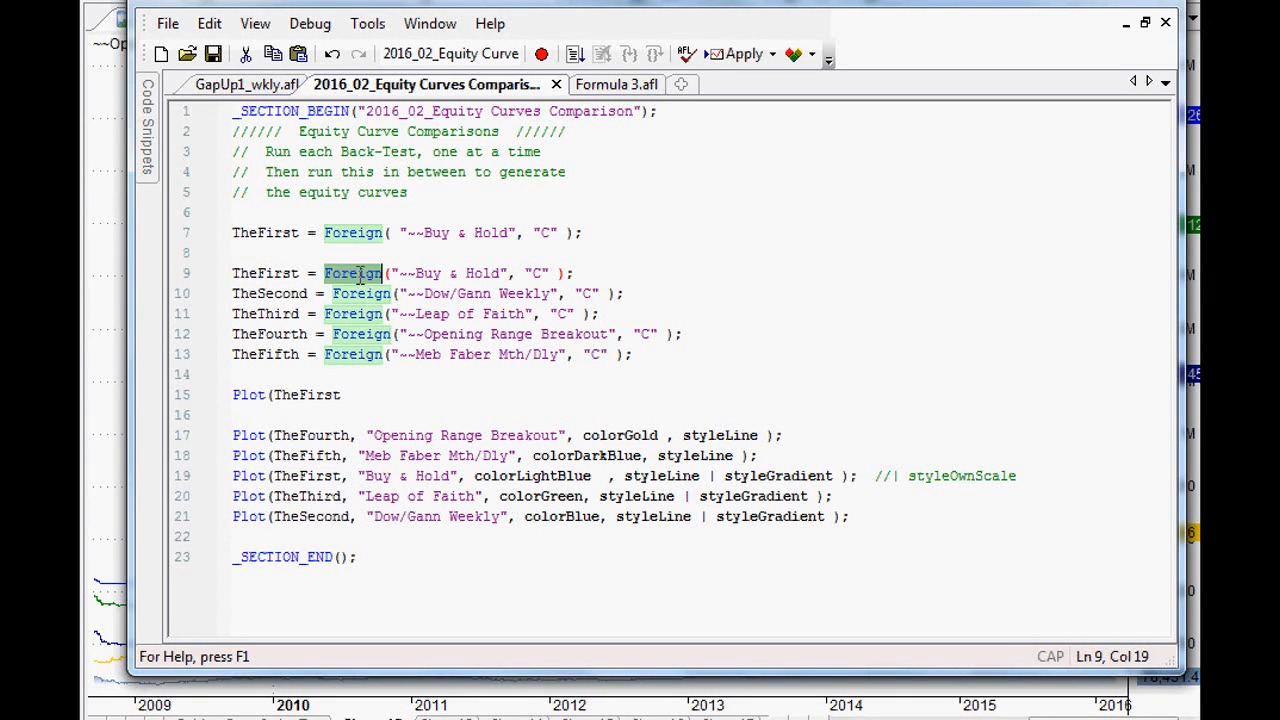
{"action": "double_click", "coordinate": [432, 272]}
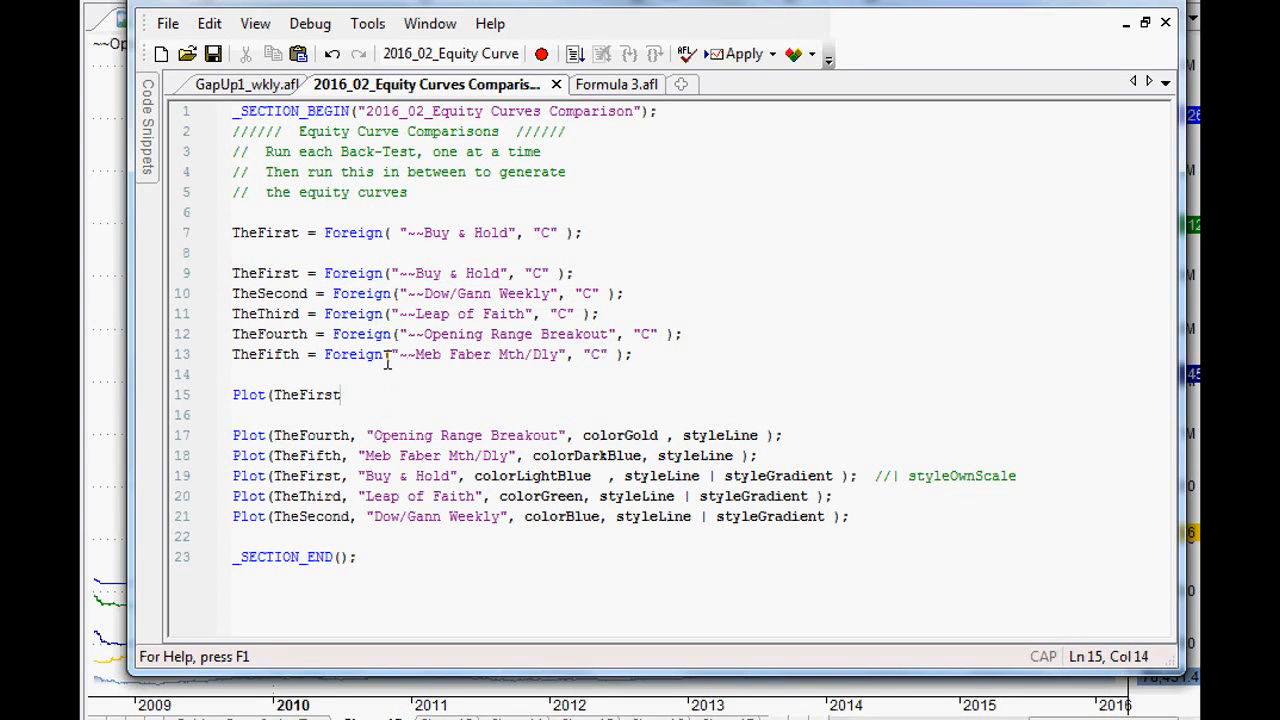
{"action": "type", "text": ","}
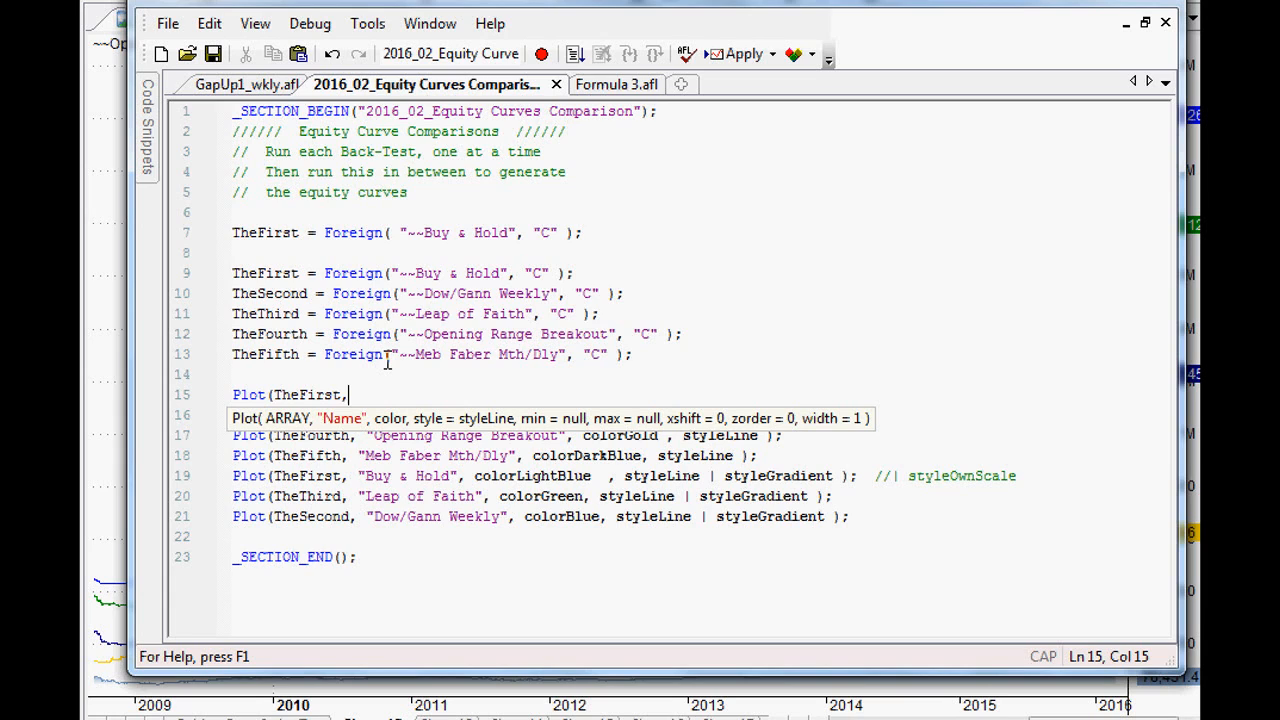
{"action": "type", "text": "\""}
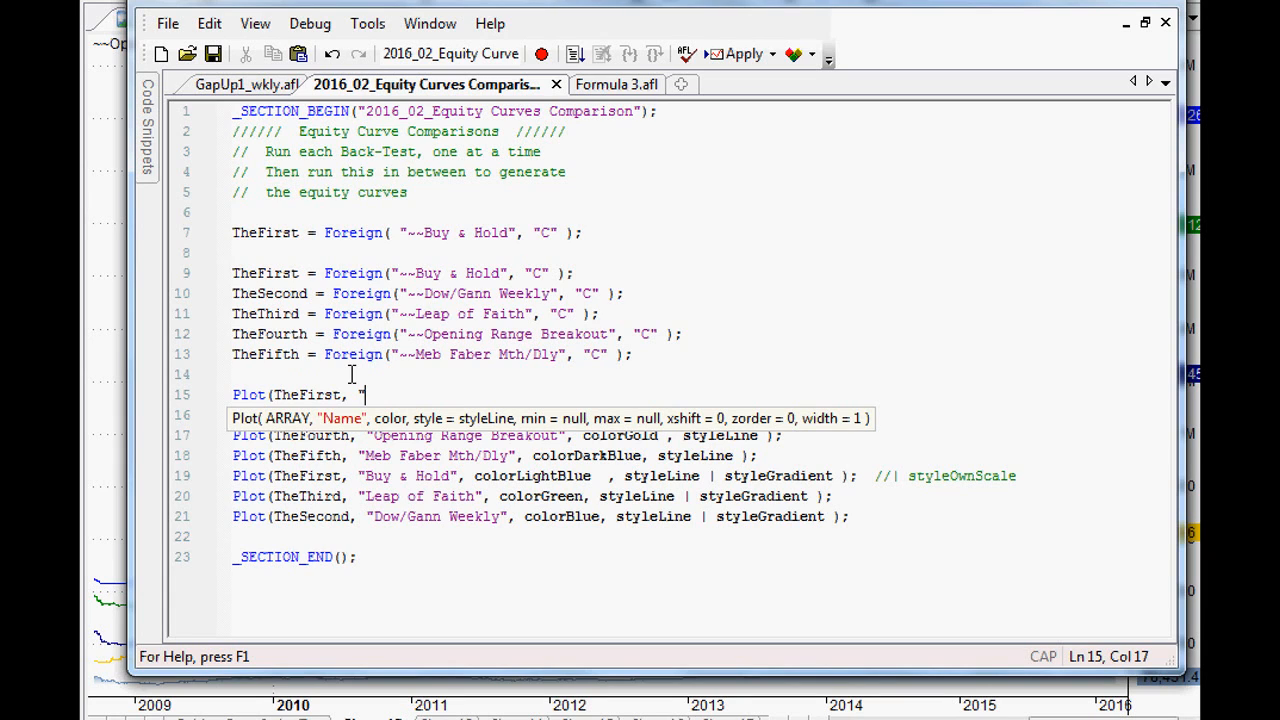
{"action": "type", "text": "Buy & Hold"}
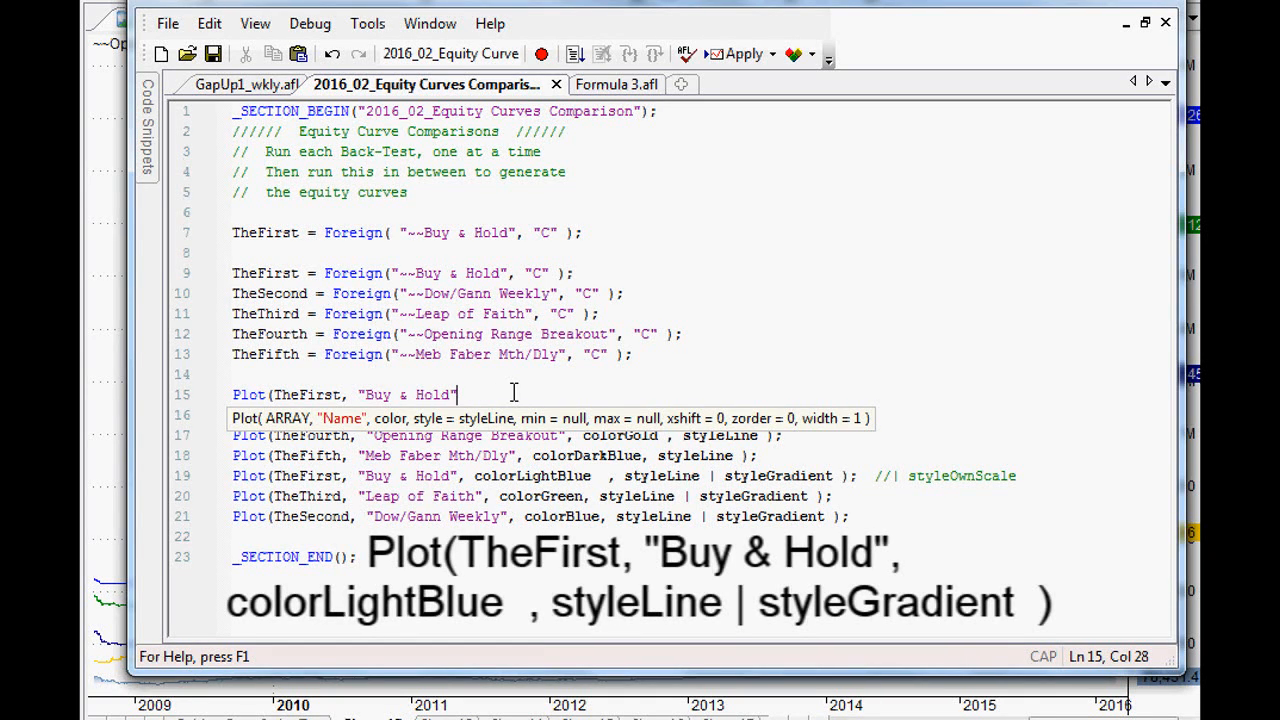
{"action": "type", "text": ","}
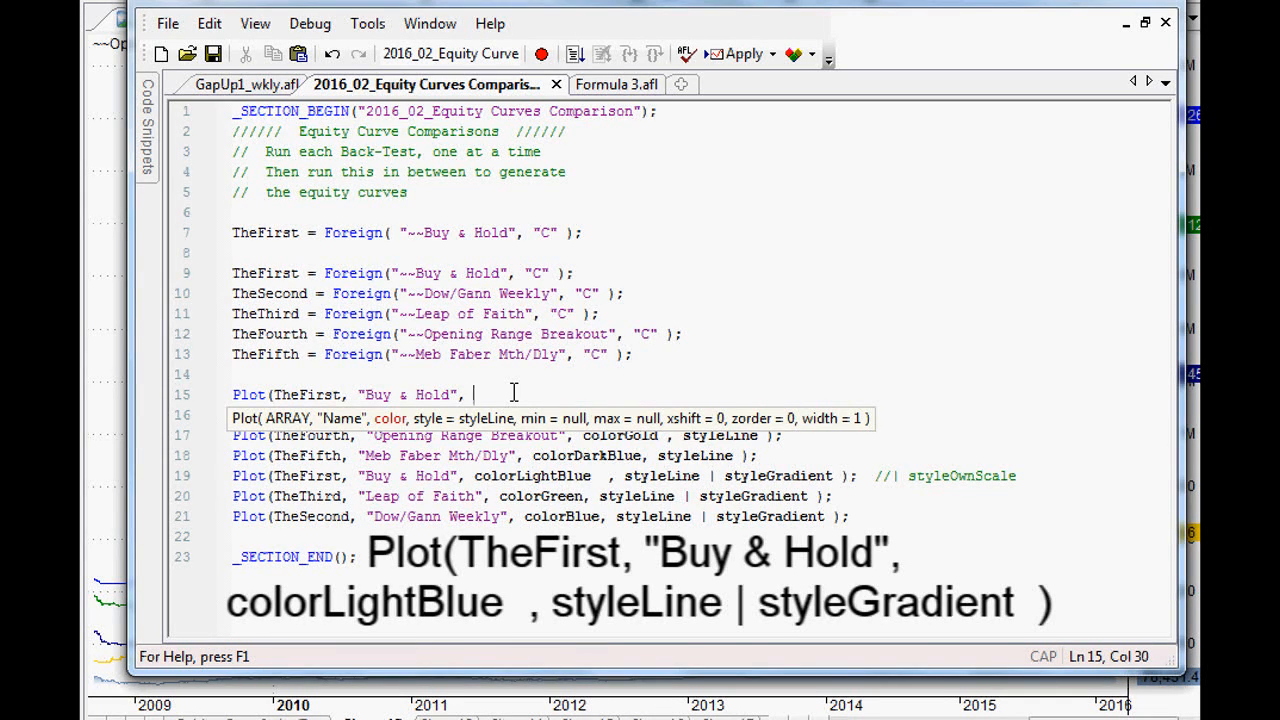
Step: Finish the plot with colorBlue and styleLine | styleGradient );
{"action": "type", "text": "color"}
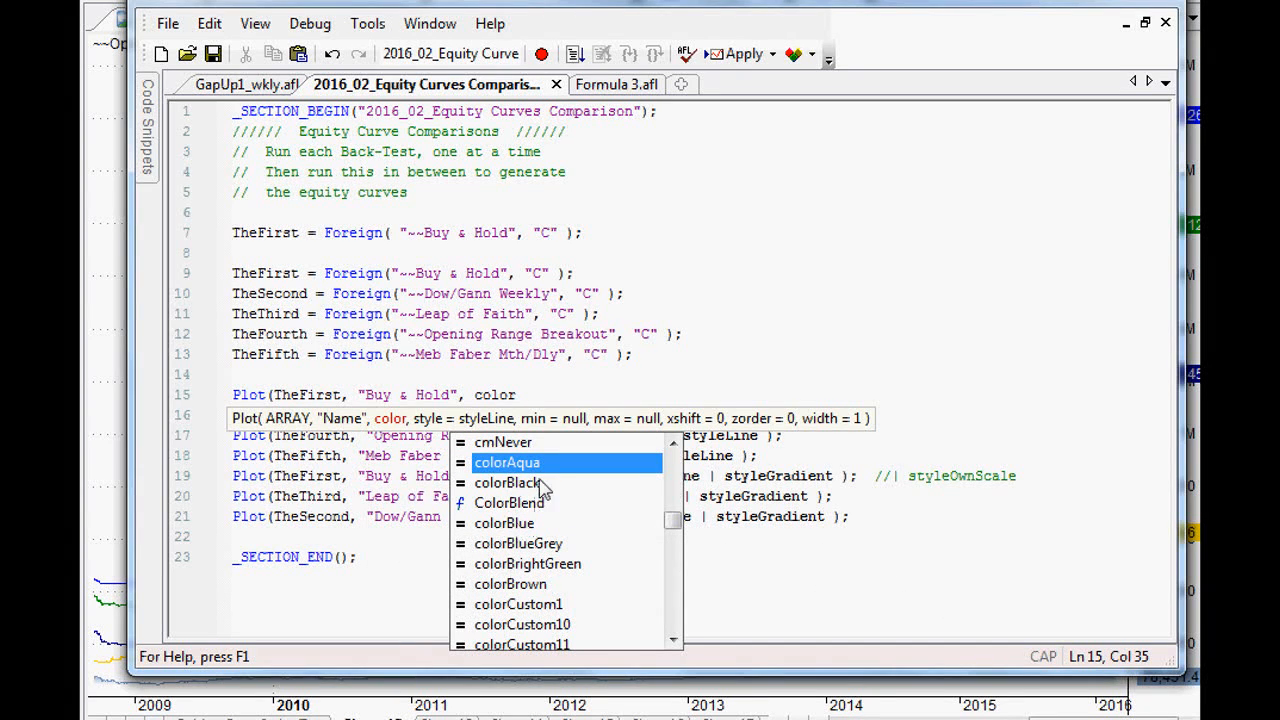
{"action": "type", "text": "blu"}
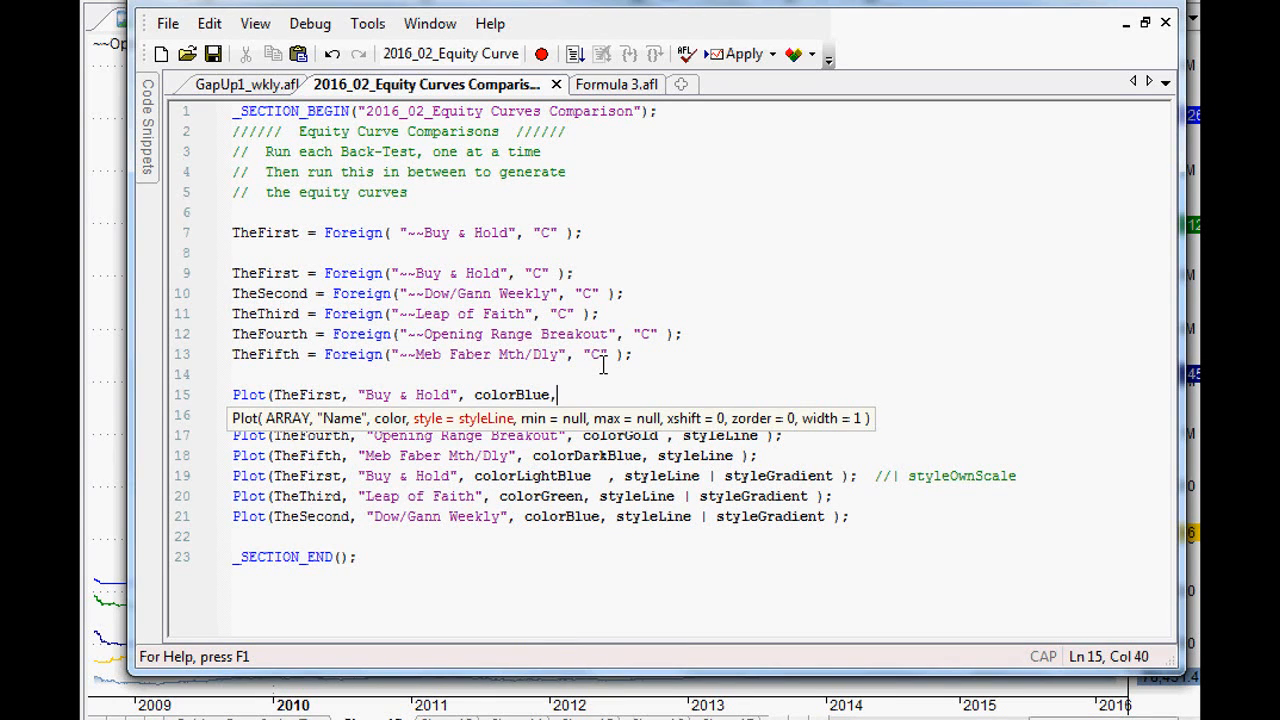
{"action": "type", "text": "stylein"}
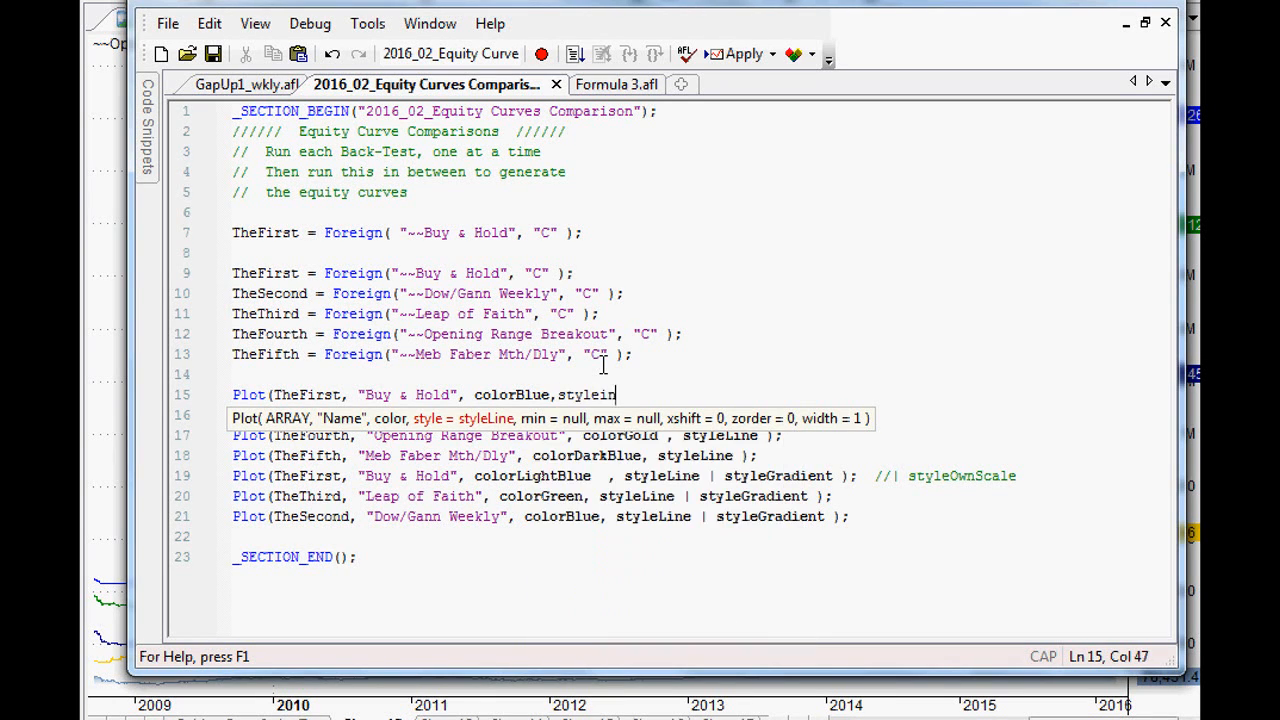
{"action": "type", "text": "ne"}
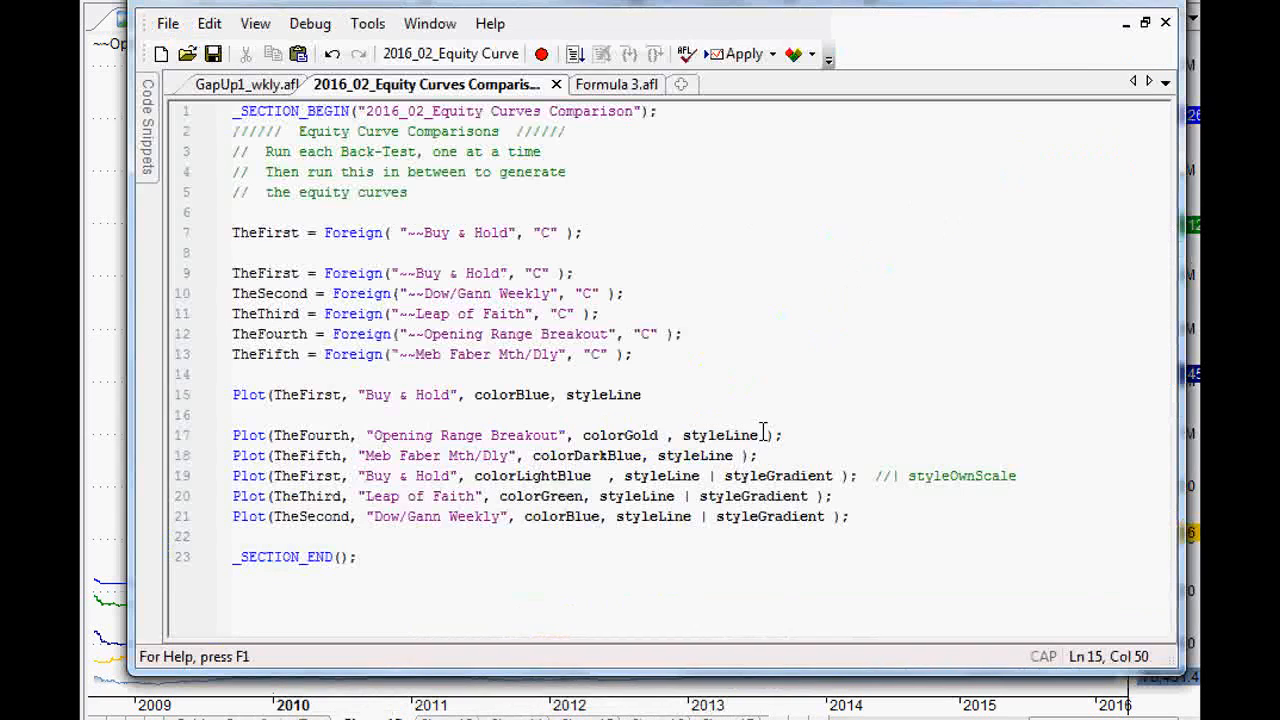
{"action": "type", "text": "|"}
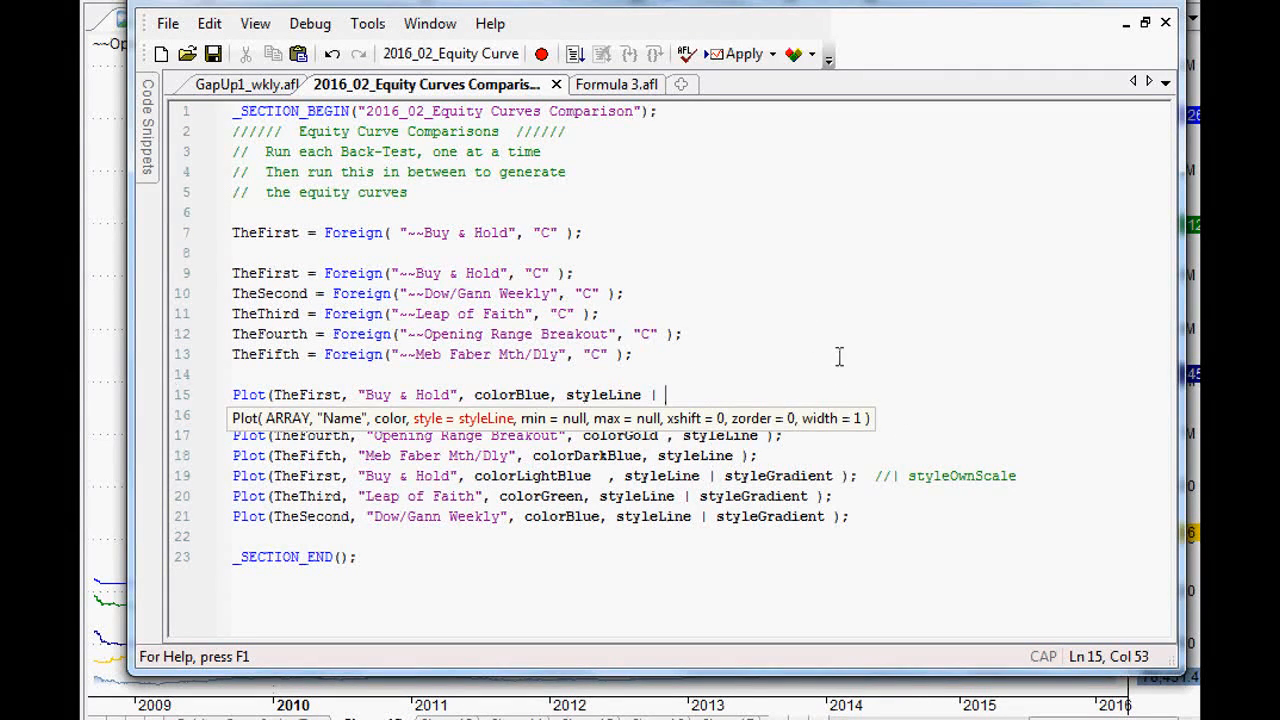
{"action": "type", "text": "styleGradient )"}
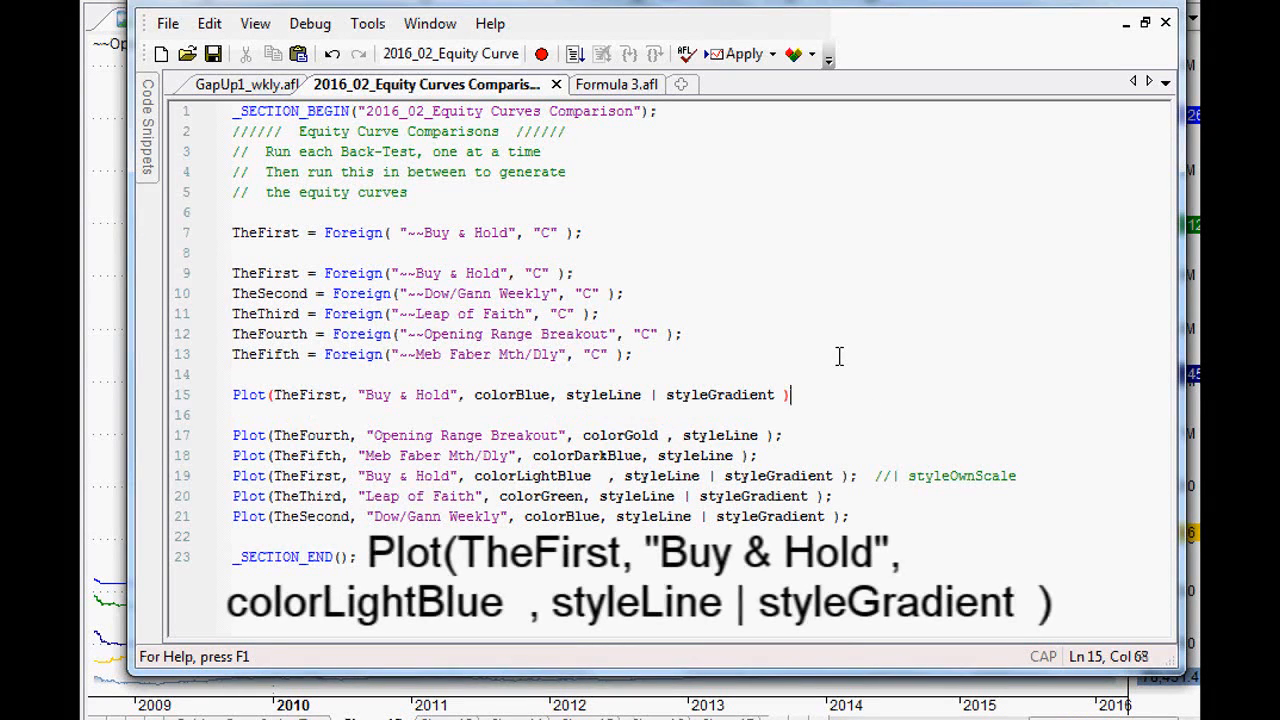
{"action": "type", "text": ";"}
{"action": "left_click", "coordinate": [670, 476]}
{"action": "type", "text": "| "}
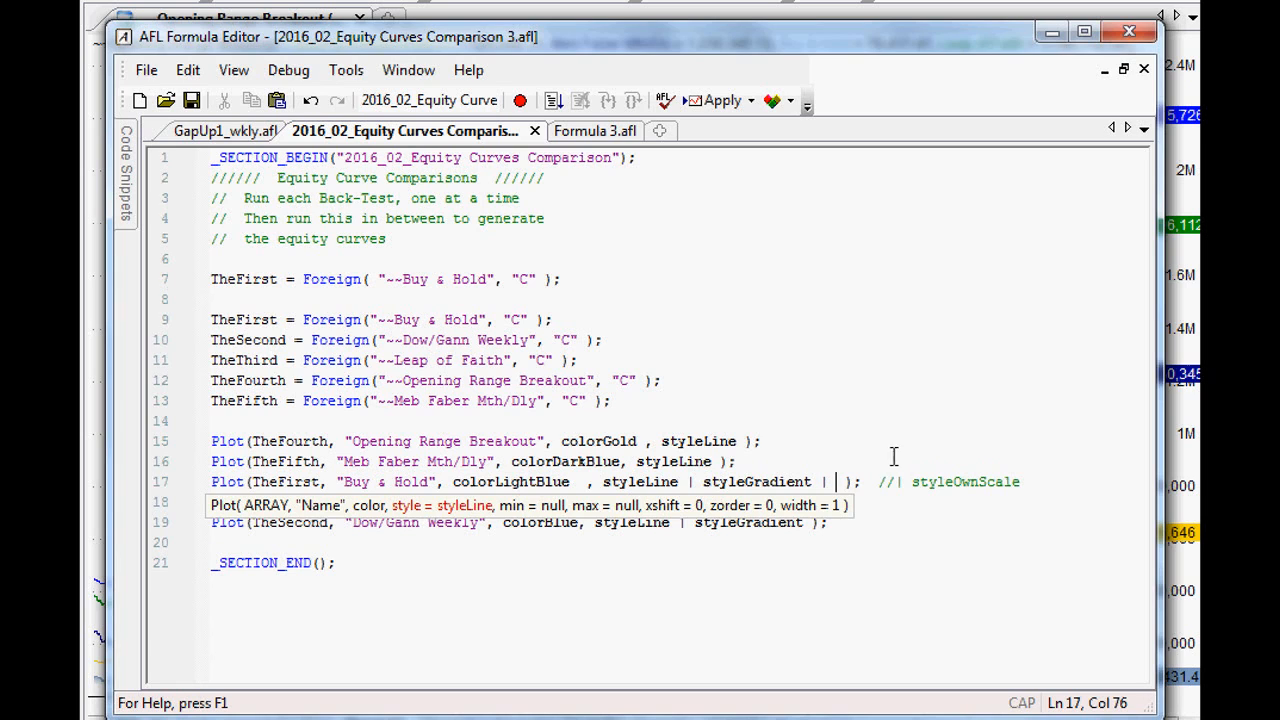
{"action": "mouse_move", "coordinate": [940, 444]}
{"action": "type", "text": "styleOwnScale "}
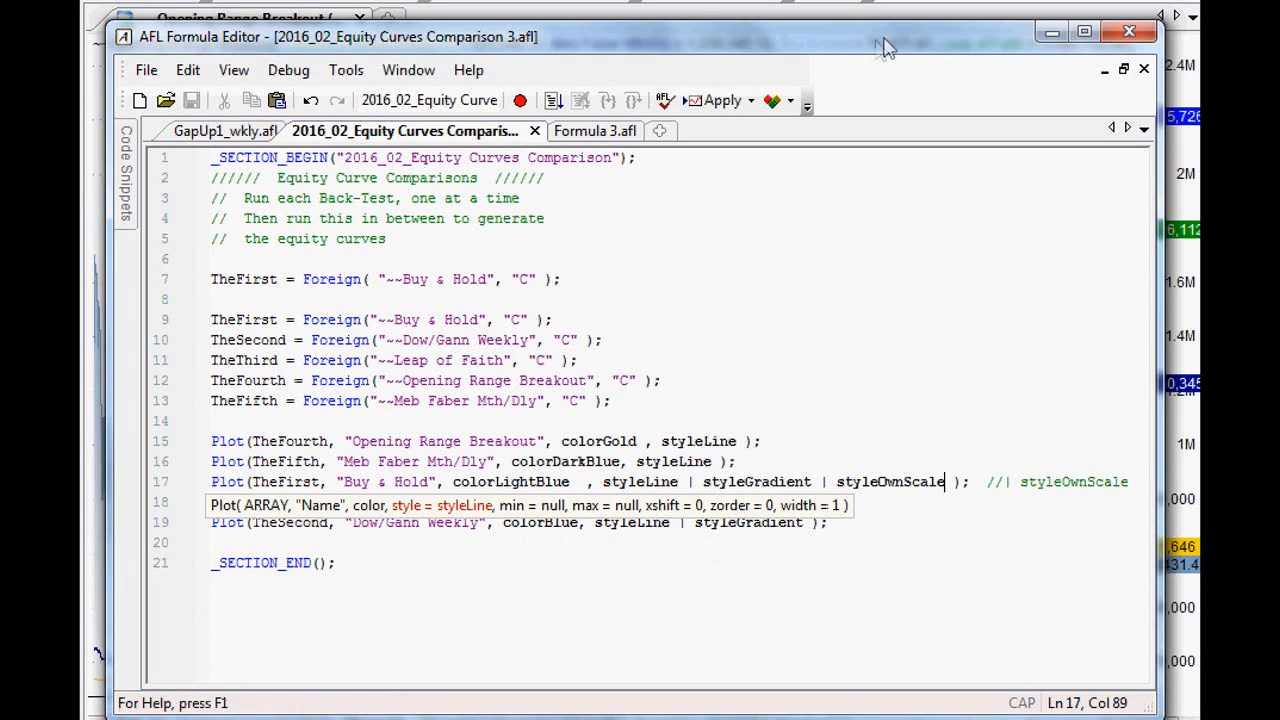
Step: Append styleOwnScale to the Buy & Hold plot and return to the equity curves chart
{"action": "left_click", "coordinate": [724, 100]}
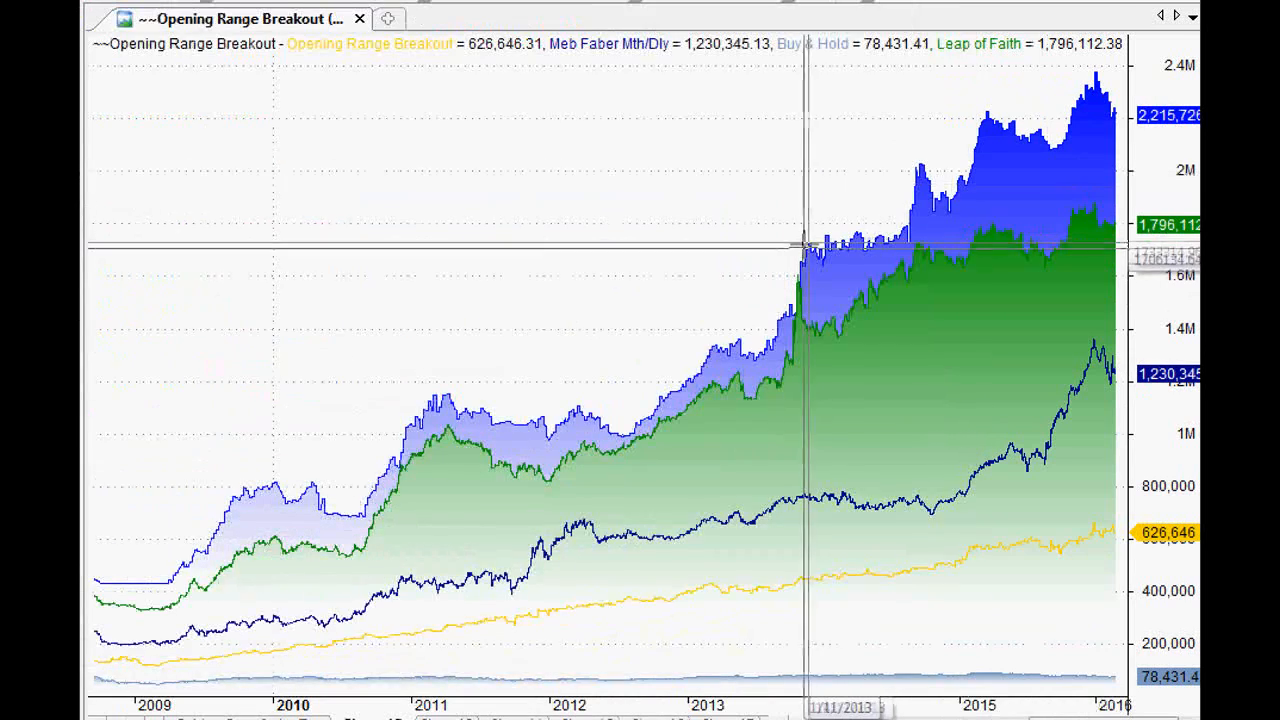
{"action": "mouse_move", "coordinate": [744, 296]}
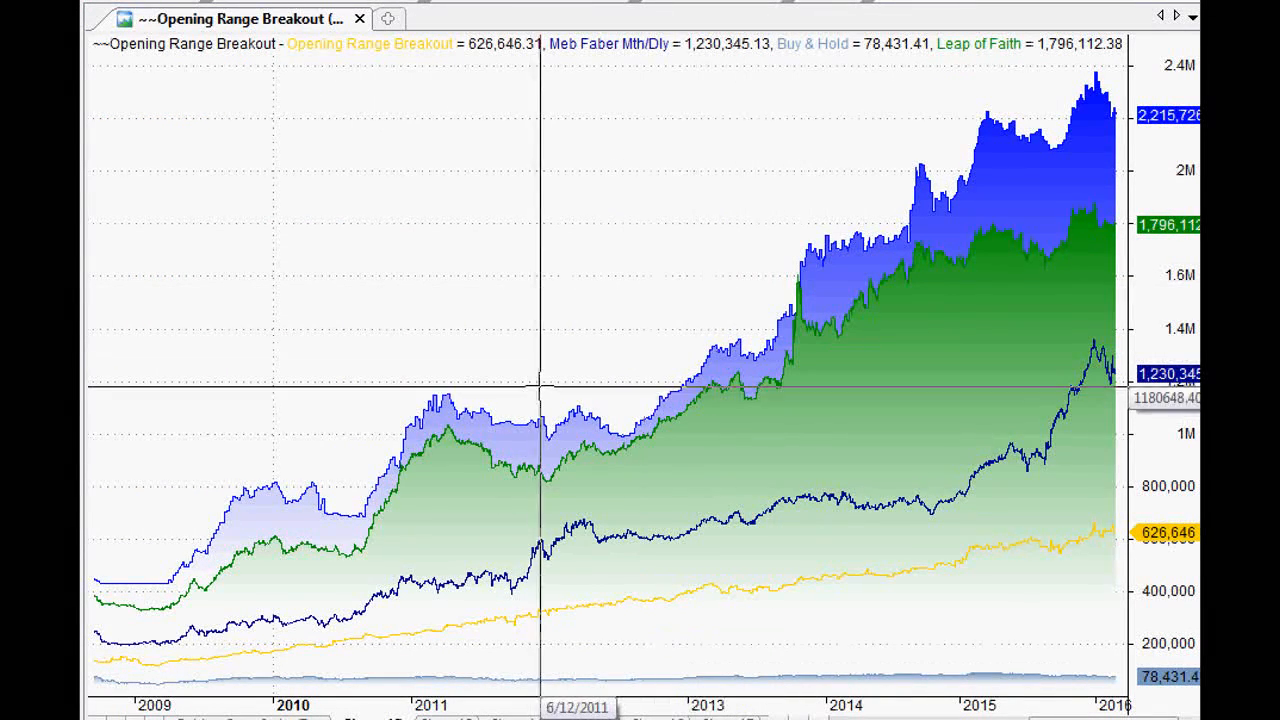
{"action": "mouse_move", "coordinate": [278, 490]}
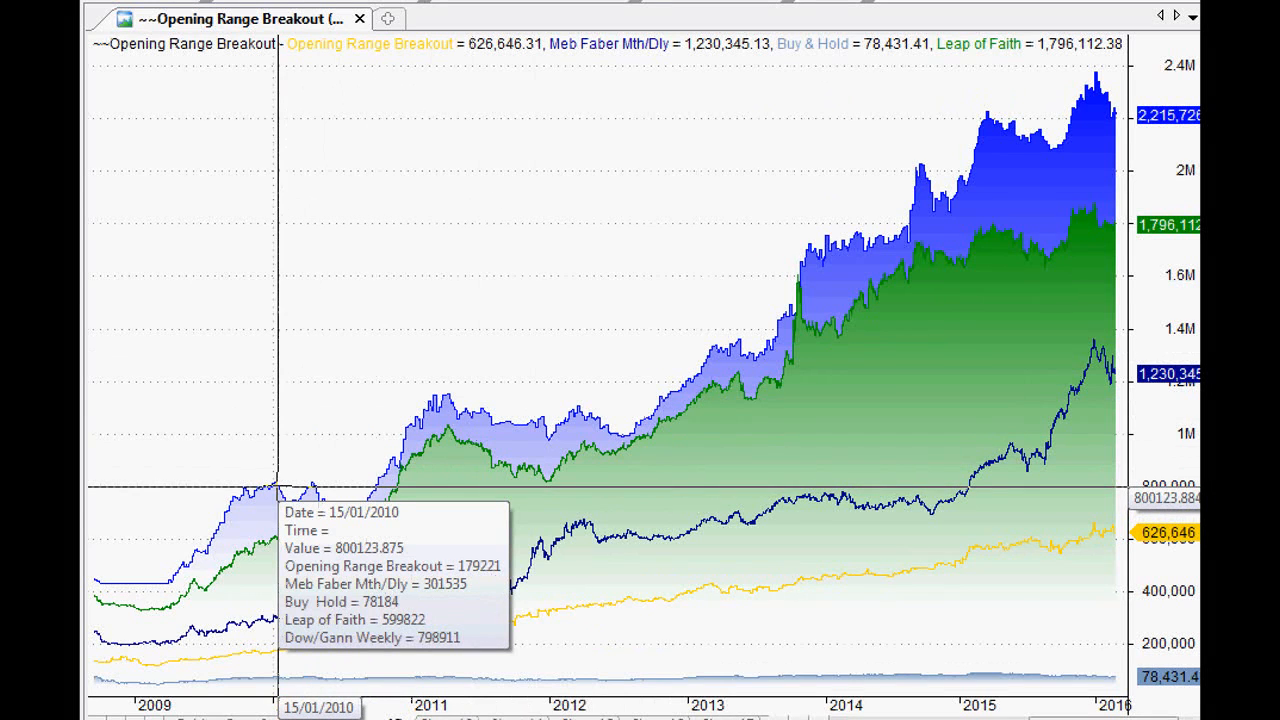
{"action": "mouse_move", "coordinate": [296, 476]}
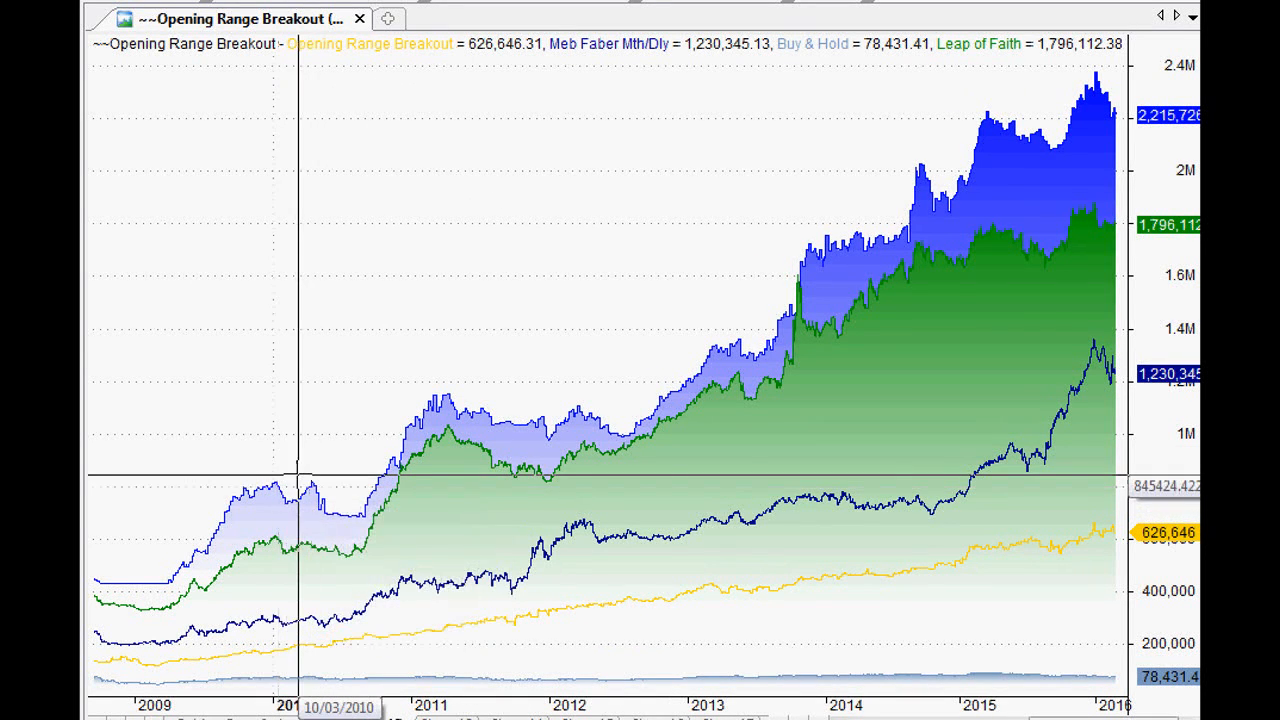
{"action": "mouse_move", "coordinate": [644, 392]}
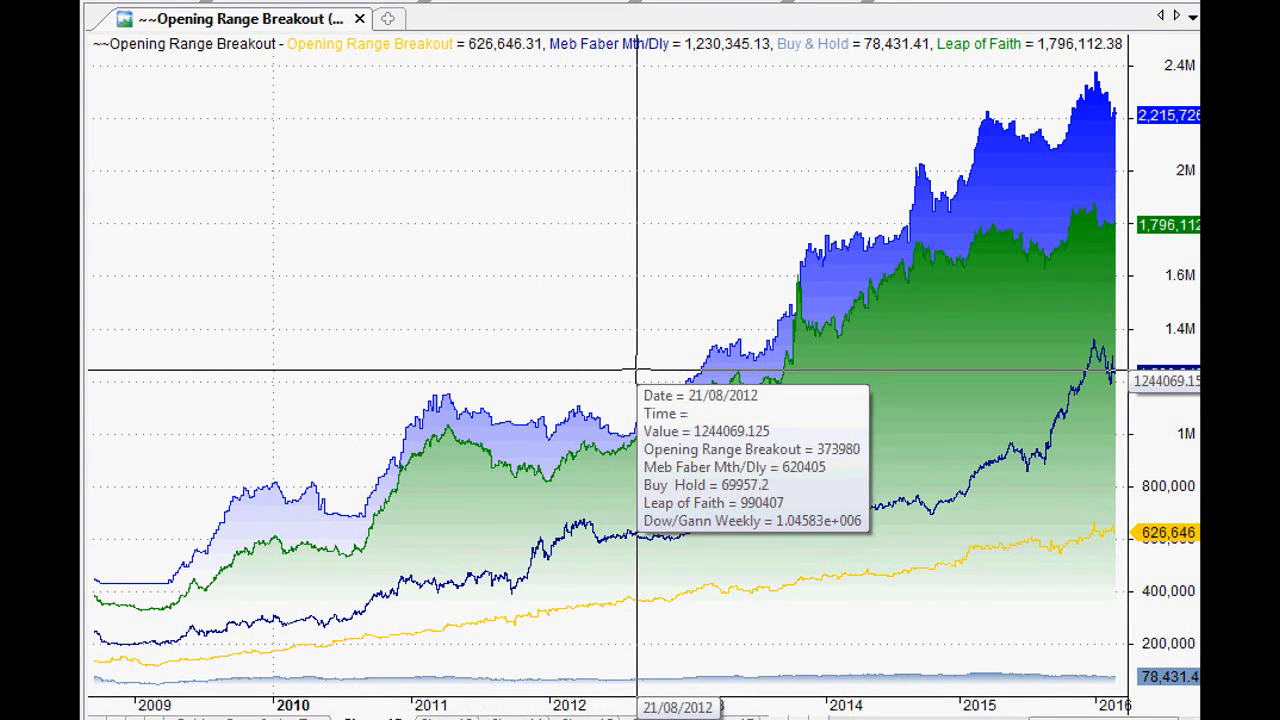
{"action": "mouse_move", "coordinate": [636, 380]}
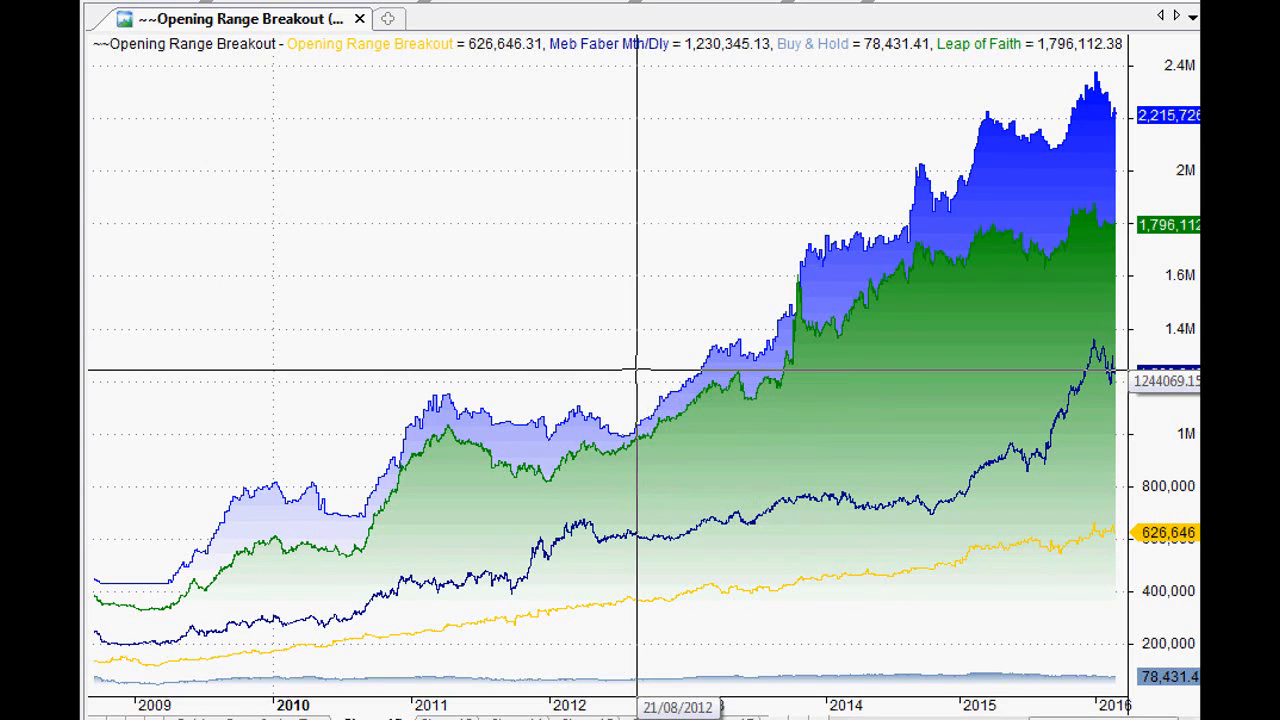